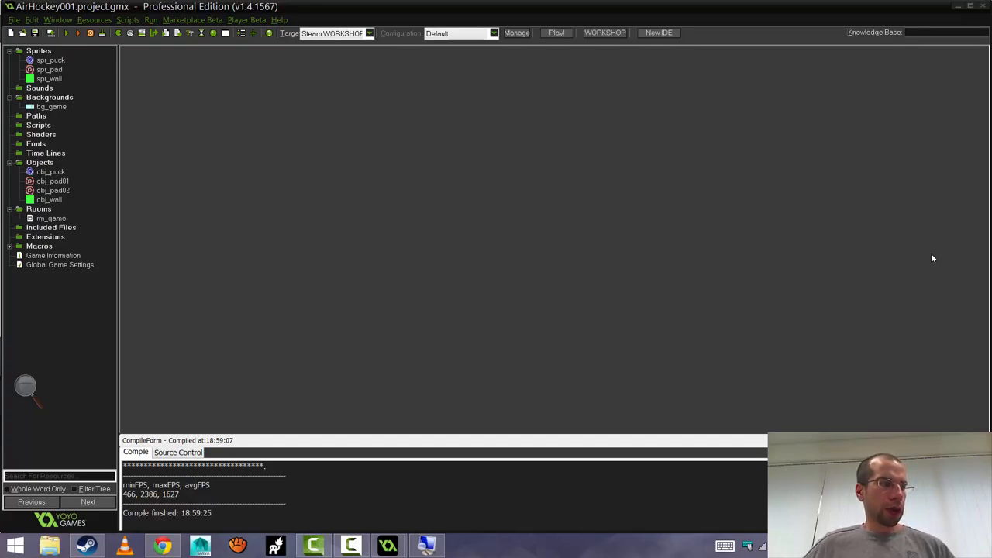
mouse_move(799, 172)
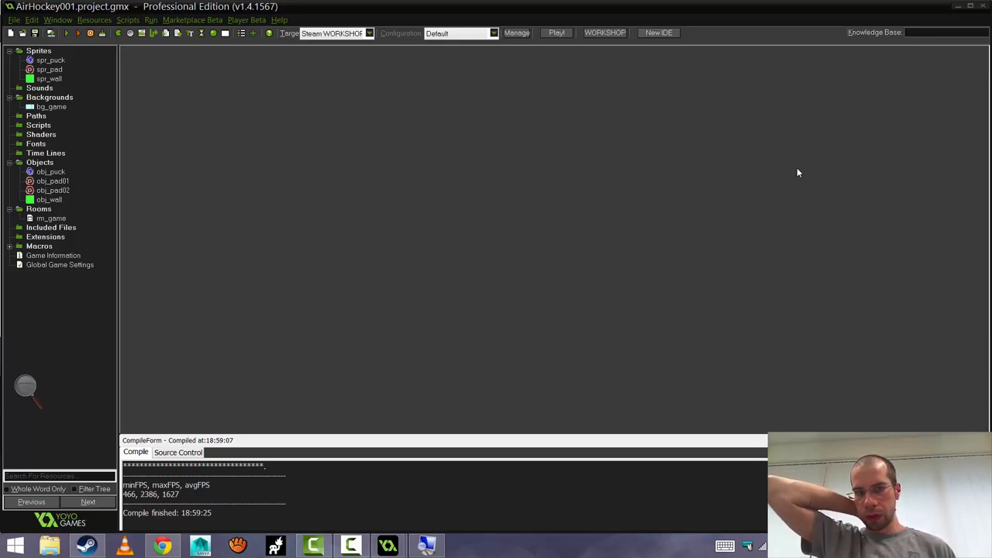
mouse_move(316, 105)
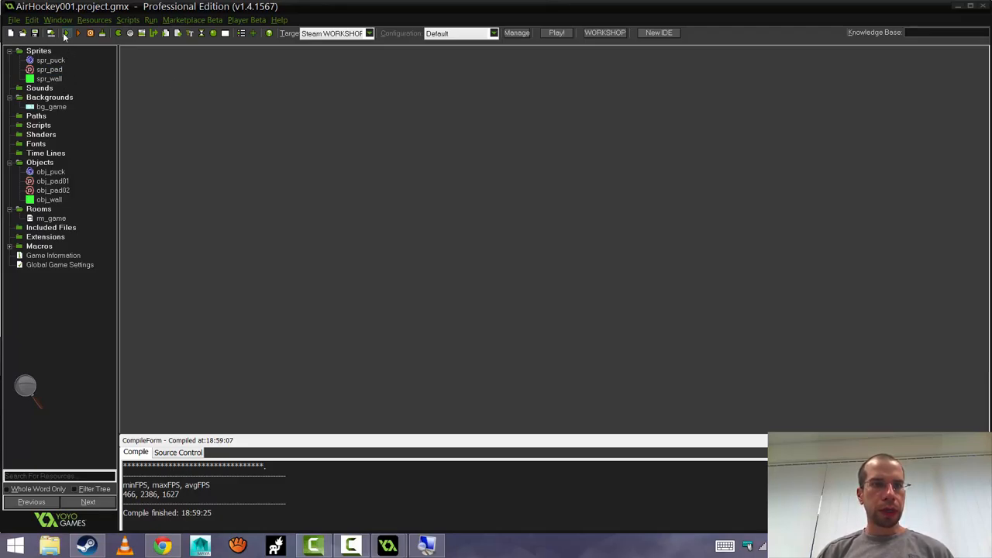
- Run the AirHockey001 project to test the room
click(65, 35)
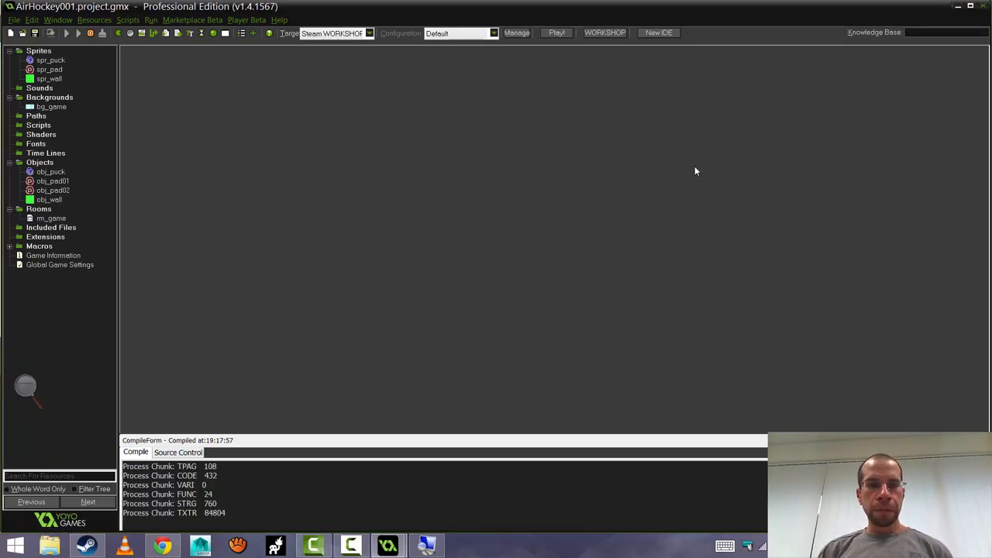
click(555, 34)
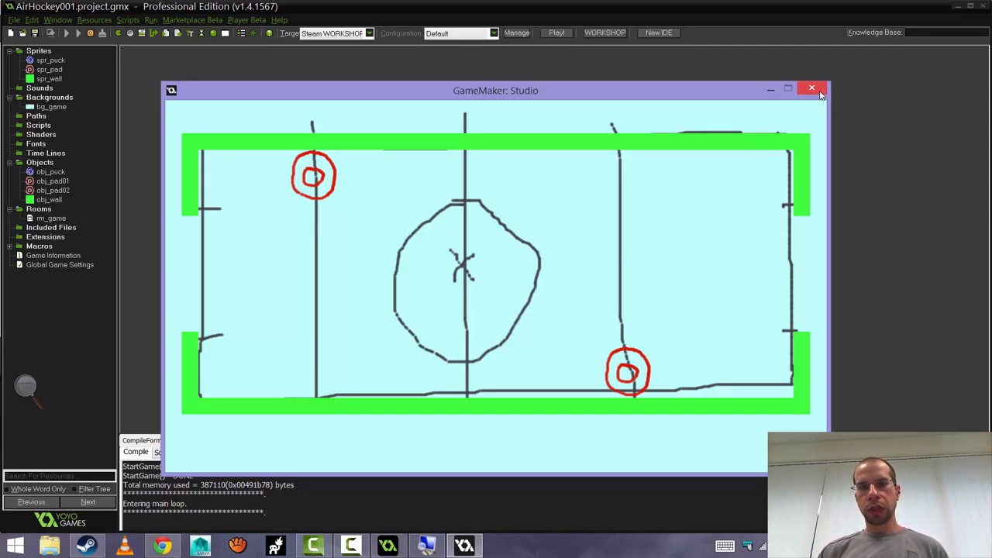
mouse_move(809, 88)
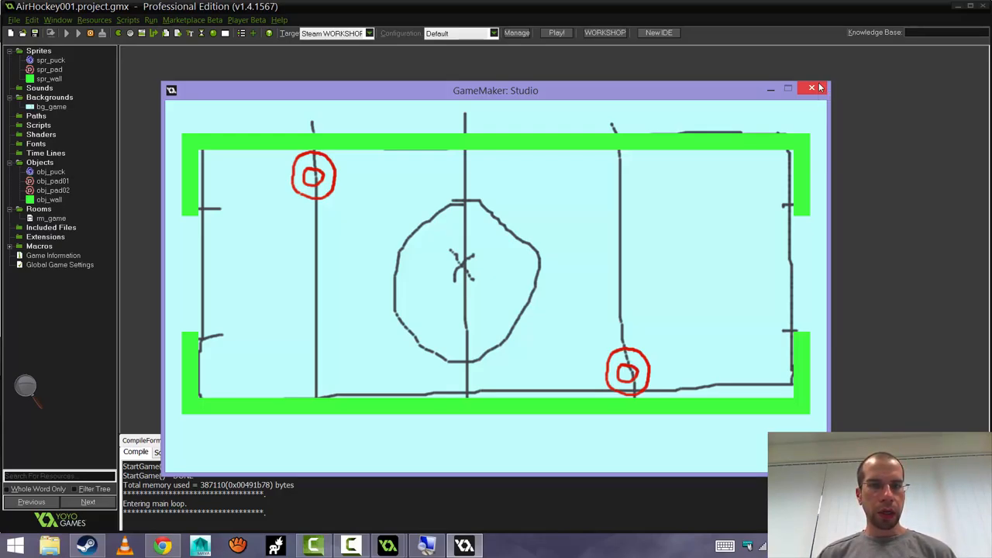
click(813, 86)
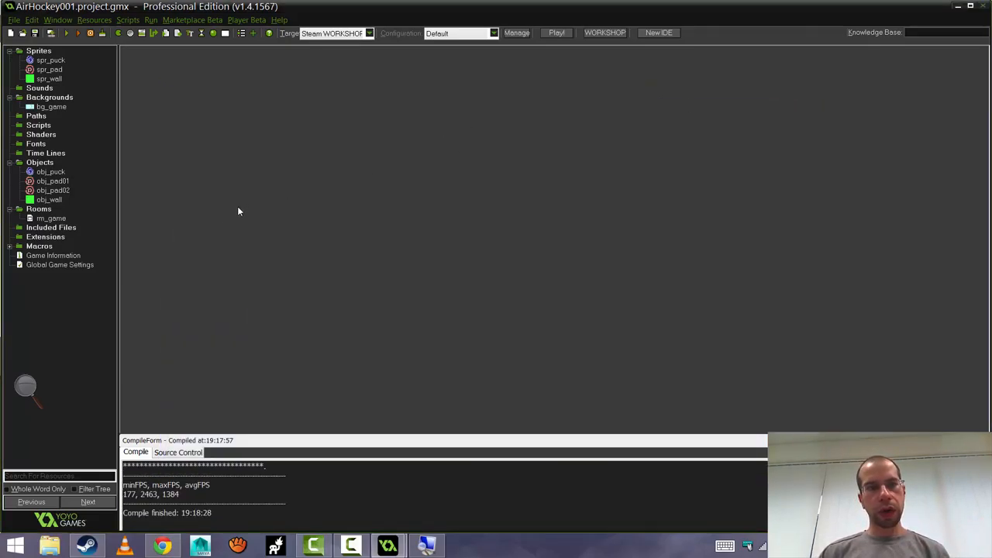
mouse_move(142, 94)
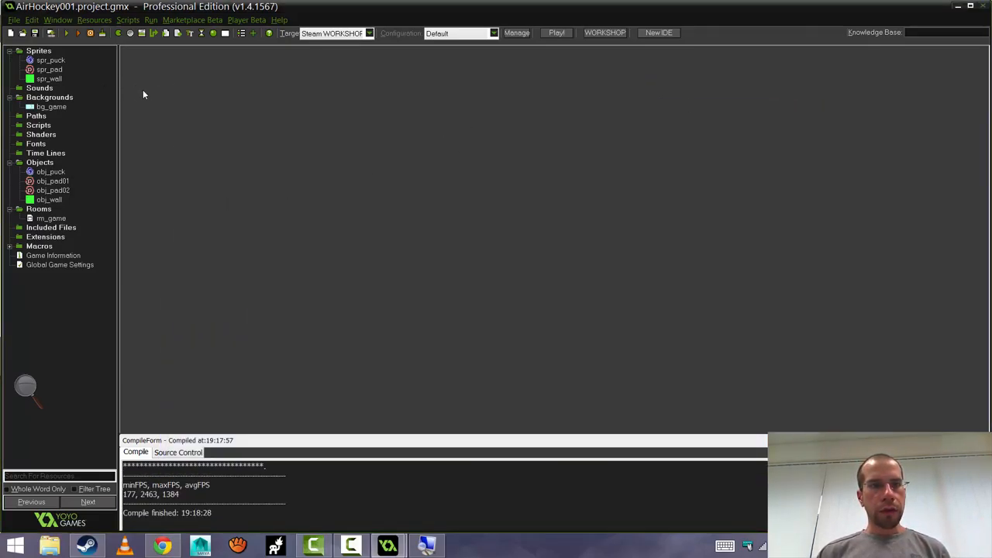
mouse_move(100, 75)
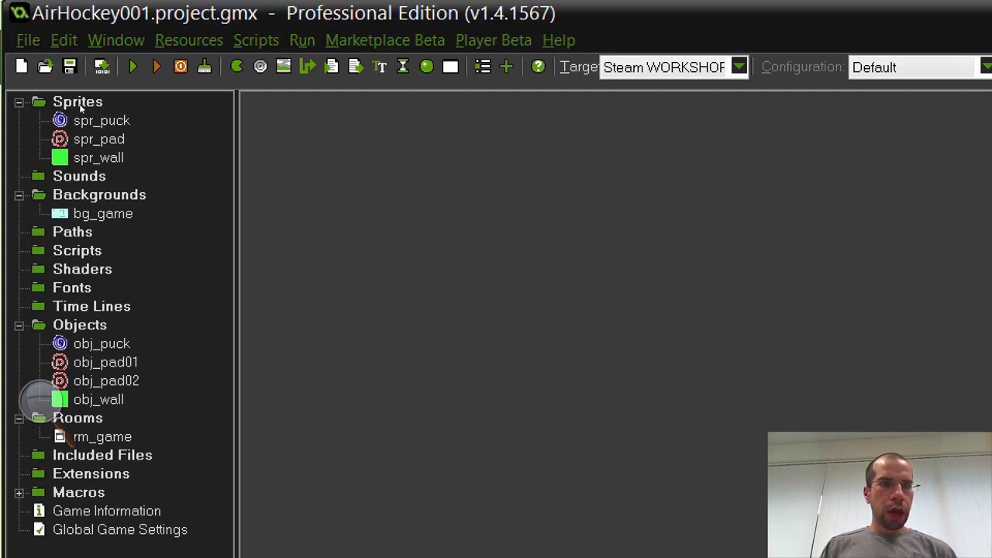
- Bring up spr_puck's properties and its Modify Mask settings
double_click(103, 121)
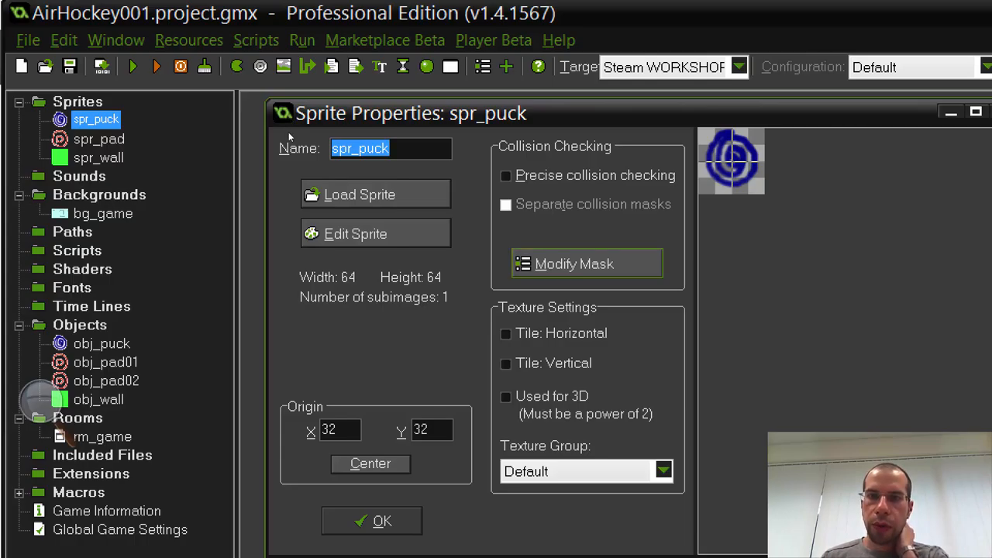
click(586, 263)
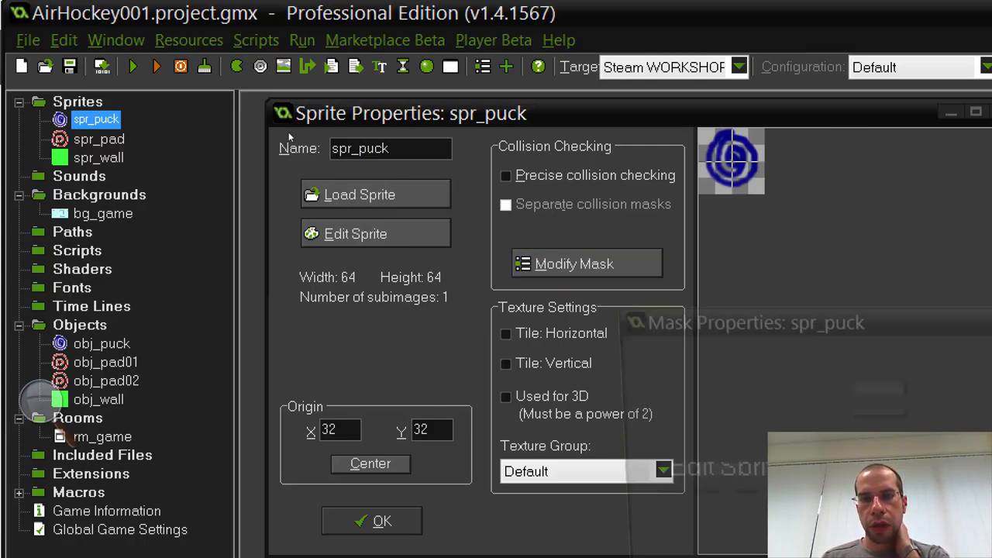
click(586, 263)
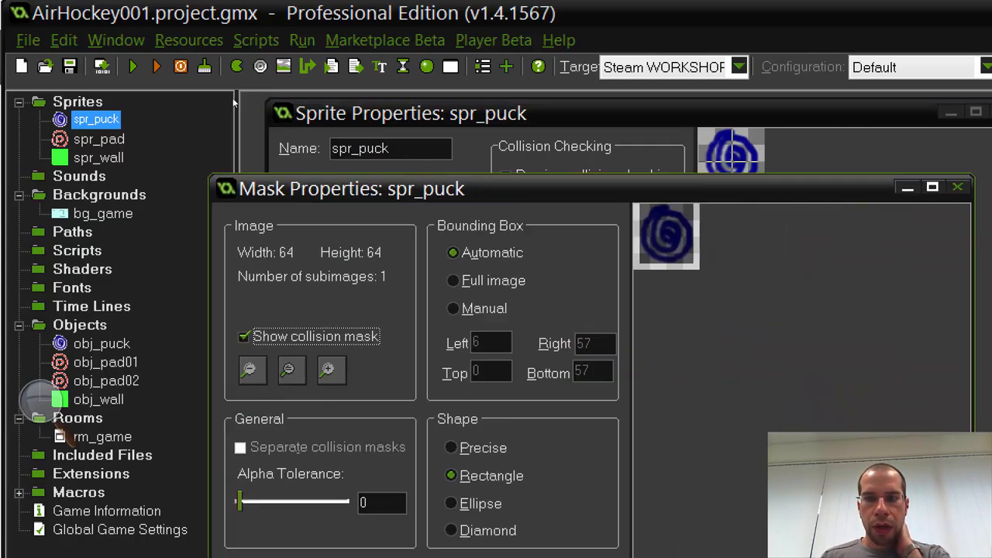
drag(349, 189, 309, 169)
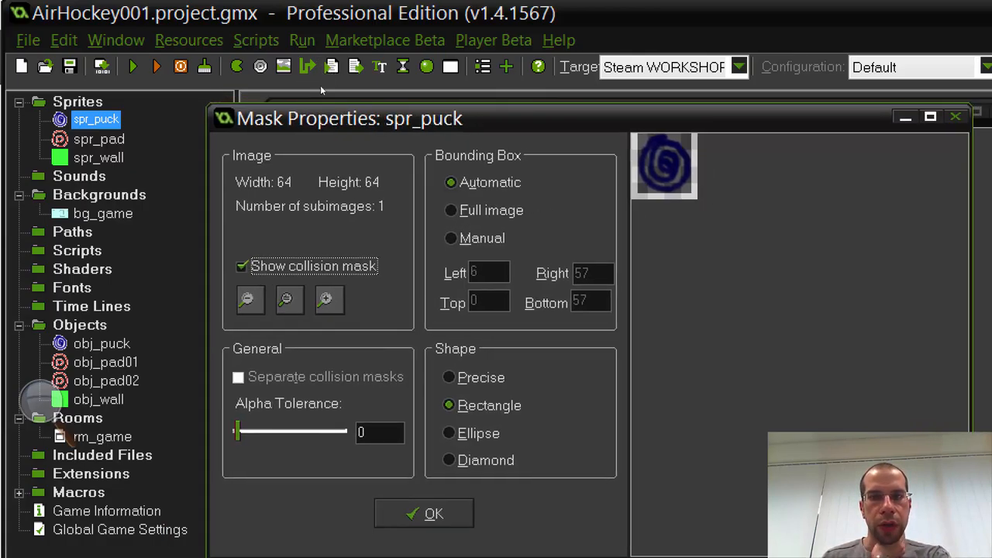
mouse_move(327, 84)
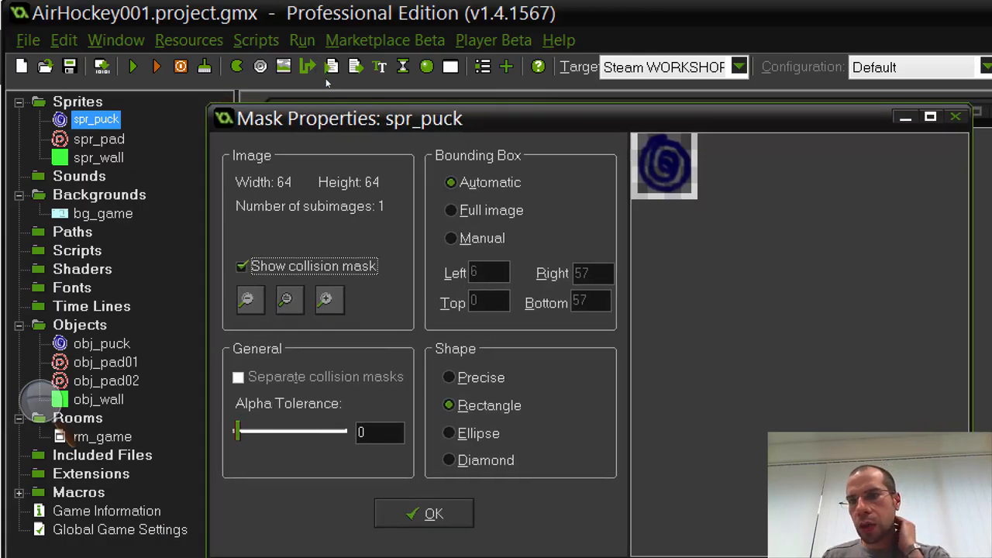
mouse_move(351, 97)
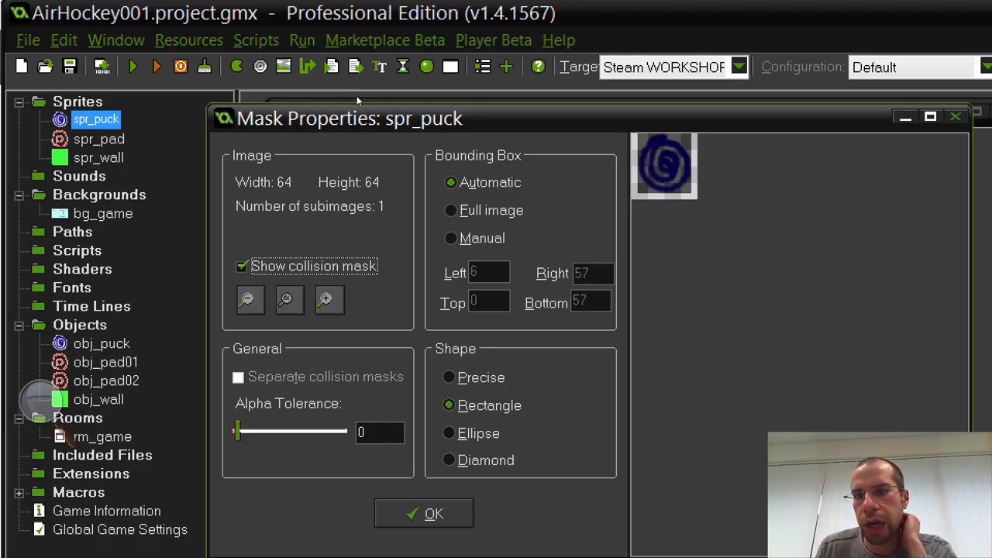
mouse_move(372, 96)
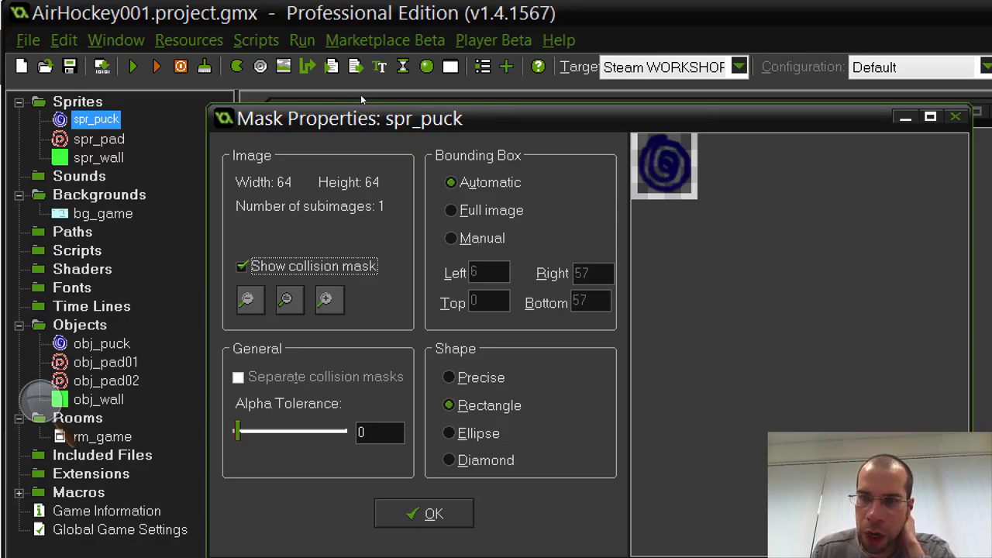
mouse_move(341, 100)
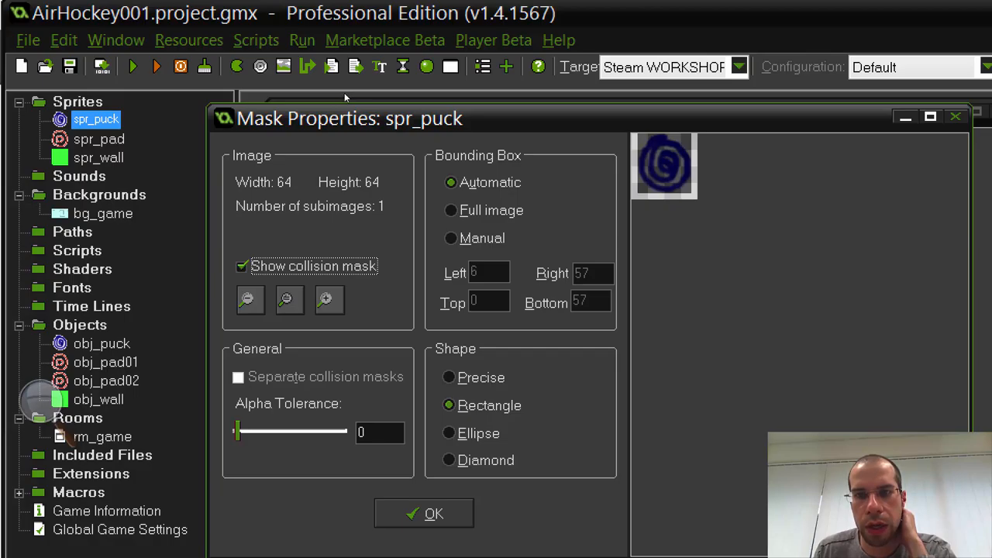
mouse_move(319, 96)
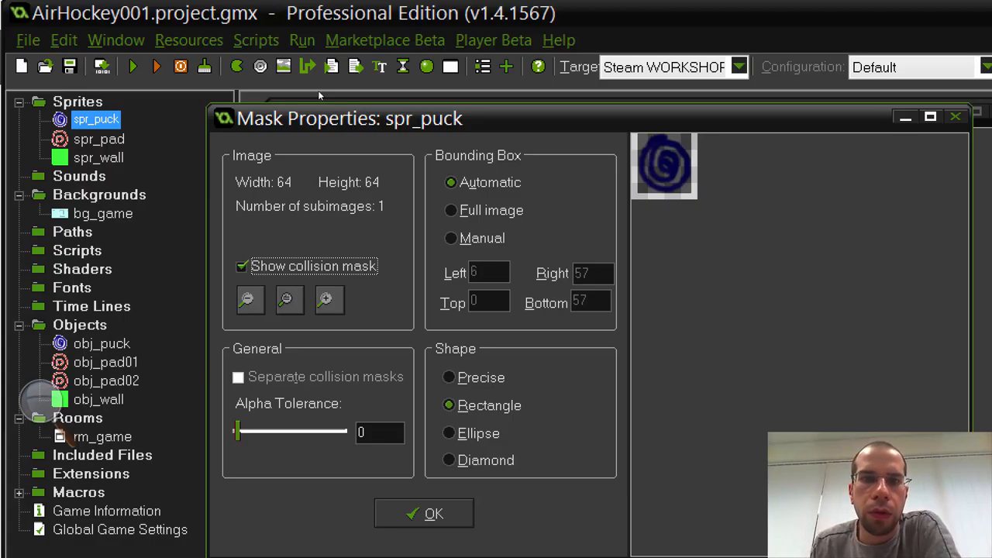
mouse_move(291, 169)
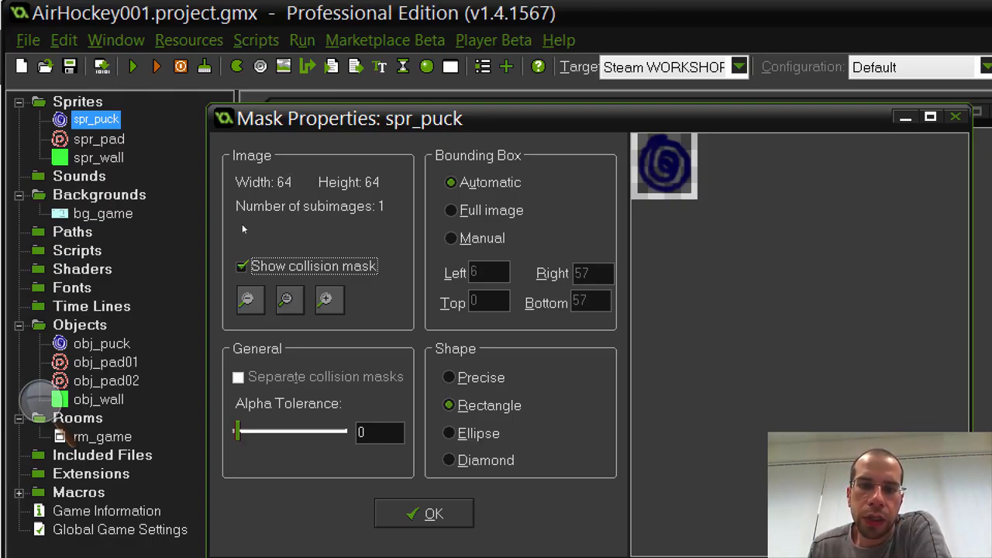
mouse_move(350, 43)
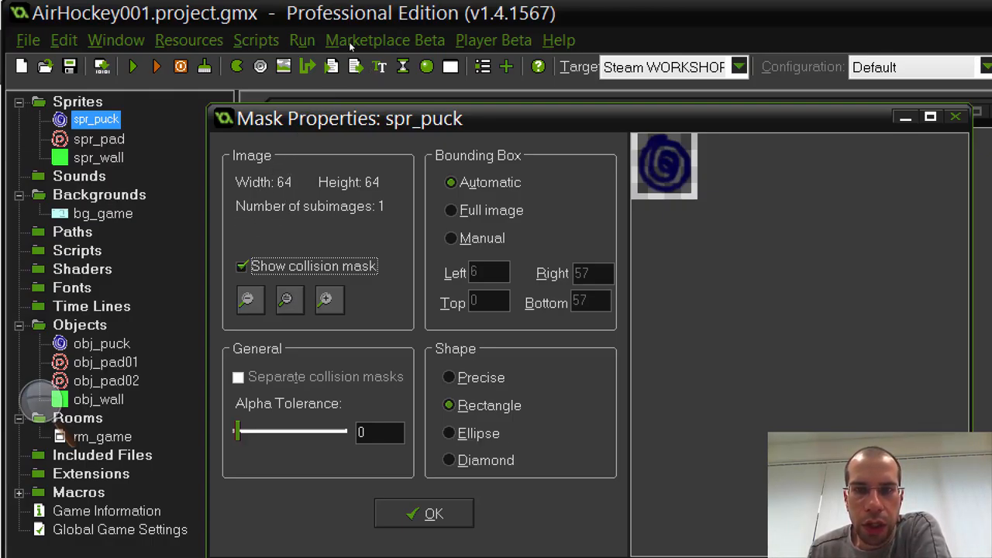
mouse_move(284, 245)
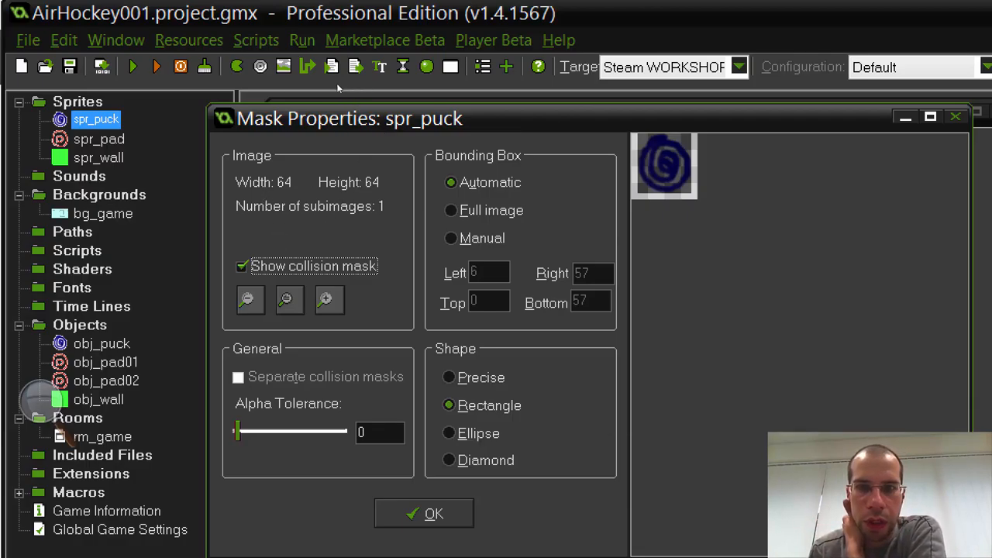
mouse_move(318, 101)
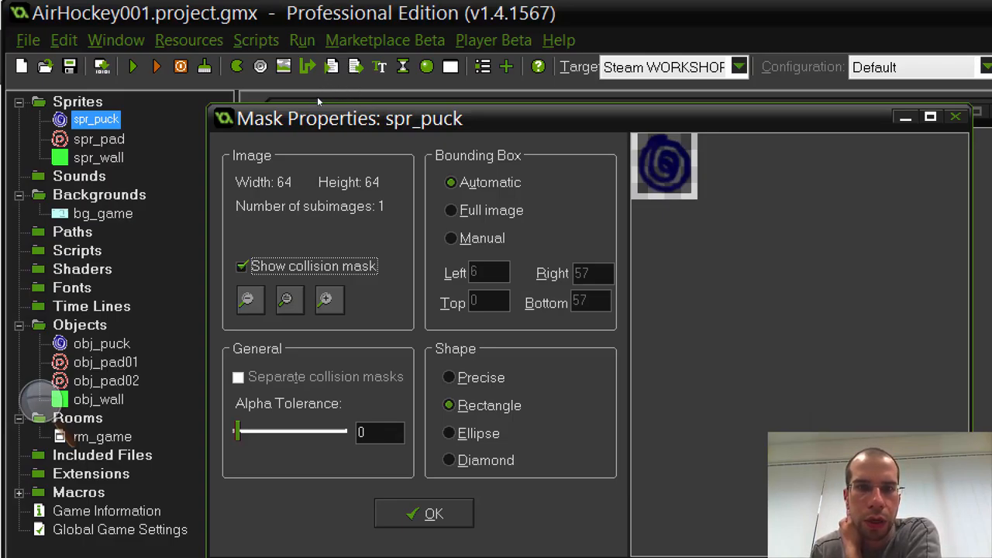
mouse_move(324, 189)
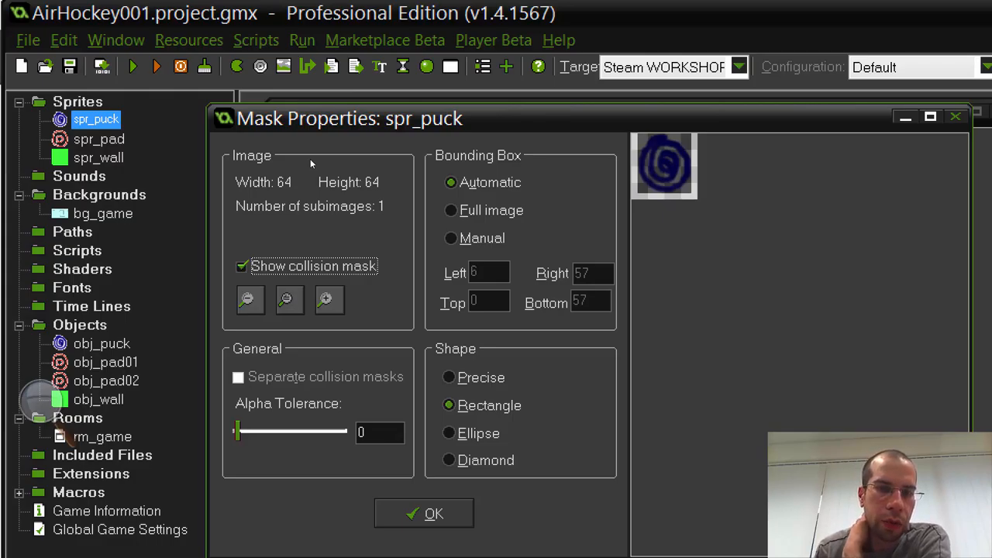
mouse_move(318, 130)
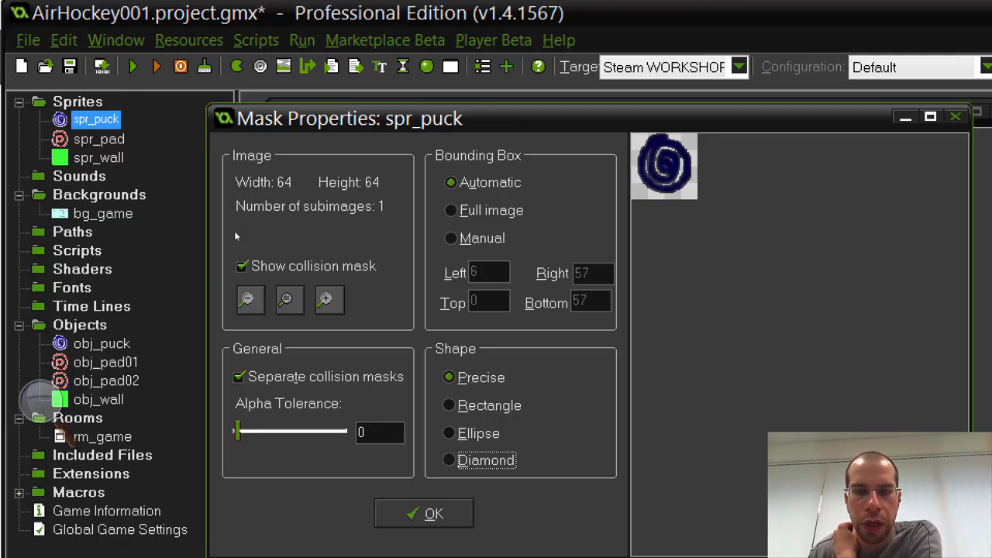
- Try the Diamond shape, settle on an Ellipse collision mask for the puck and confirm it
click(448, 461)
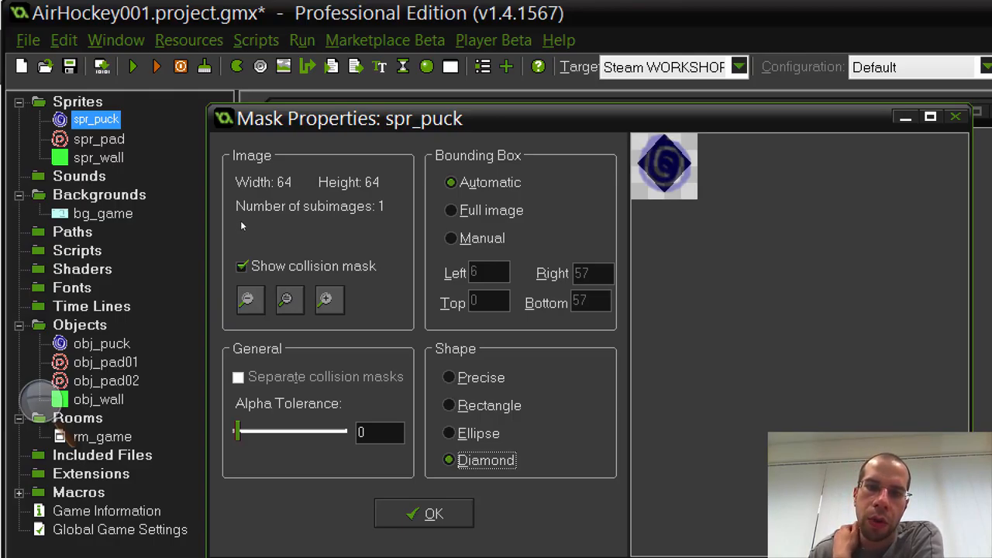
click(448, 434)
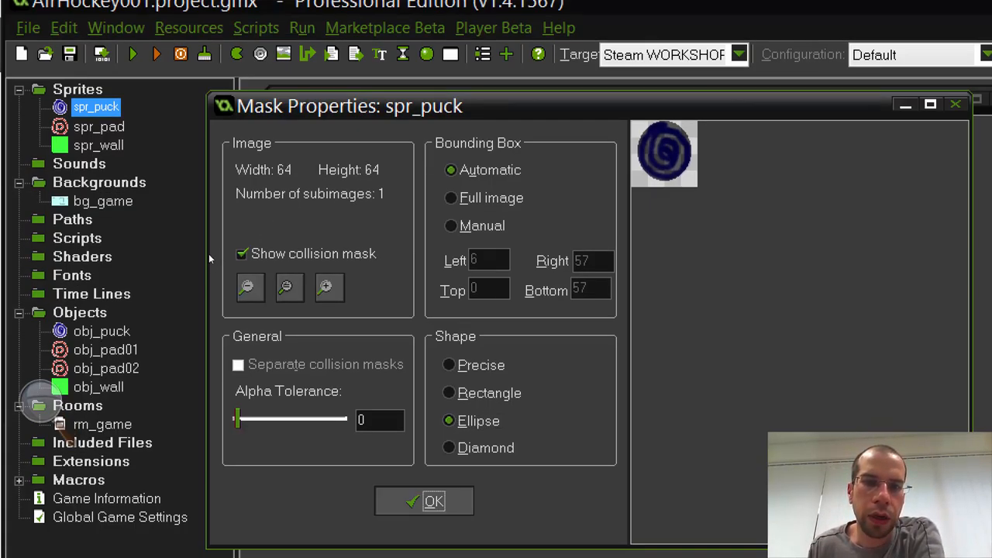
click(421, 501)
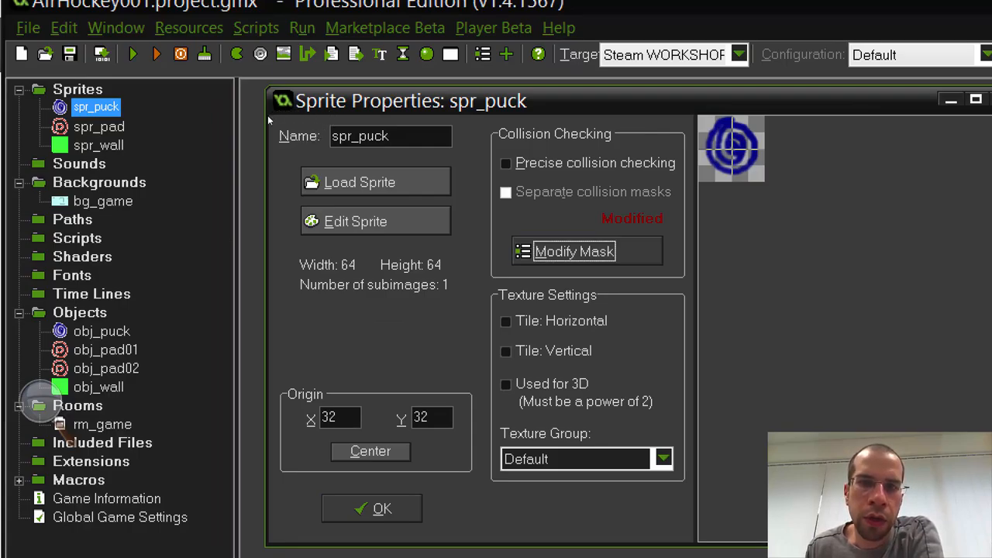
mouse_move(301, 121)
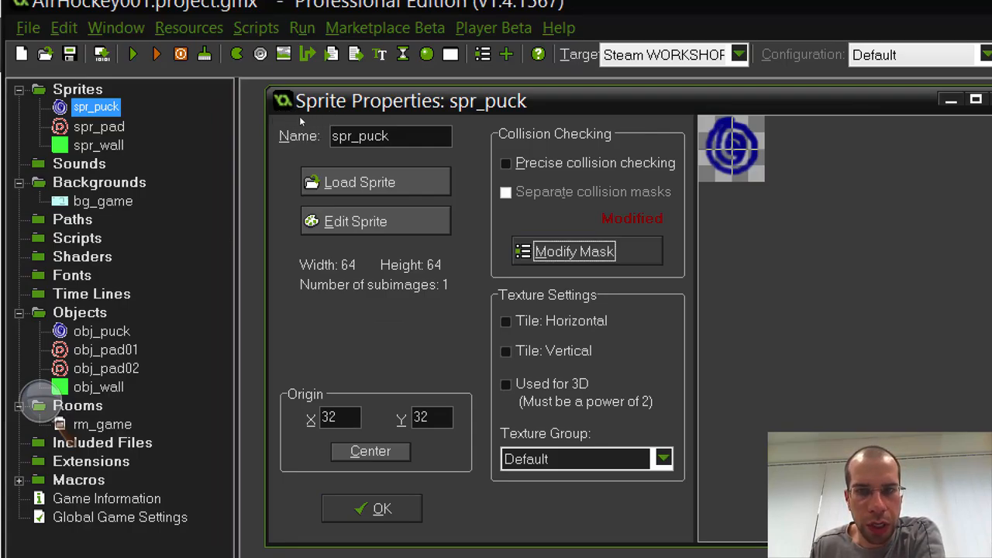
mouse_move(249, 99)
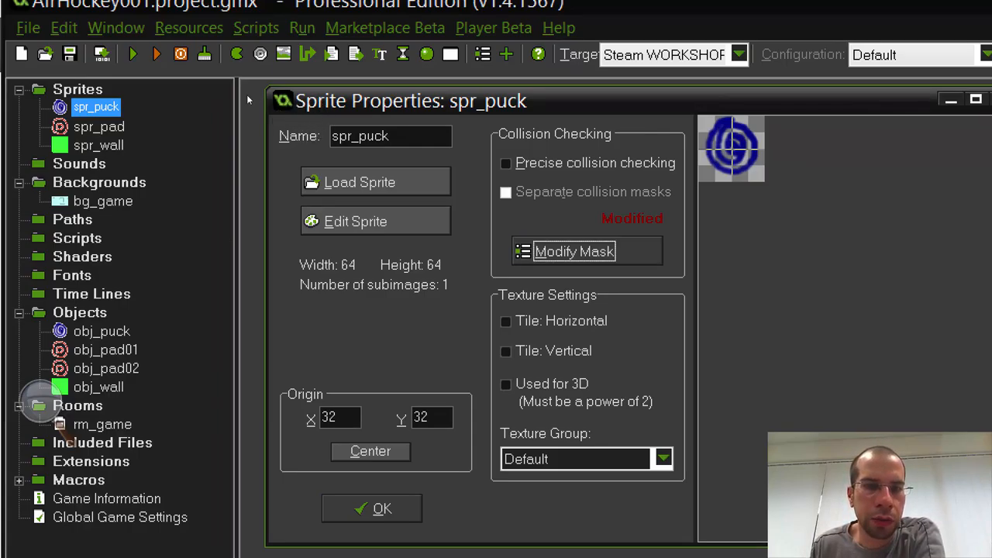
click(371, 509)
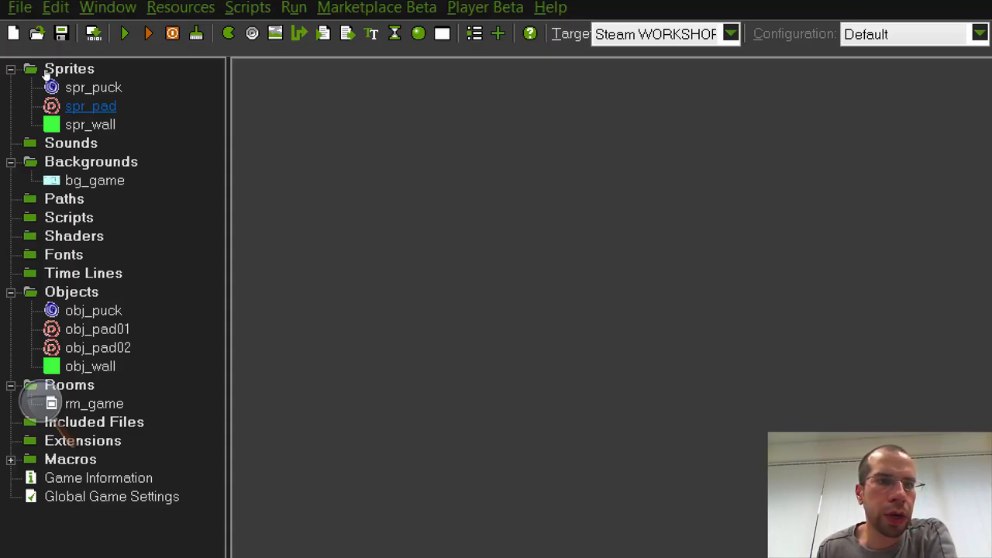
- Duplicate spr_pad as spr_pad02 and bring its image up for editing
right_click(85, 105)
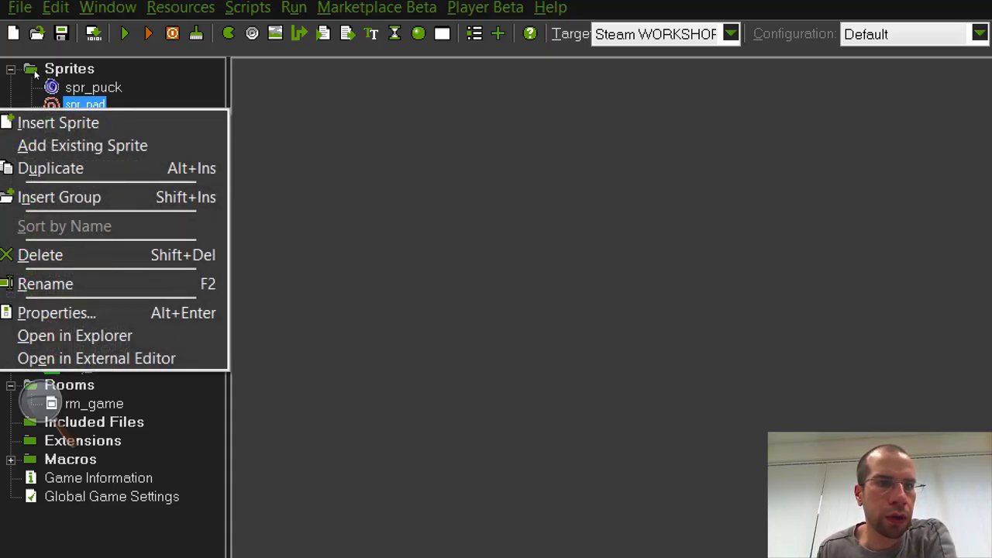
mouse_move(82, 145)
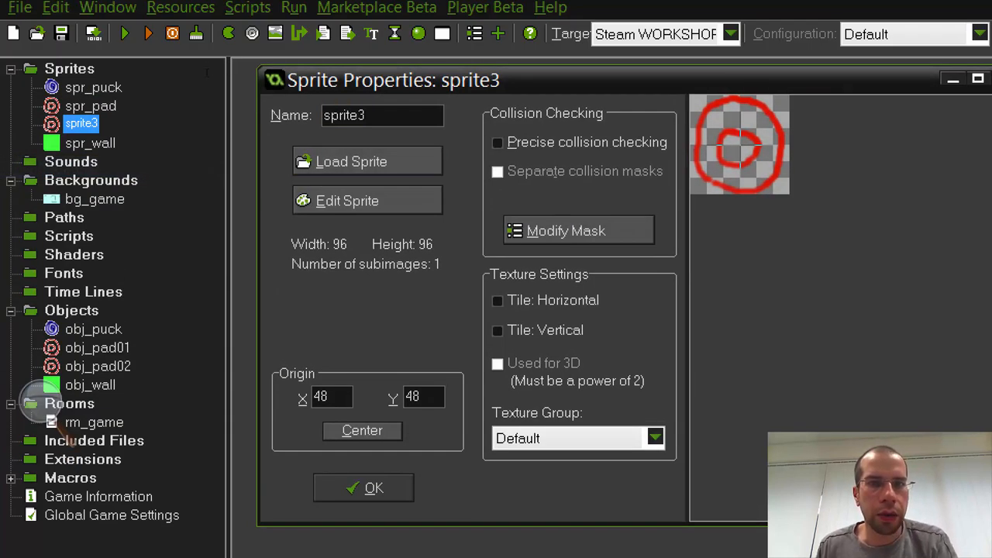
text(spr_pad02)
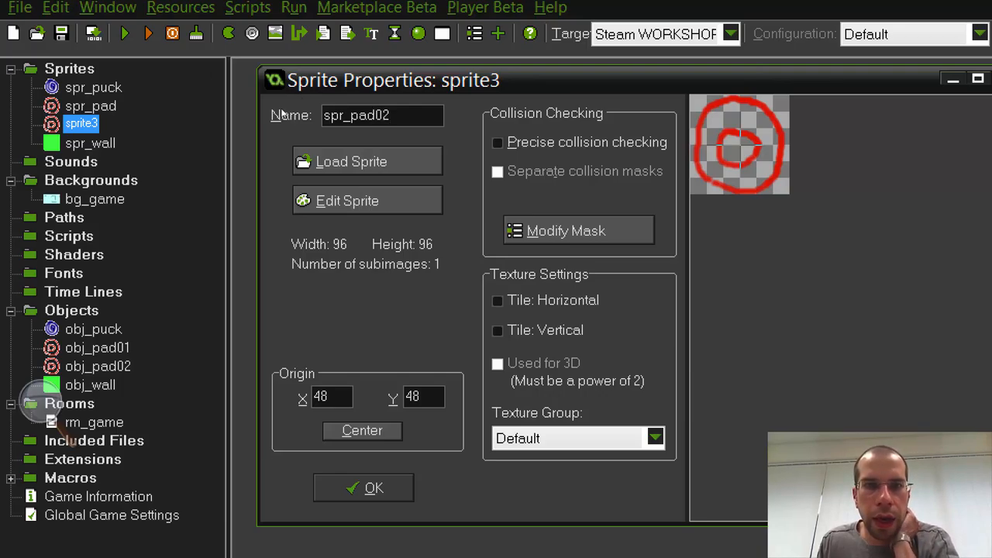
mouse_move(182, 140)
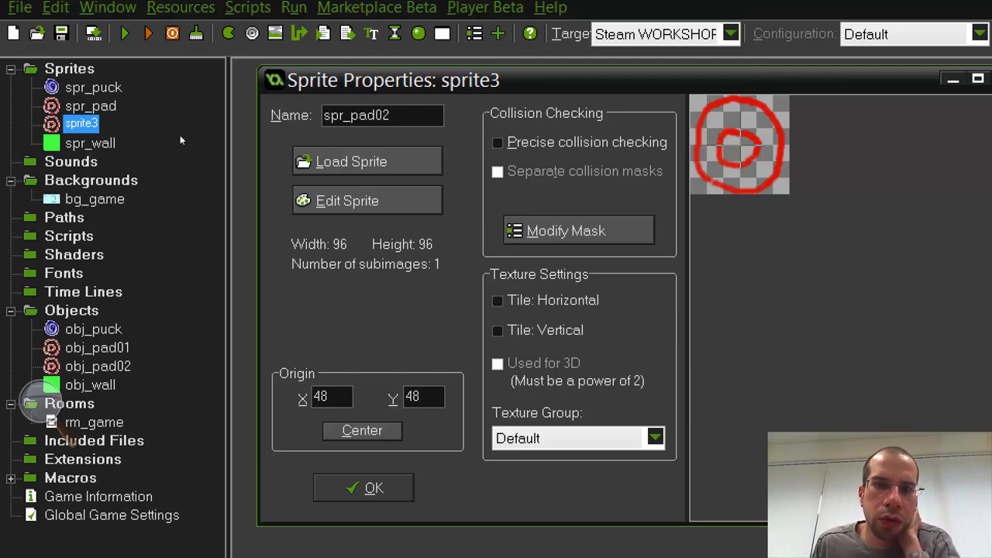
mouse_move(186, 131)
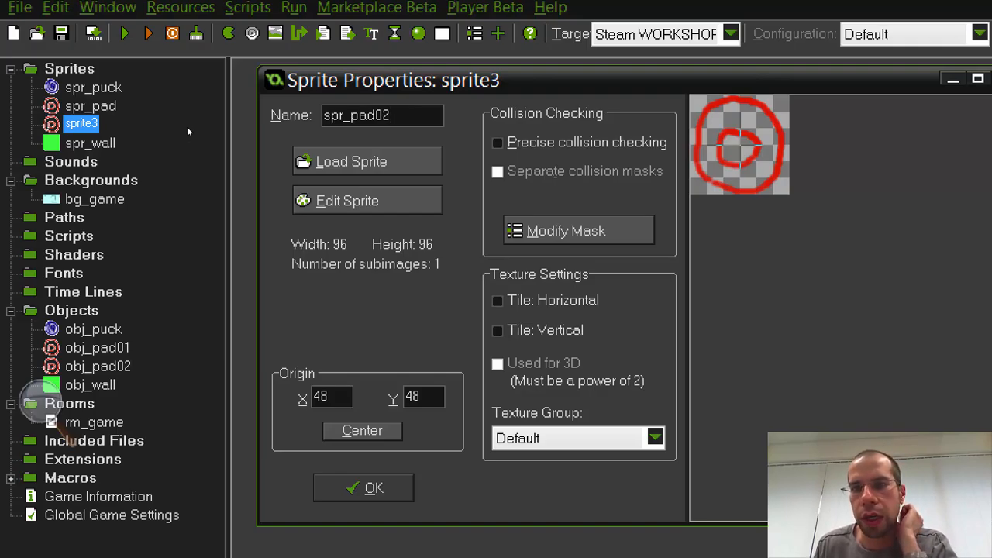
mouse_move(366, 201)
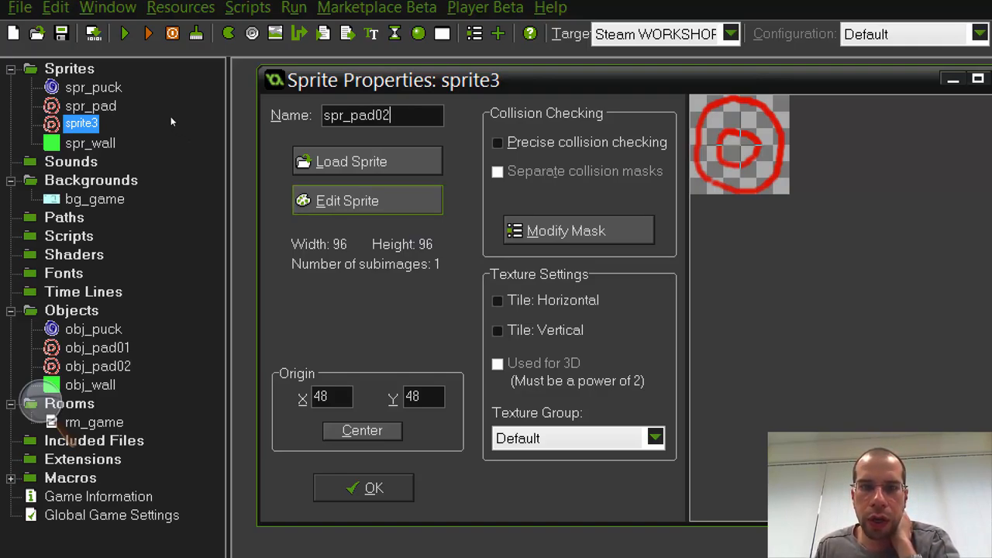
click(347, 200)
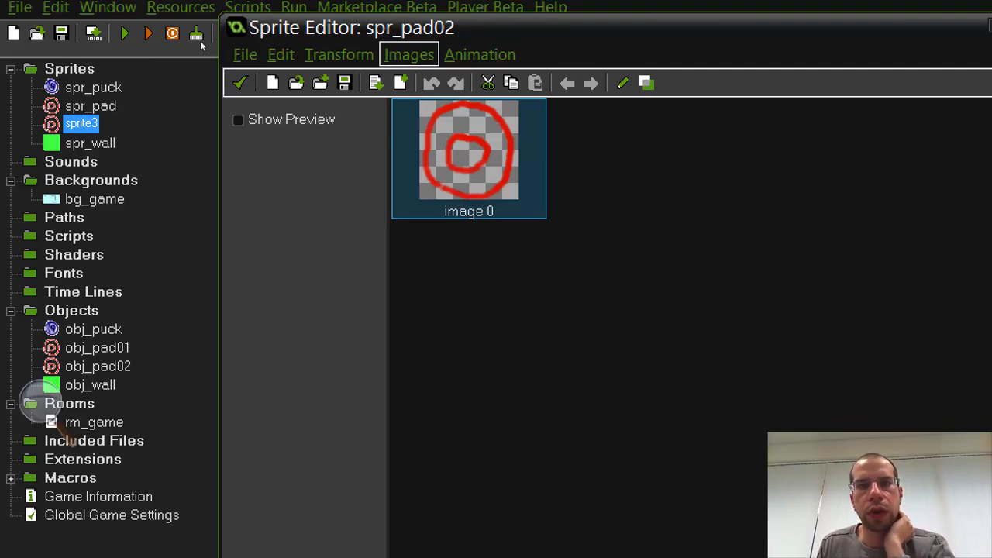
- Colorize spr_pad02 with the Hue slider at about 159 so the paddle becomes blue
click(409, 54)
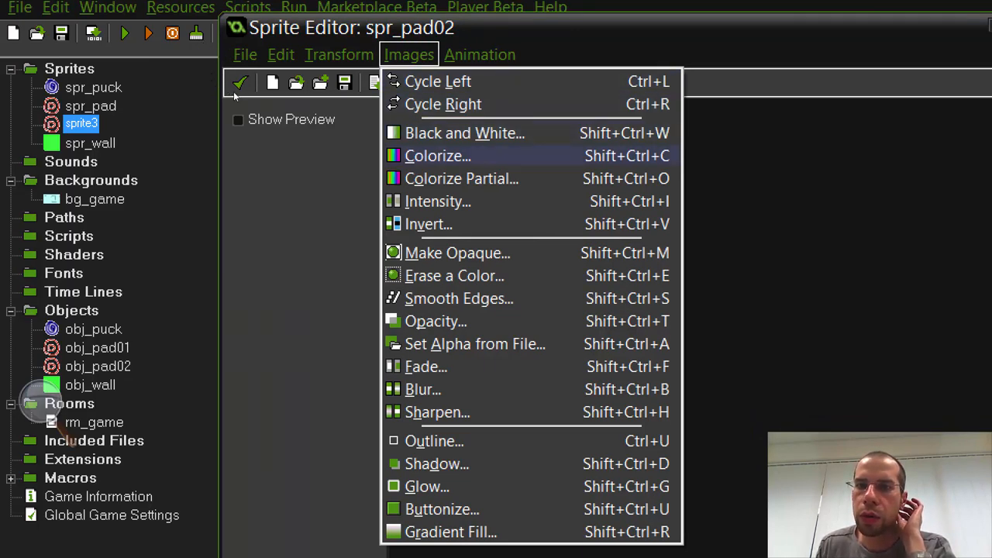
click(434, 155)
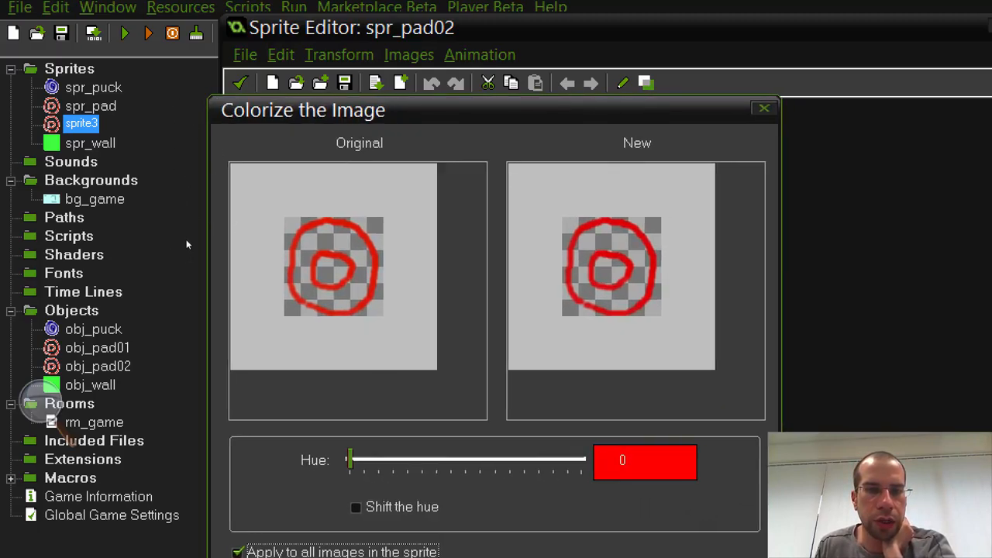
drag(350, 459, 378, 459)
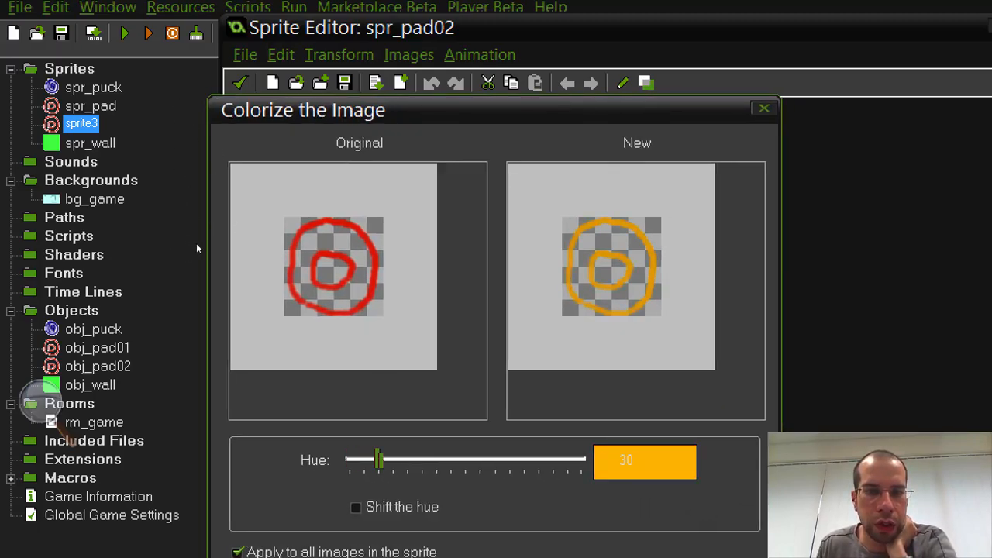
drag(378, 461, 486, 461)
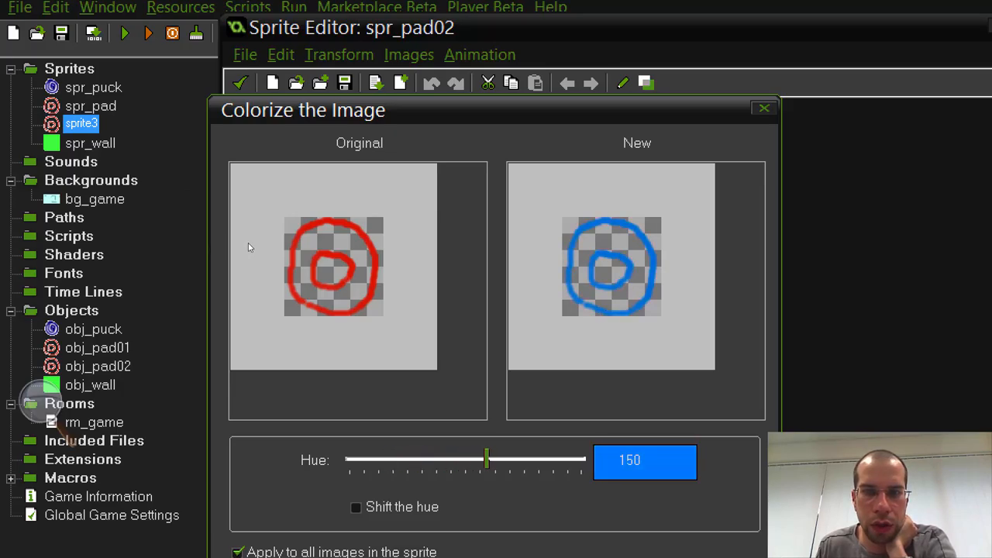
drag(487, 459, 482, 458)
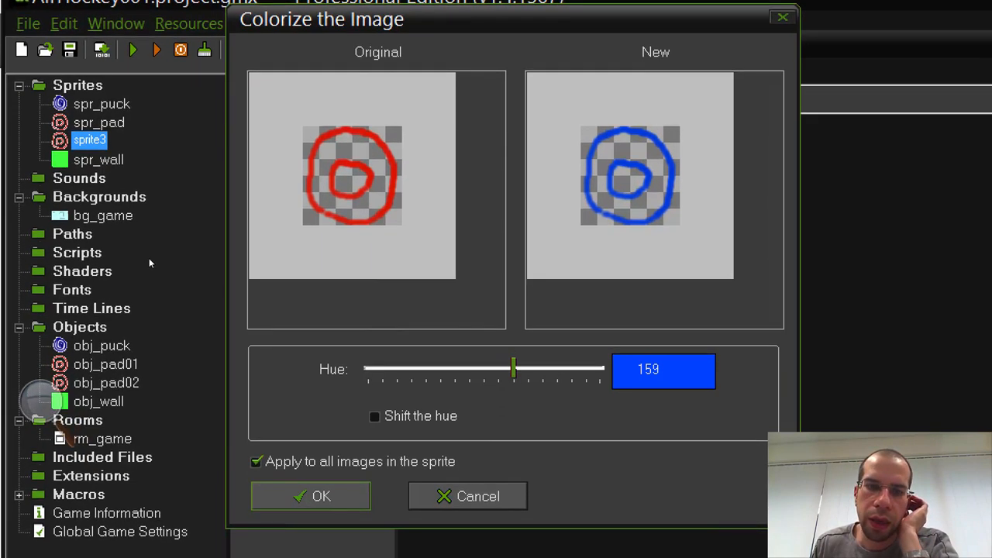
click(310, 496)
text(spr_pad02)
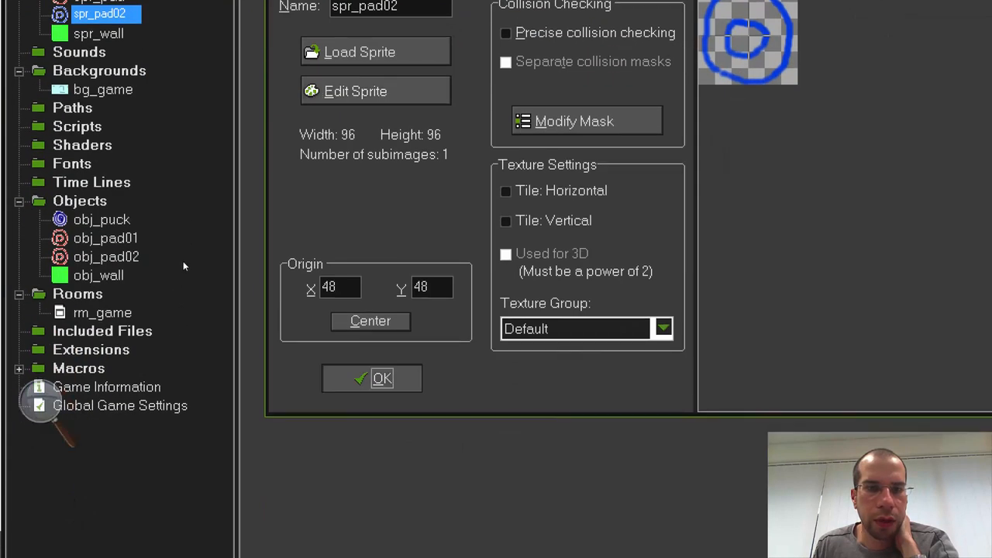
- Close spr_pad02 and rename the red pad sprite to spr_pad01
click(372, 379)
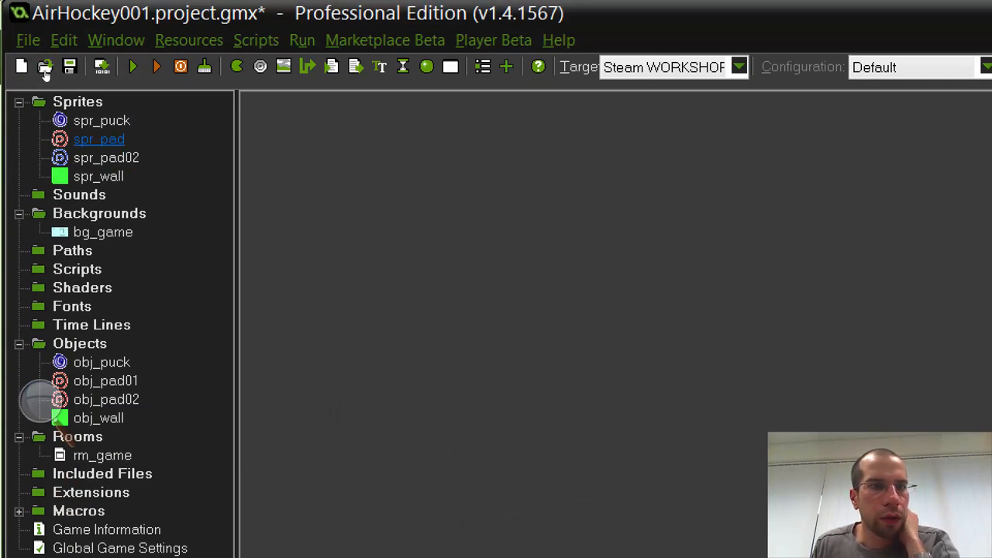
double_click(99, 140)
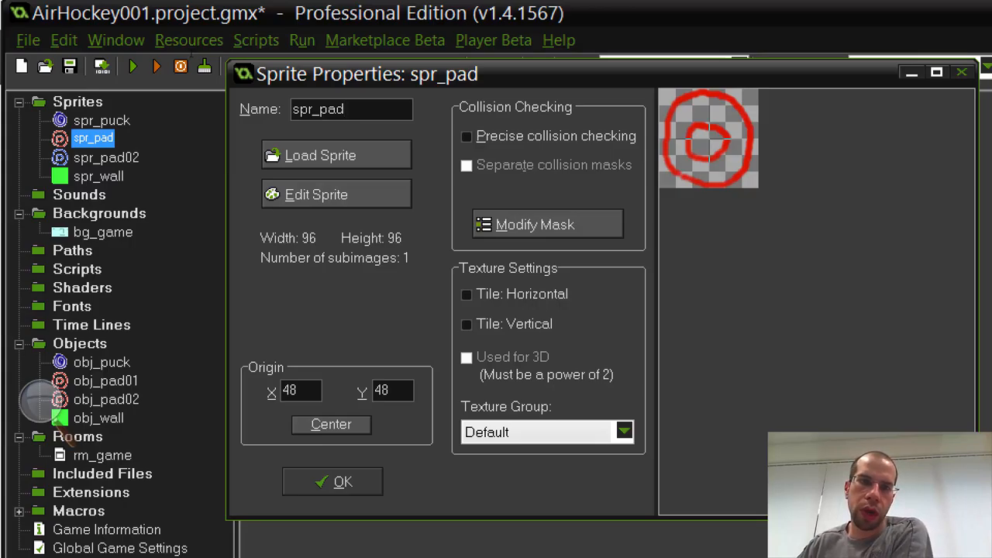
click(351, 108)
text(01)
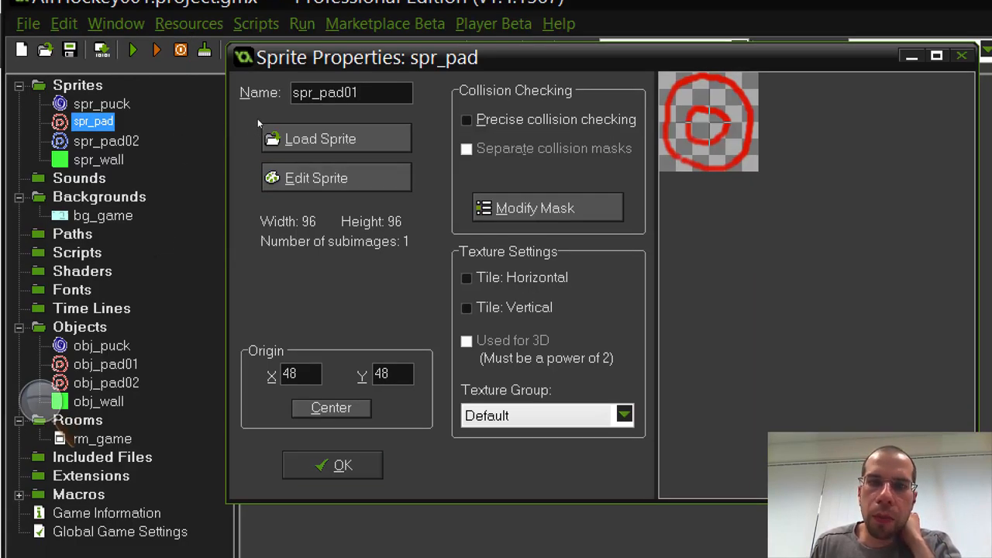
- Give spr_pad01 an Ellipse collision mask and confirm it
click(547, 208)
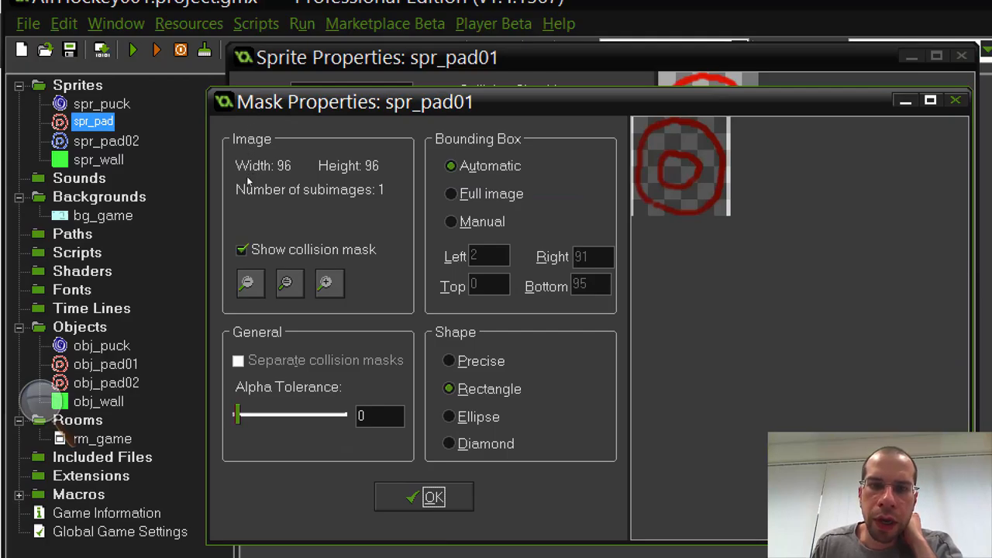
click(449, 415)
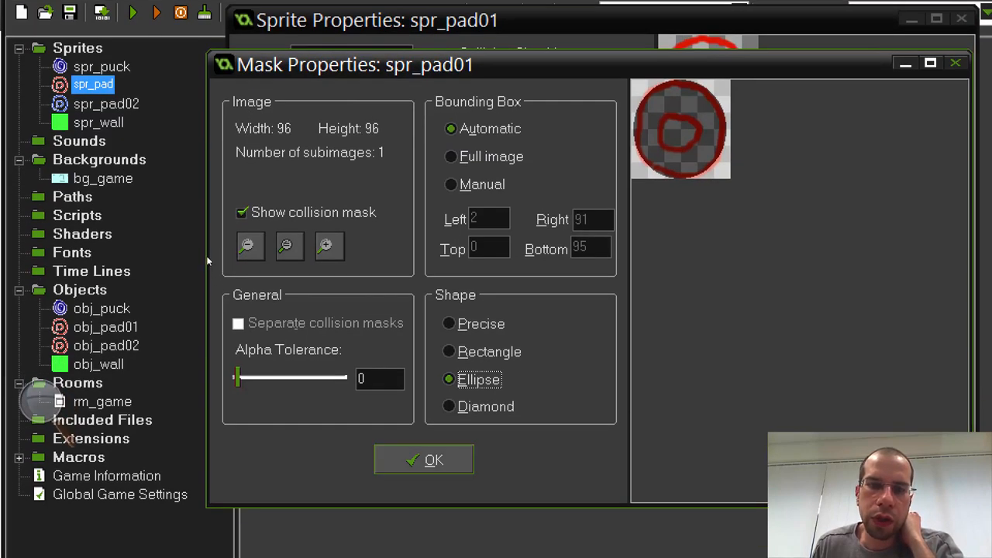
click(423, 459)
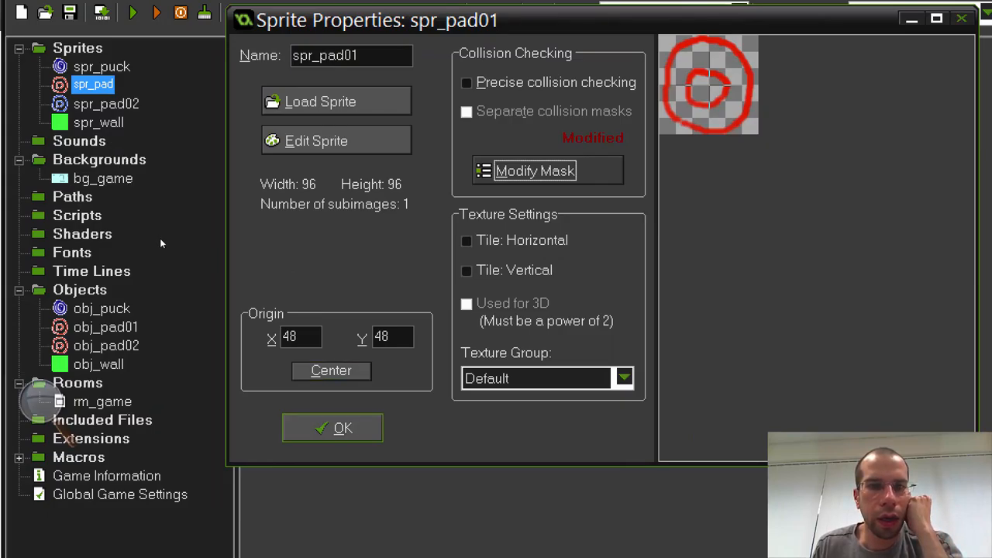
- Adjust spr_pad02's collision mask shape, confirm it and close the sprite properties
click(332, 428)
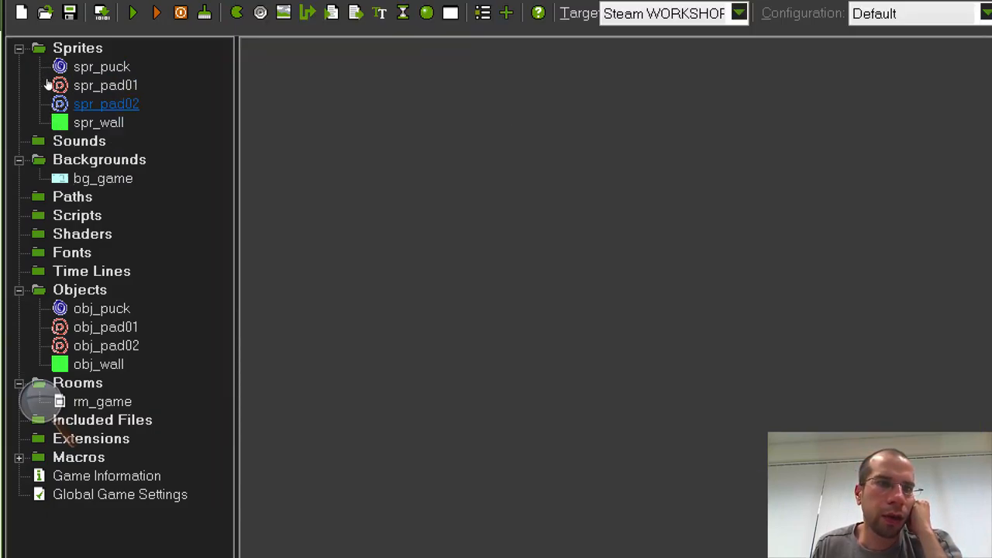
click(105, 102)
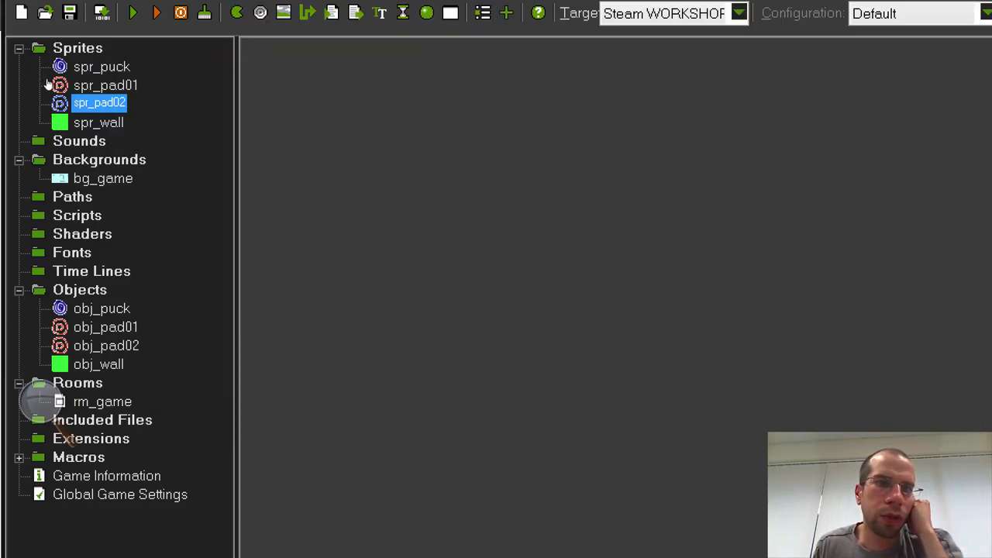
double_click(99, 102)
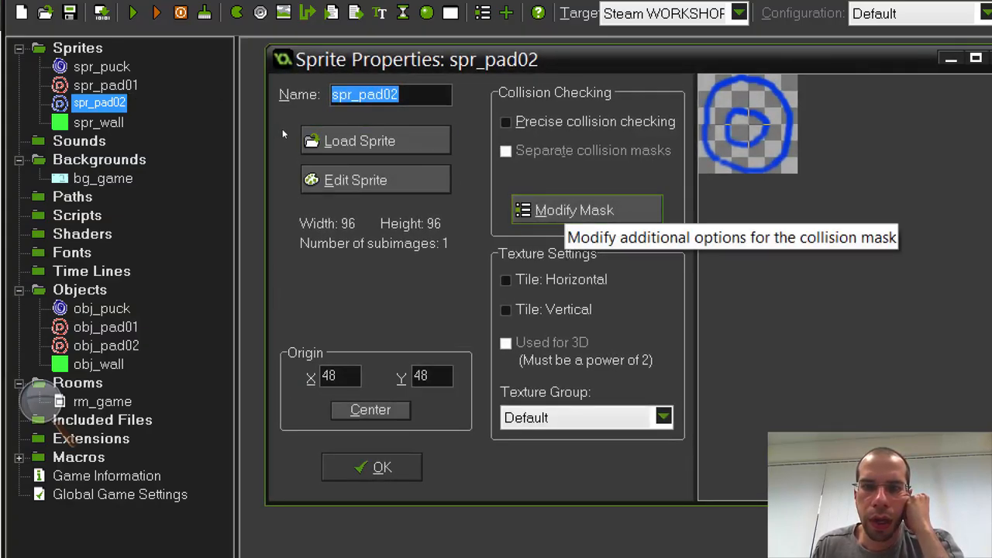
click(588, 211)
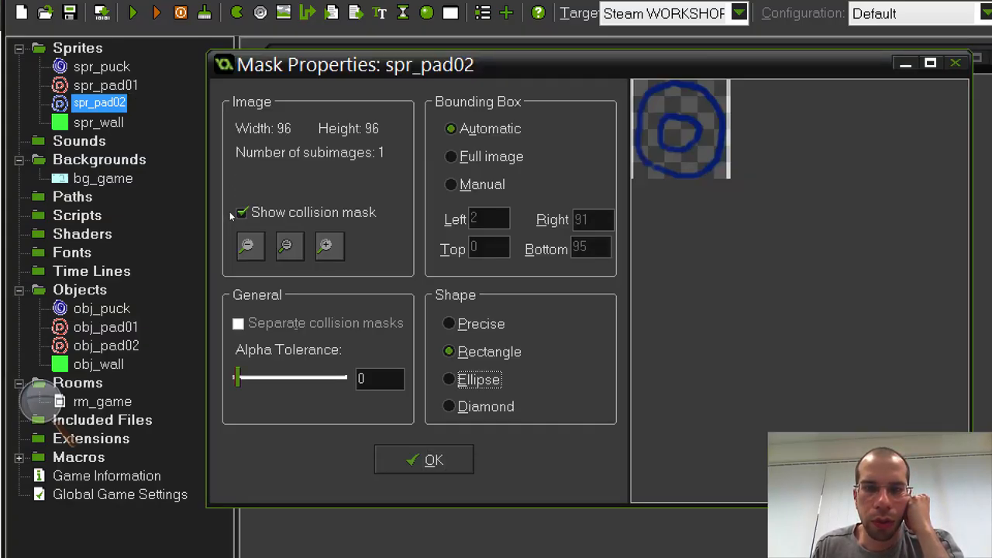
click(424, 459)
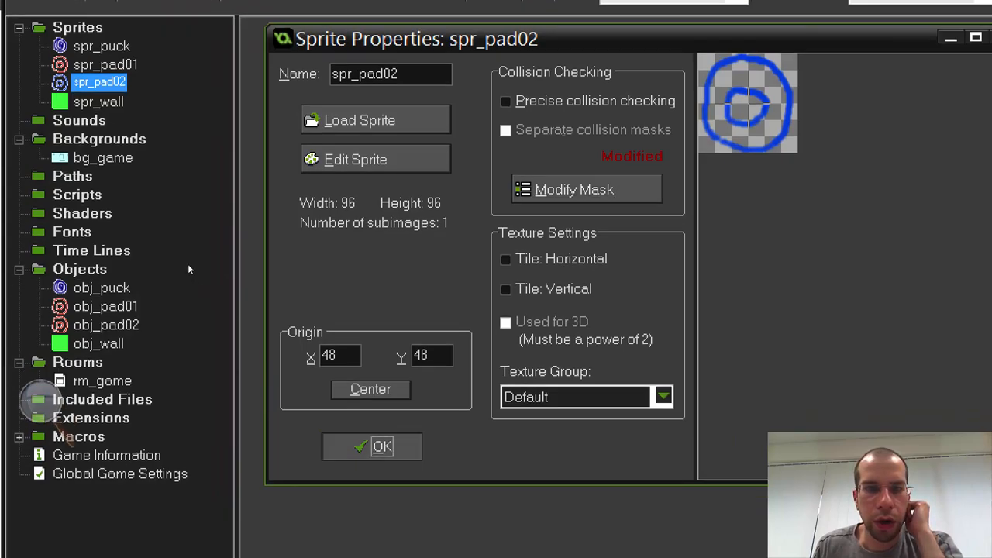
click(370, 447)
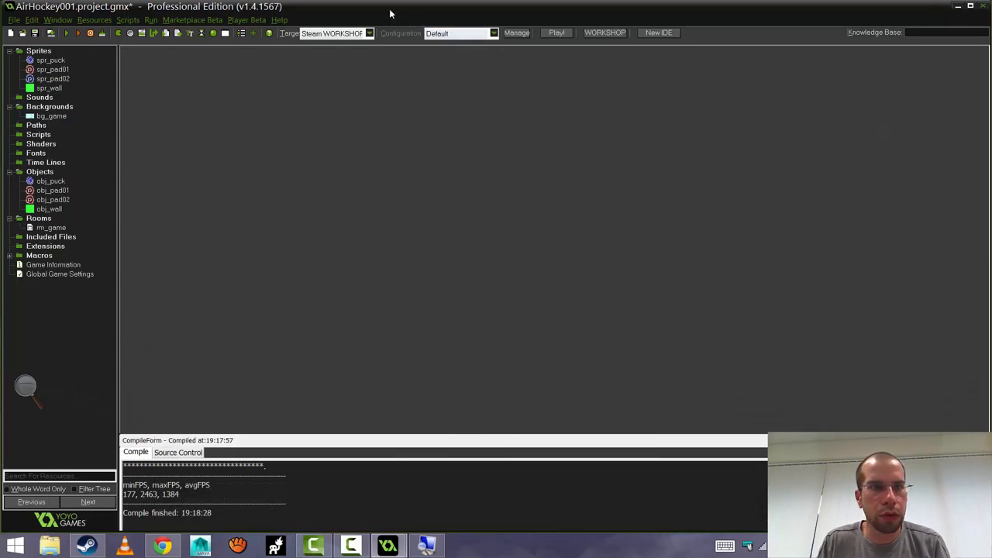
mouse_move(353, 9)
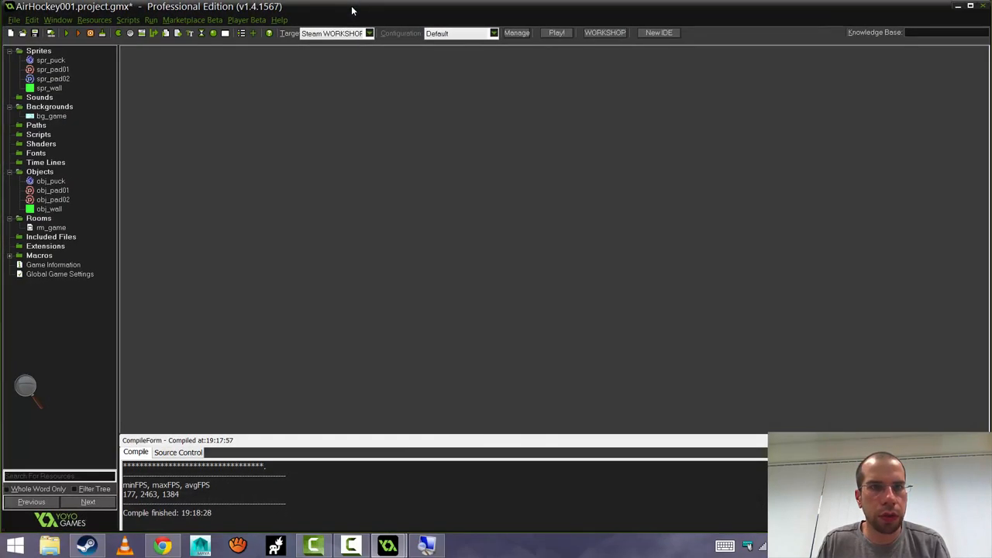
mouse_move(201, 59)
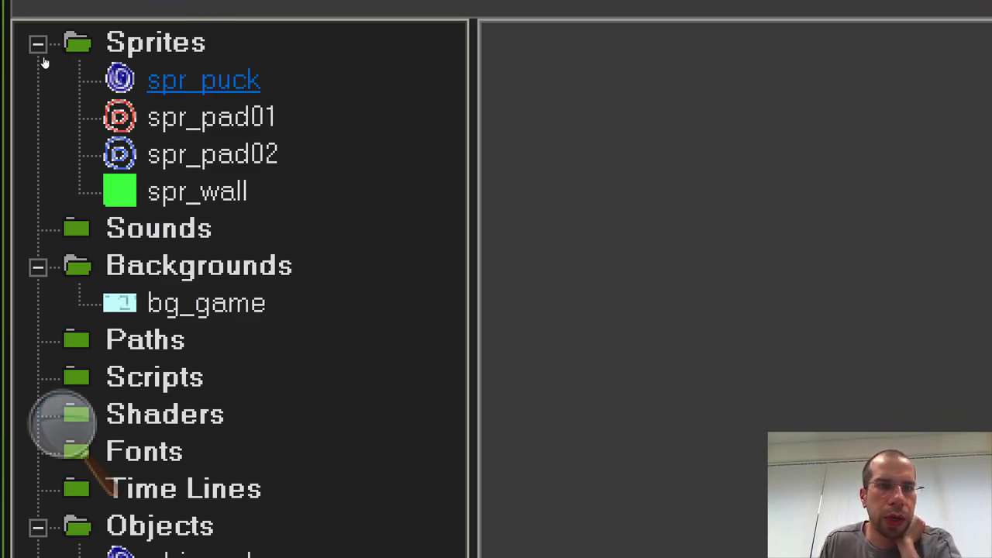
- Bring up the Colorize adjustment for the spr_puck image
click(203, 77)
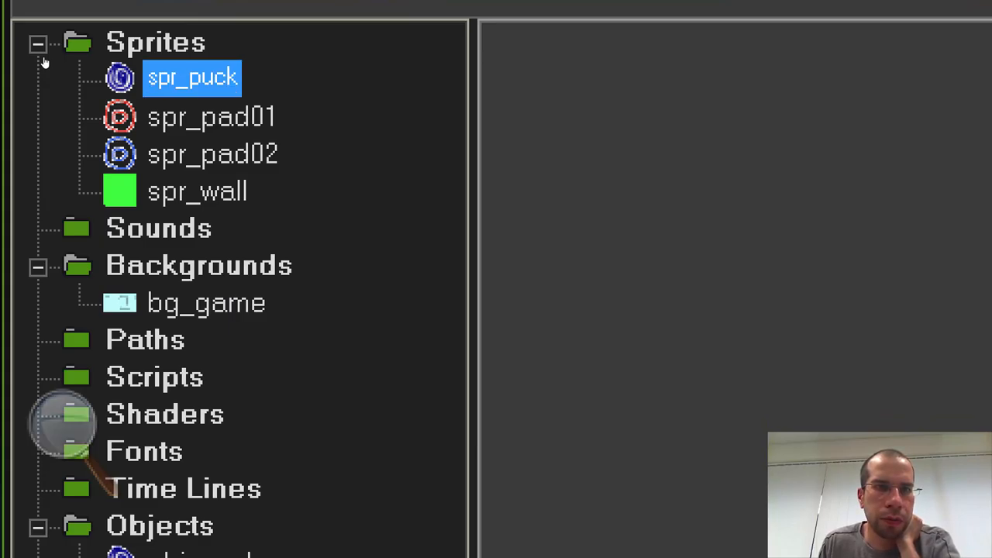
double_click(193, 77)
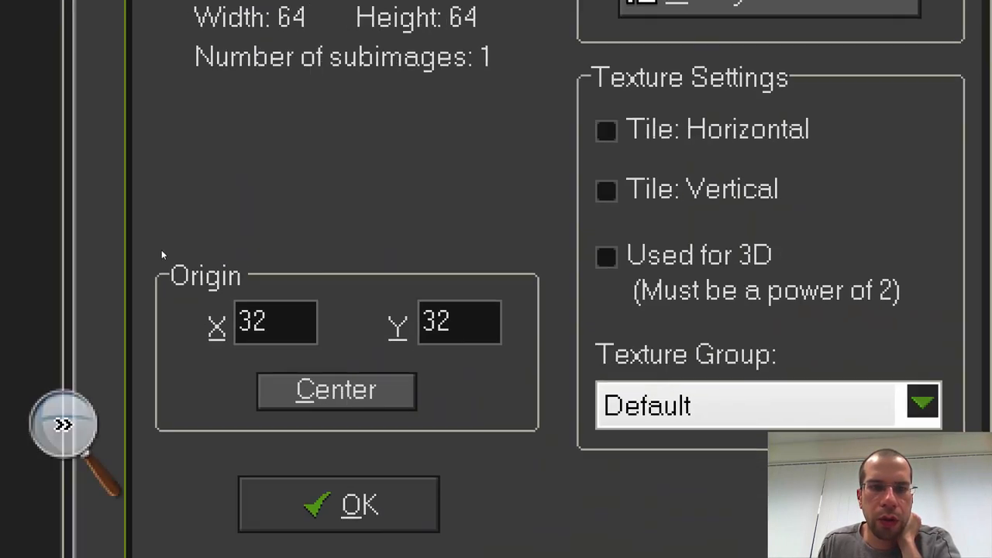
click(338, 505)
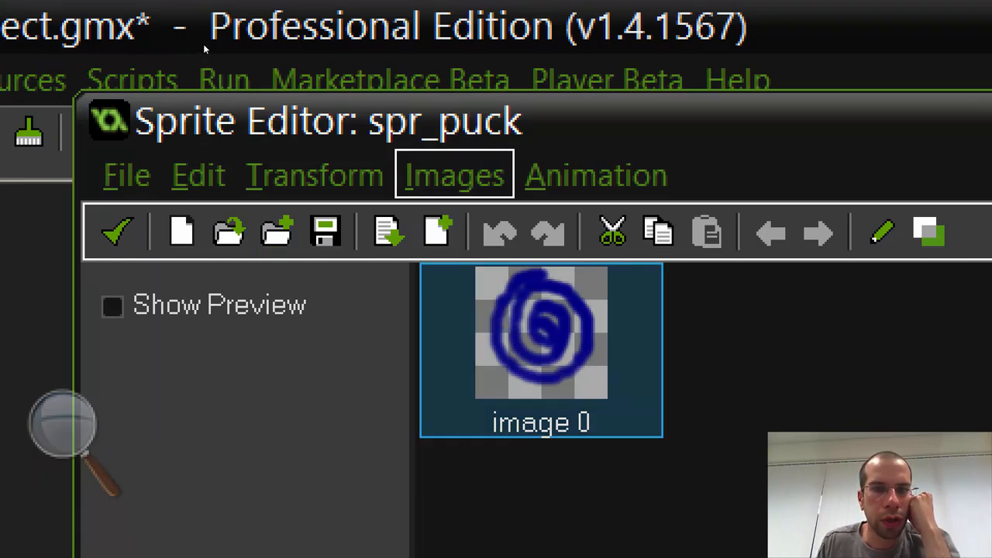
click(455, 174)
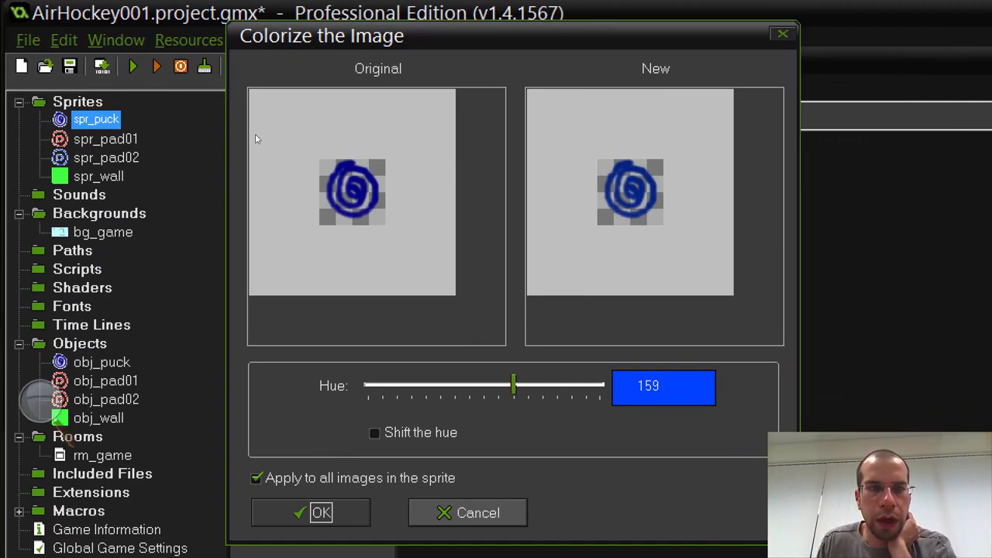
- Settle the puck's Hue at about 32 for a yellow-orange colour, apply it and close the sprite
drag(513, 384, 591, 385)
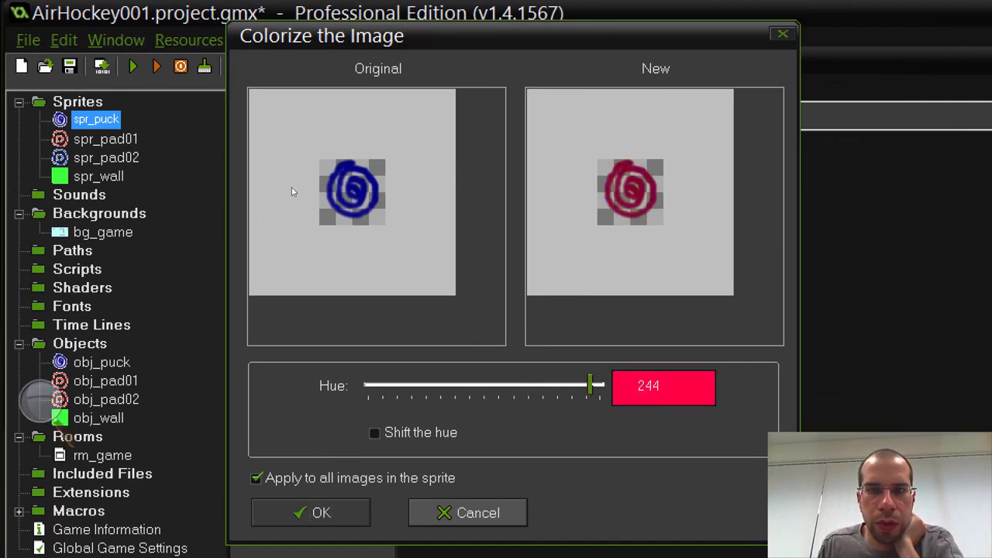
drag(592, 385, 431, 384)
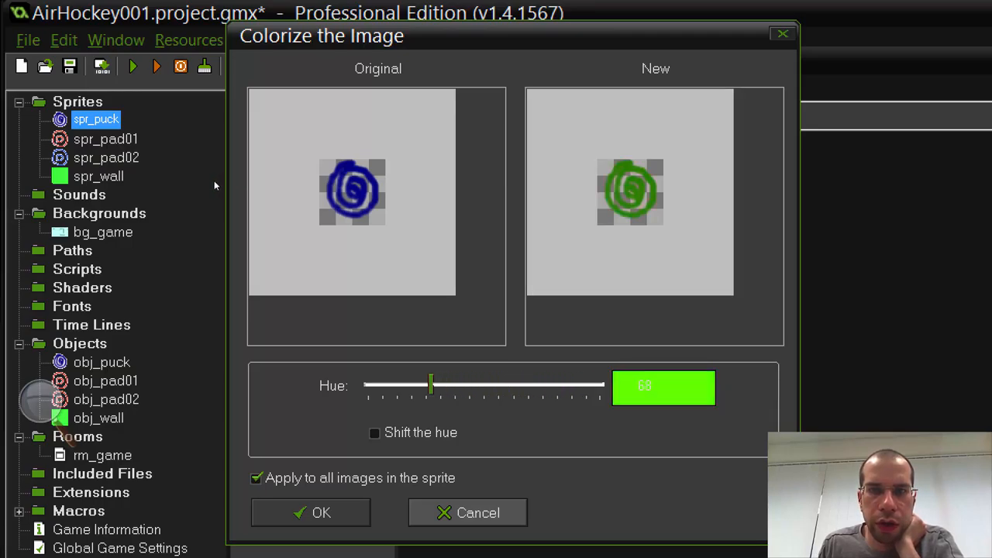
drag(431, 384, 390, 384)
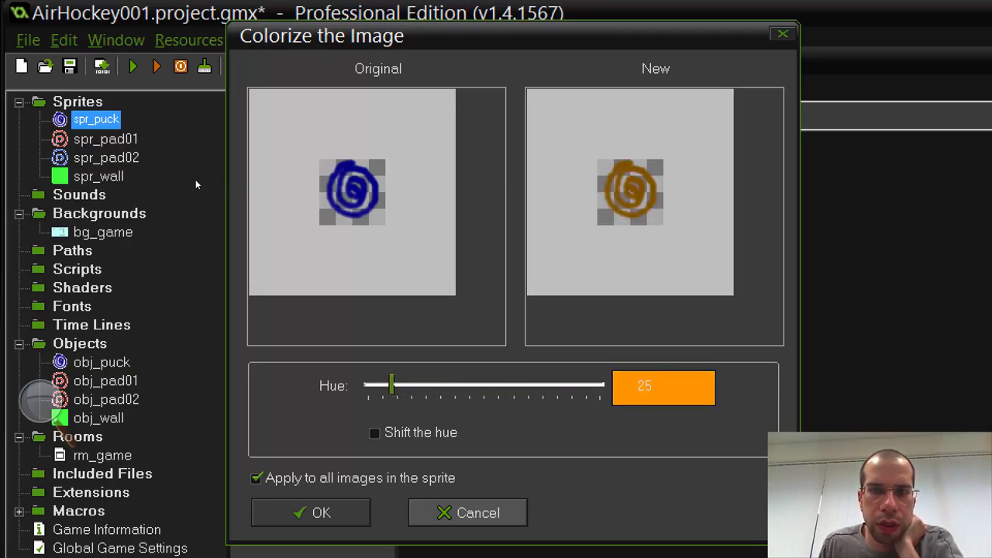
drag(390, 384, 397, 385)
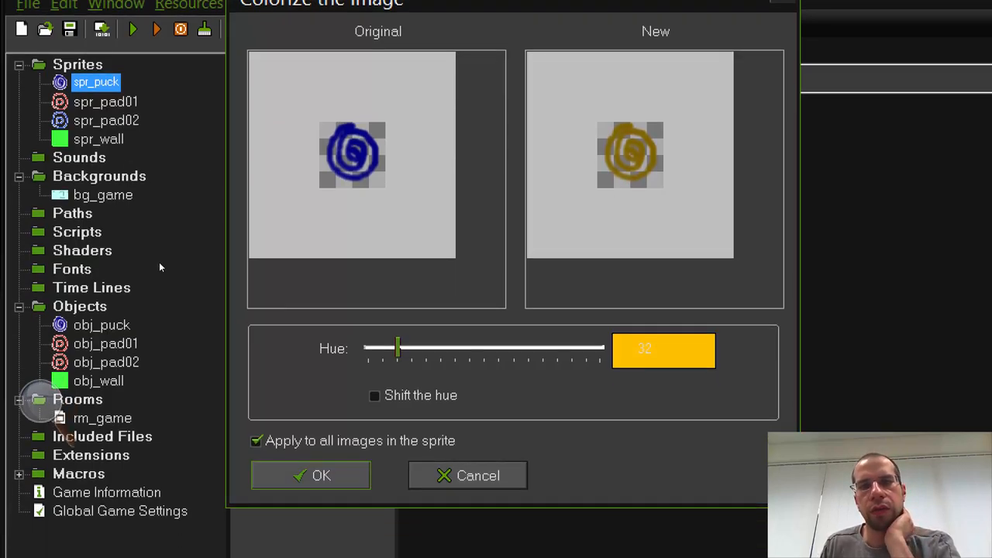
click(310, 474)
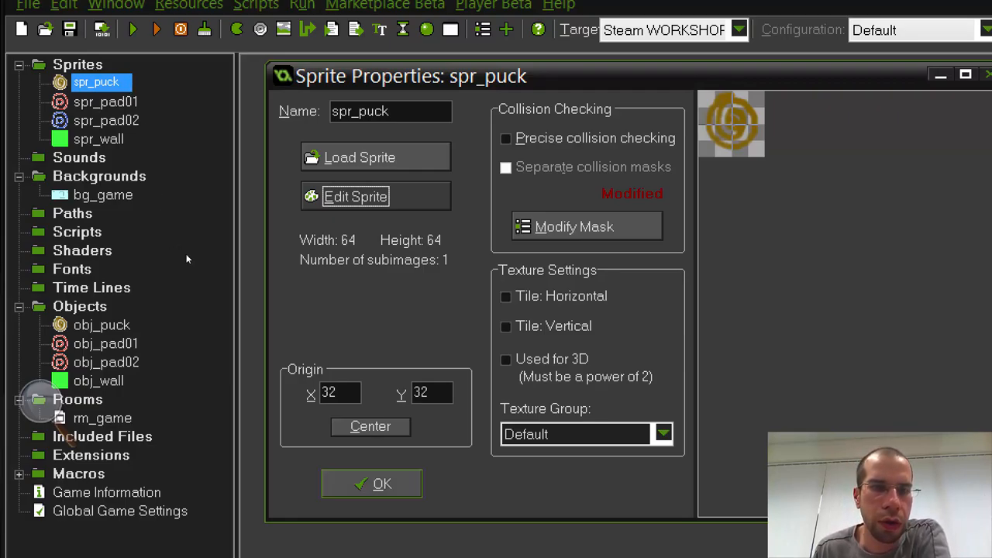
click(372, 484)
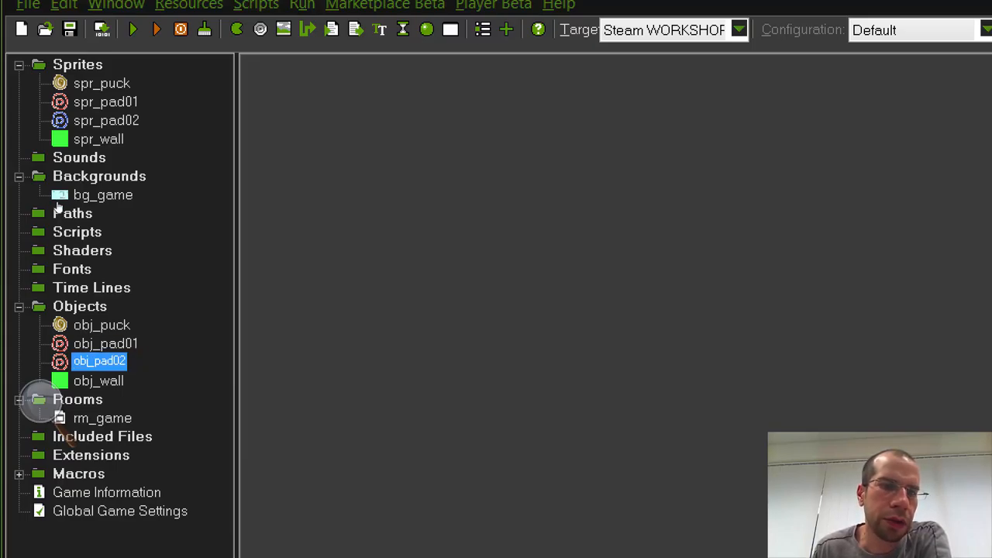
- Assign spr_pad02 as obj_pad02's sprite, then check the pieces in rm_game
double_click(99, 361)
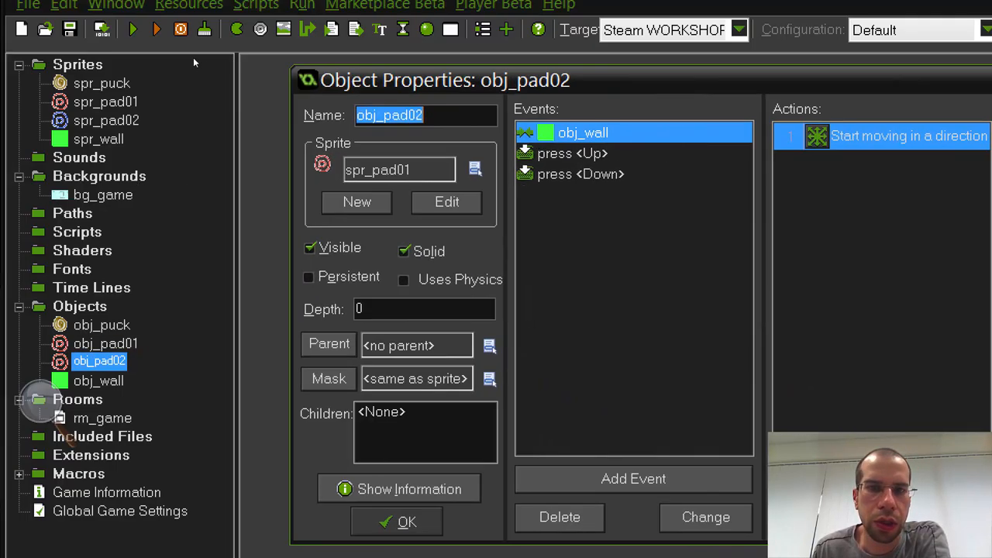
click(476, 169)
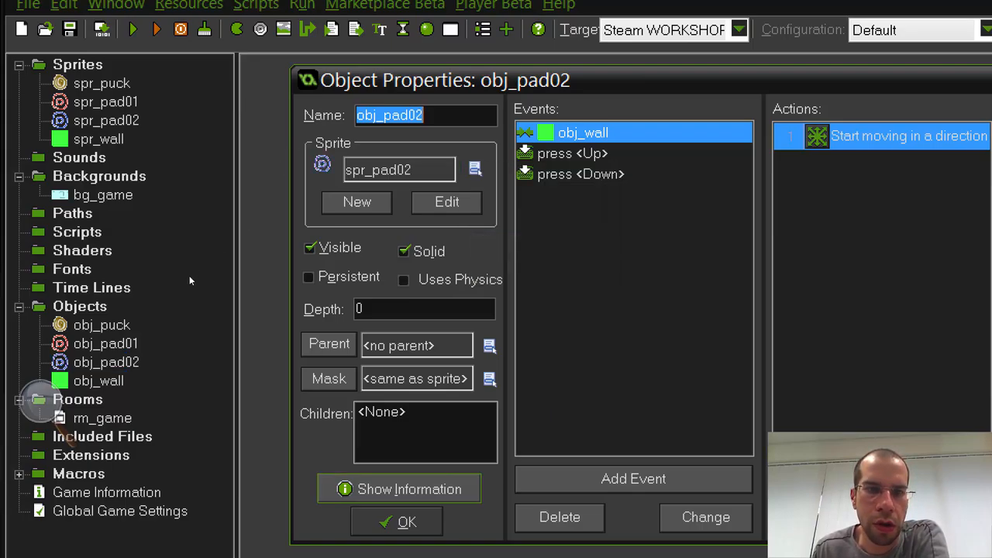
click(397, 520)
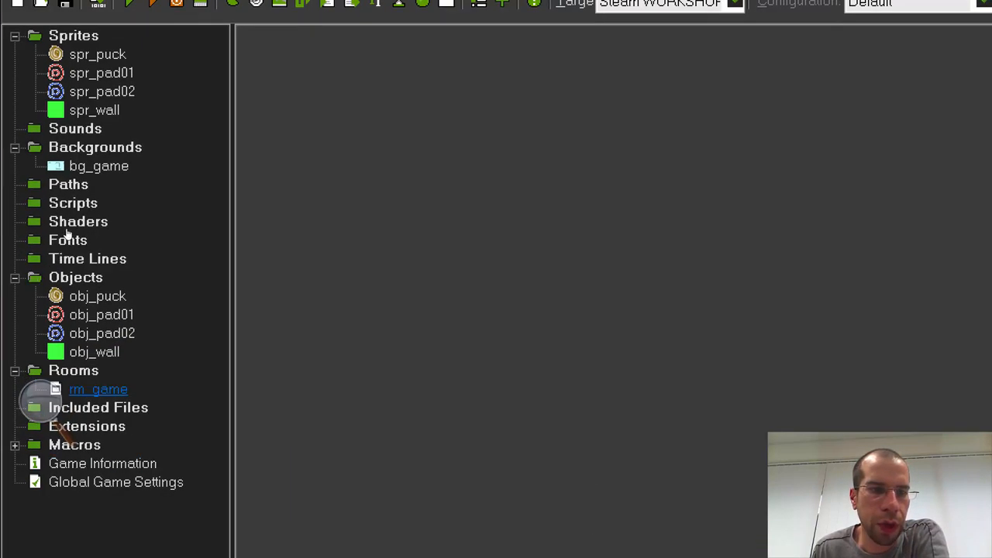
double_click(97, 389)
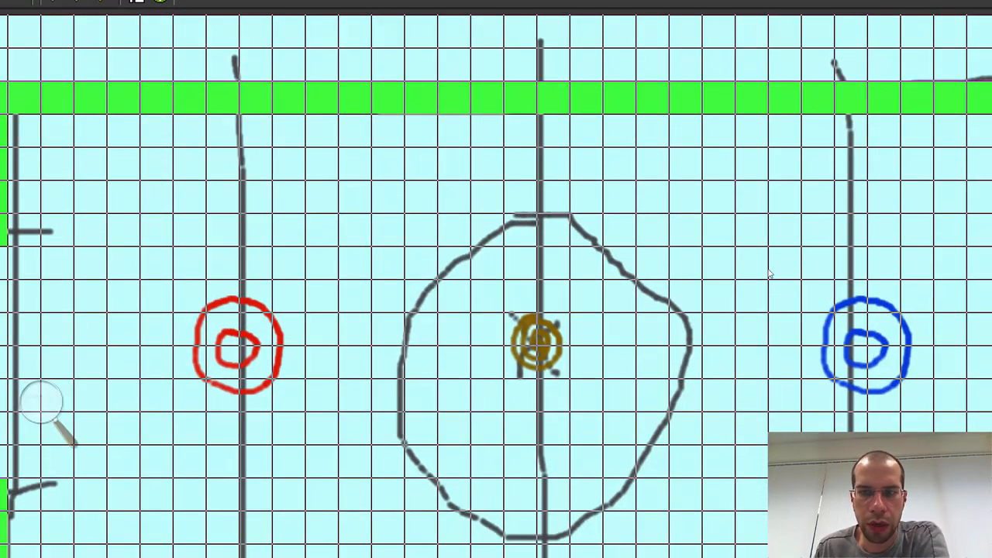
mouse_move(721, 245)
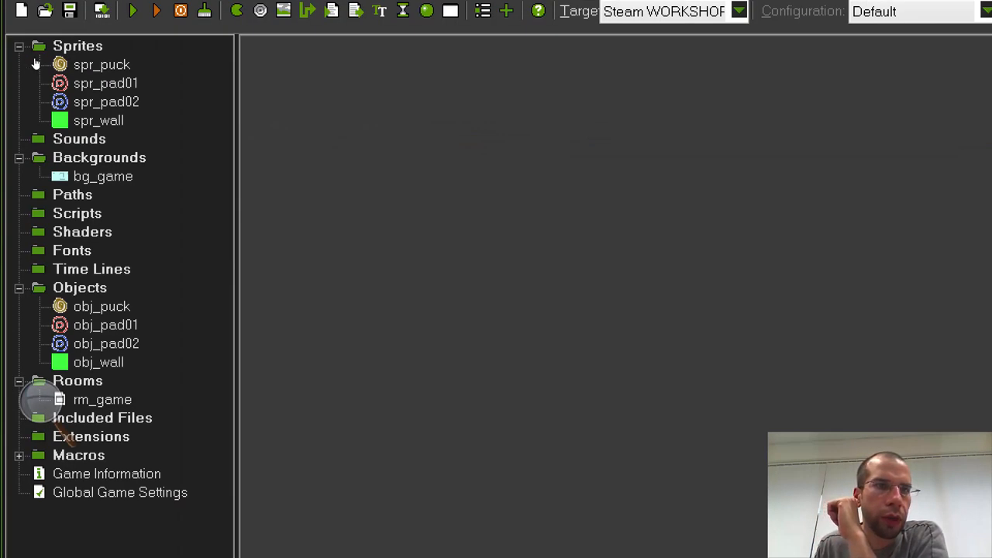
mouse_move(32, 56)
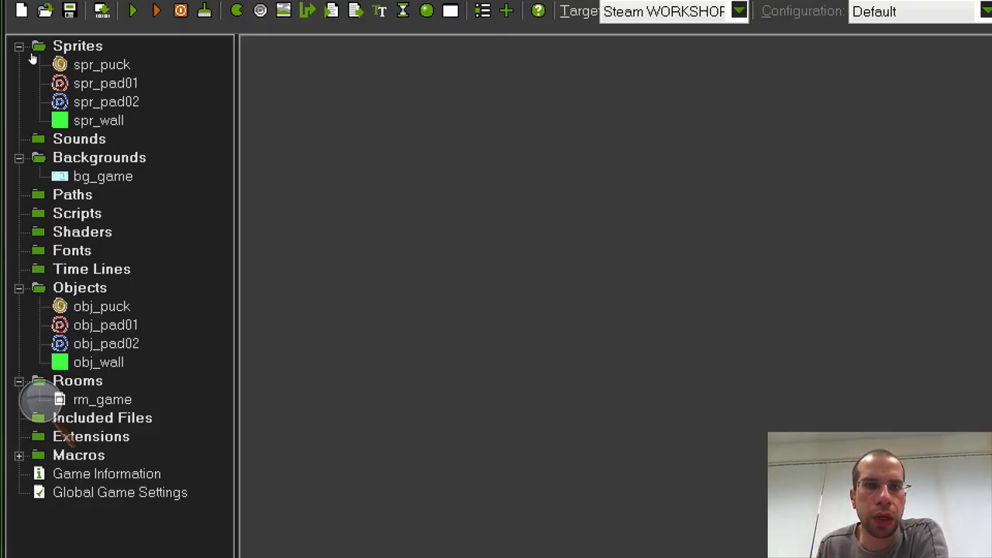
- Create a new sprite in the Sprites group named spr_goal01
right_click(77, 47)
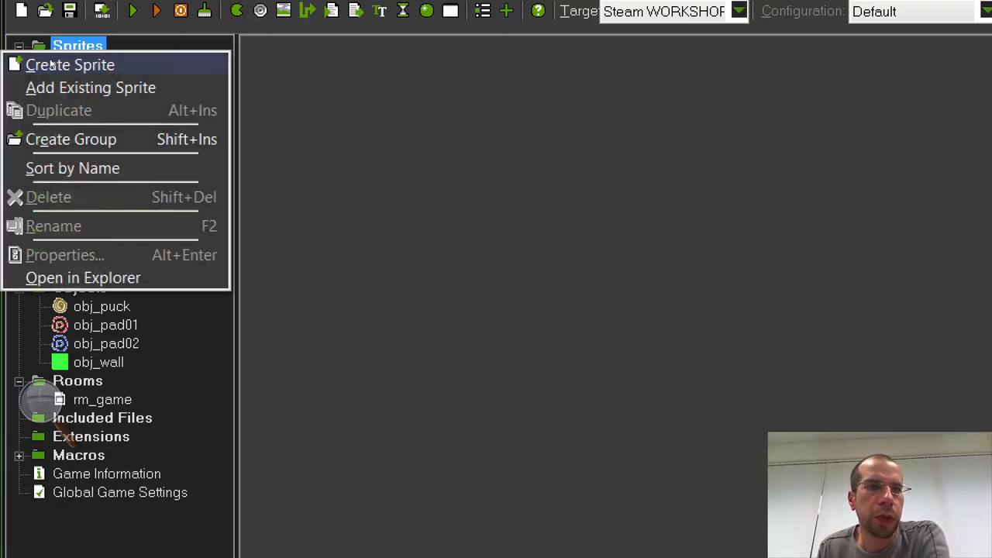
click(69, 65)
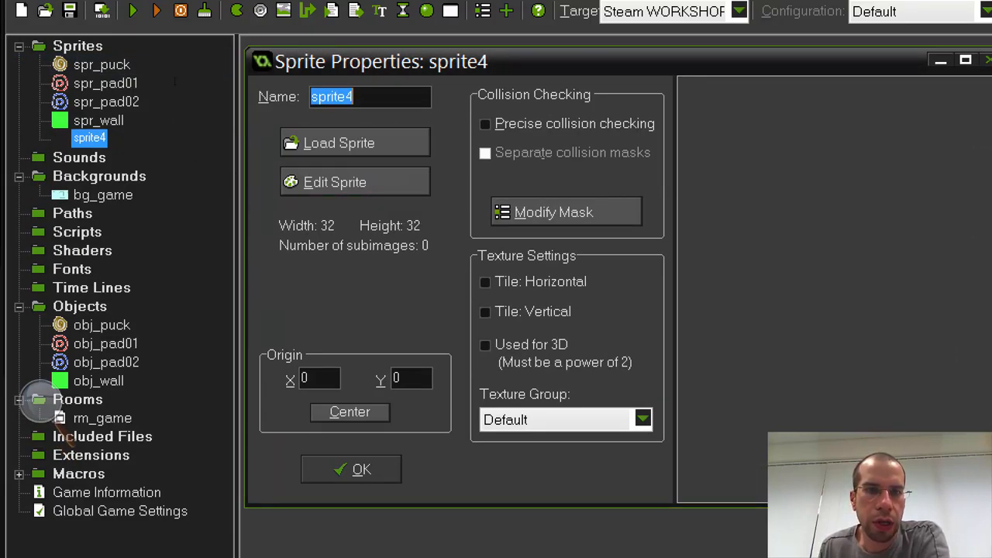
text(spr_goal)
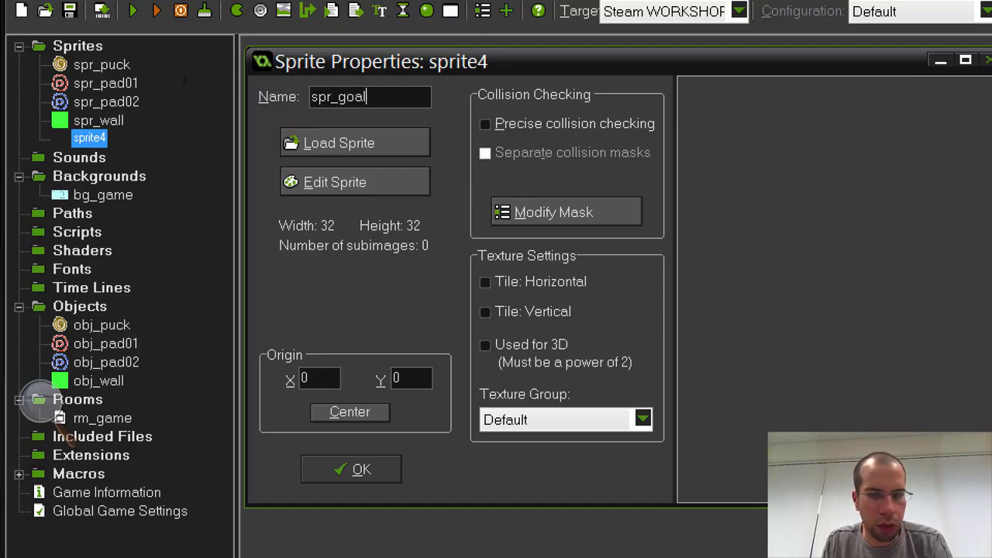
text(01)
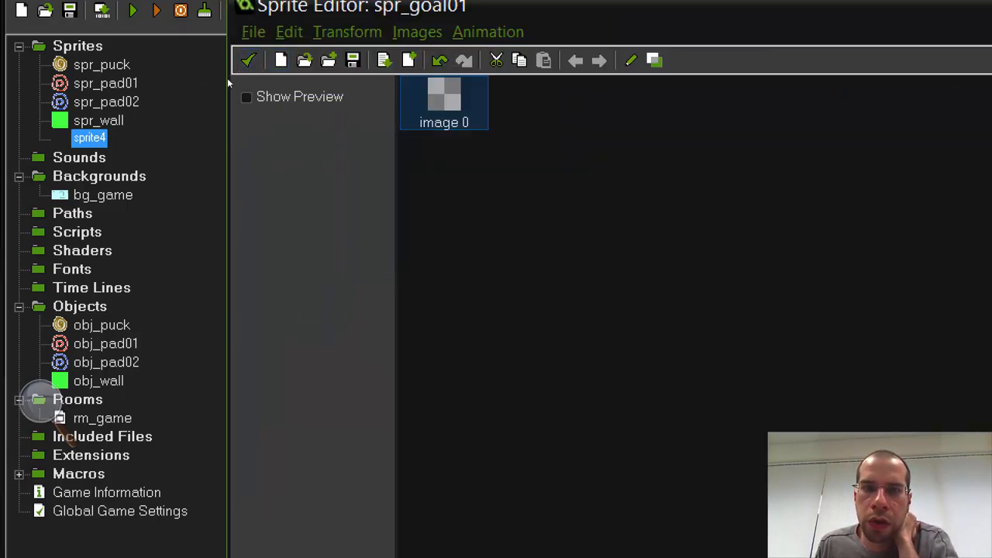
- Fill spr_goal01's 32×32 image solid red, save it and close the sprite
double_click(444, 93)
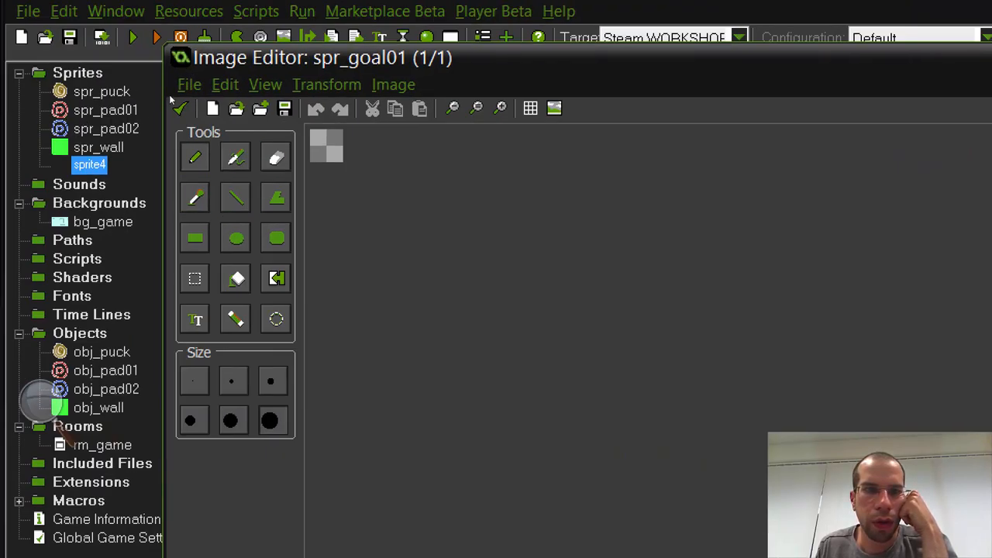
click(236, 237)
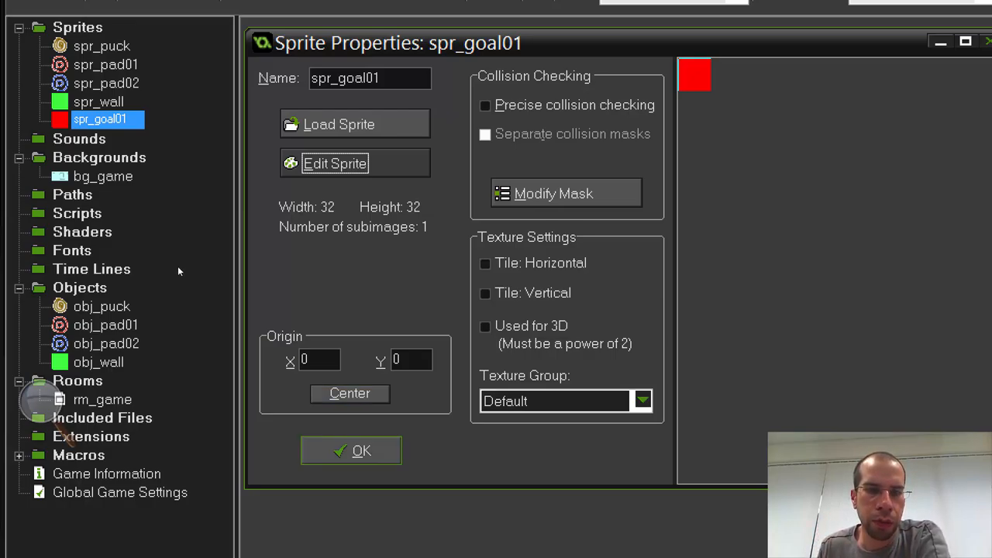
click(350, 449)
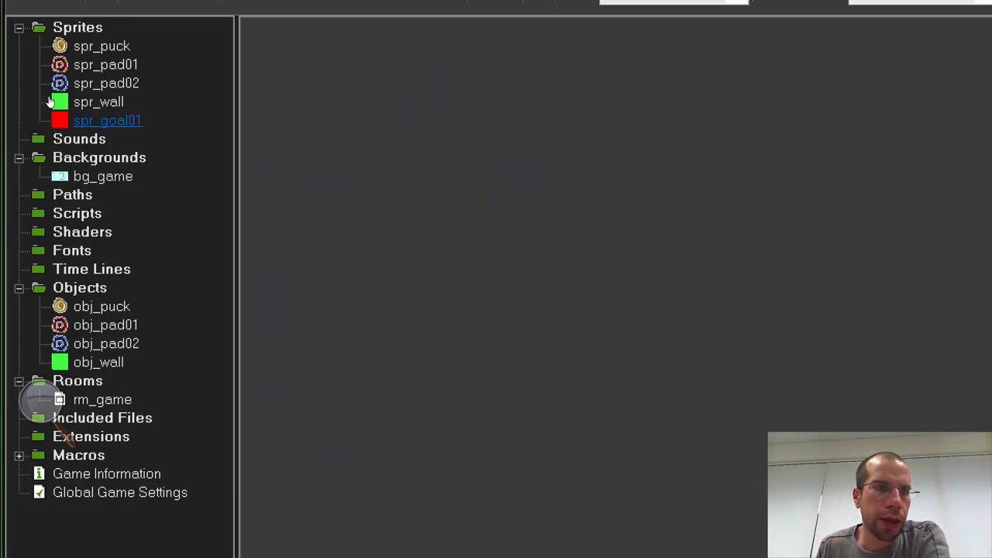
- Recolour the second goal sprite spr_goal02 to blue via its image adjustments and confirm it
right_click(108, 121)
text(spr_goal02)
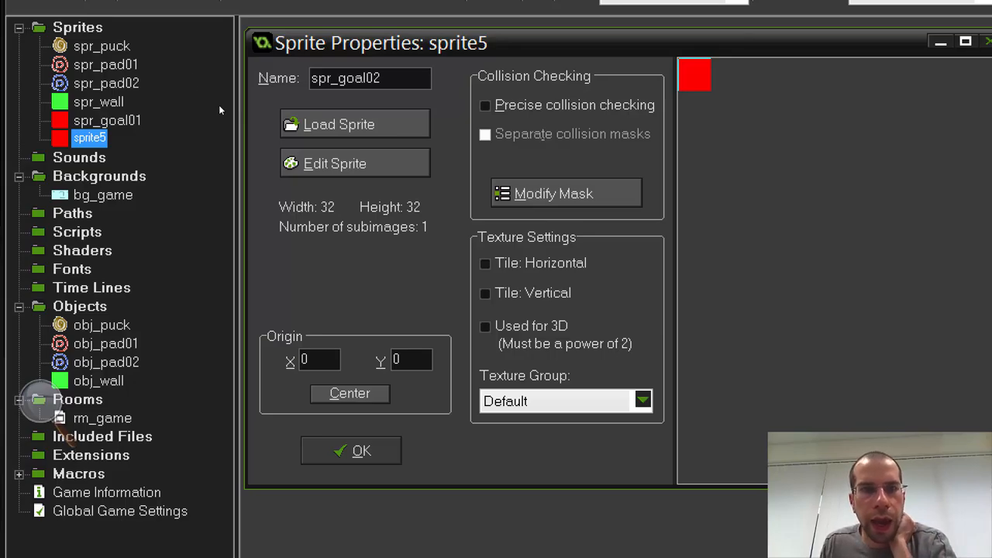
click(335, 162)
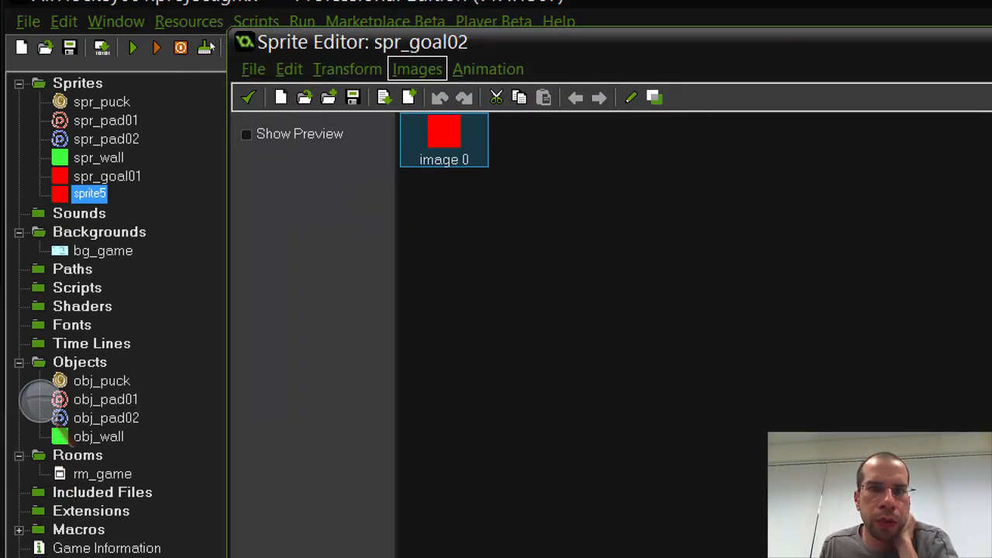
click(418, 68)
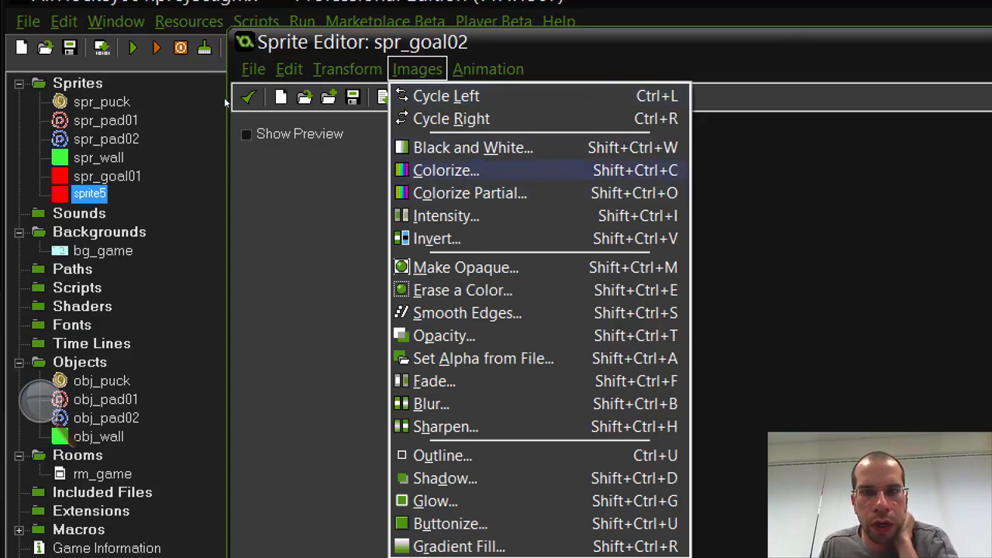
click(445, 169)
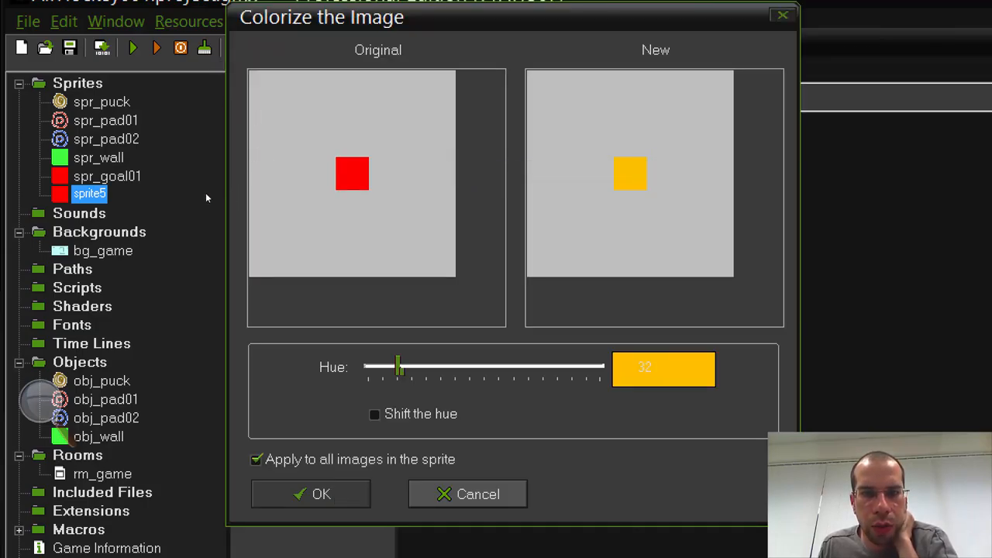
drag(400, 366, 524, 366)
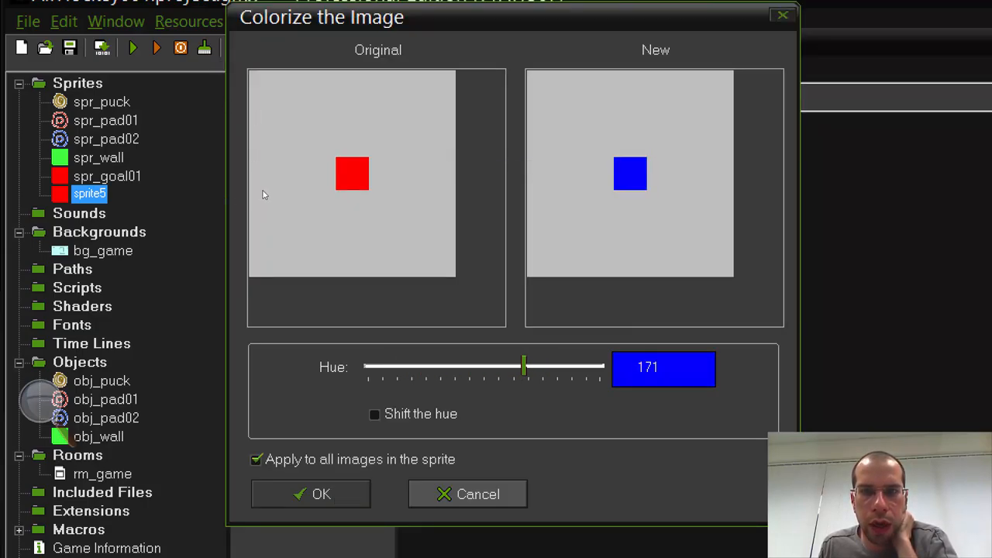
drag(522, 365, 527, 365)
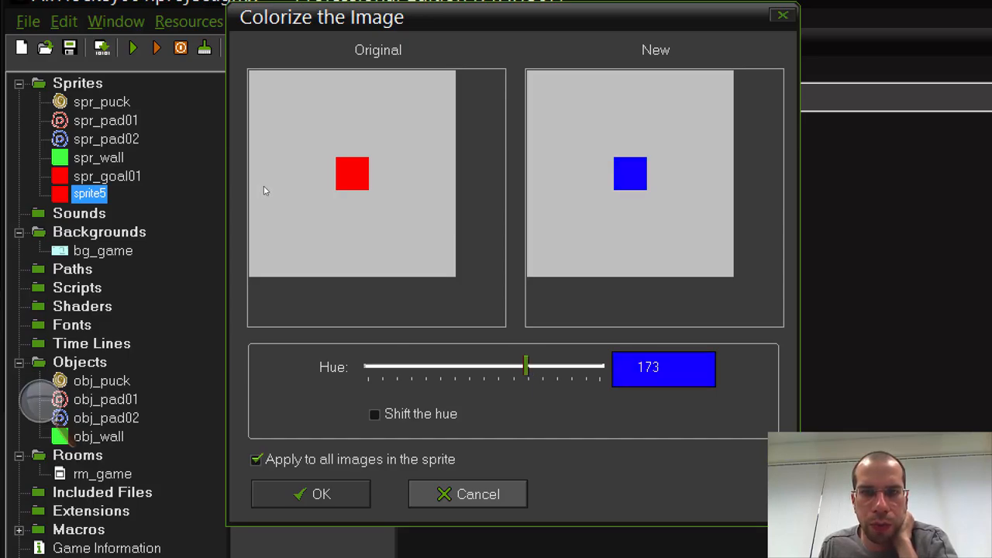
mouse_move(245, 205)
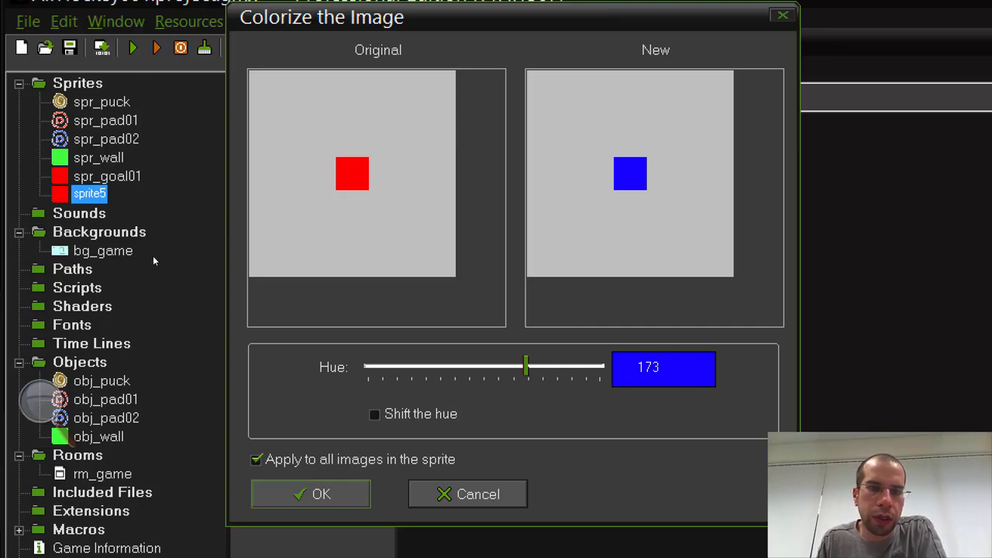
click(469, 493)
text(spr_goal02)
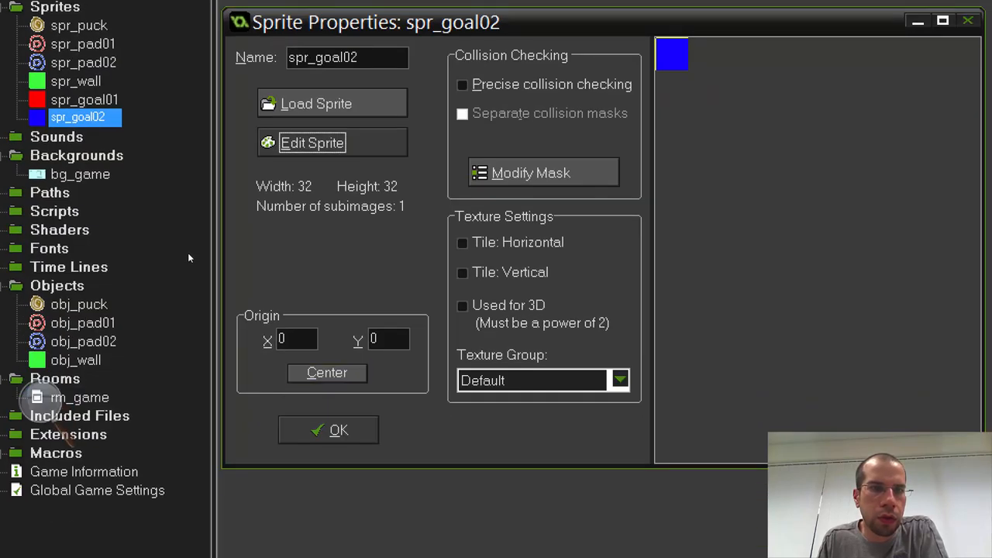
click(328, 430)
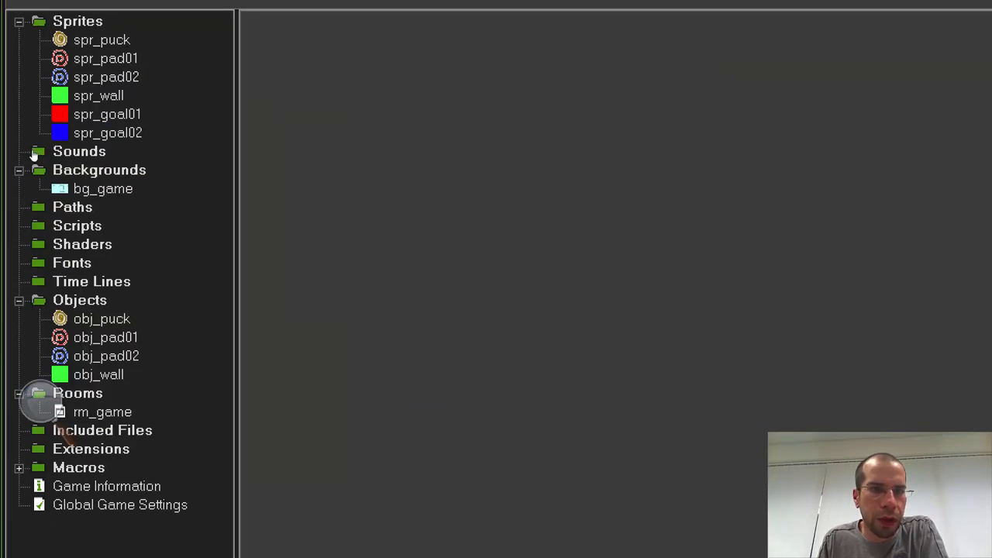
mouse_move(40, 189)
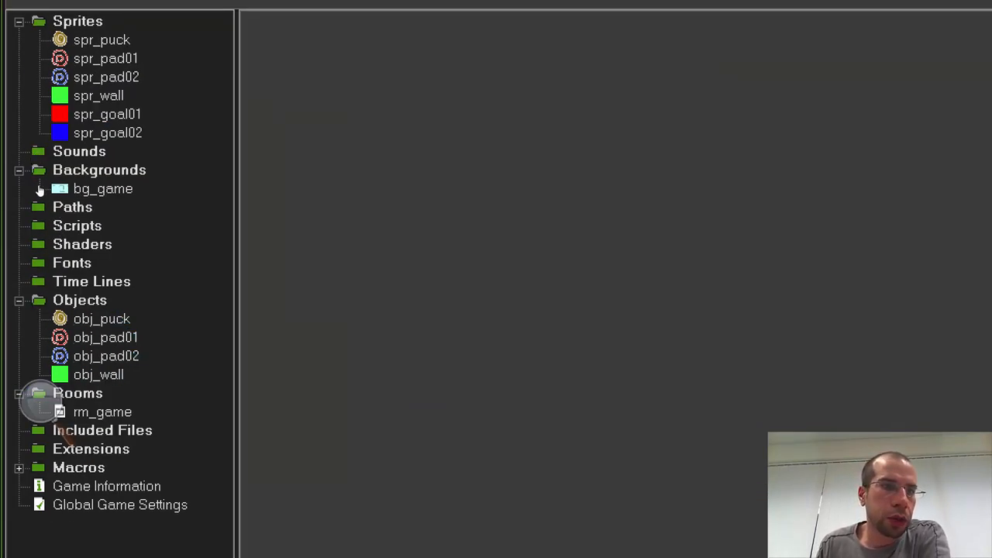
- Create object obj_goal01 using the red goal sprite spr_goal01
click(80, 301)
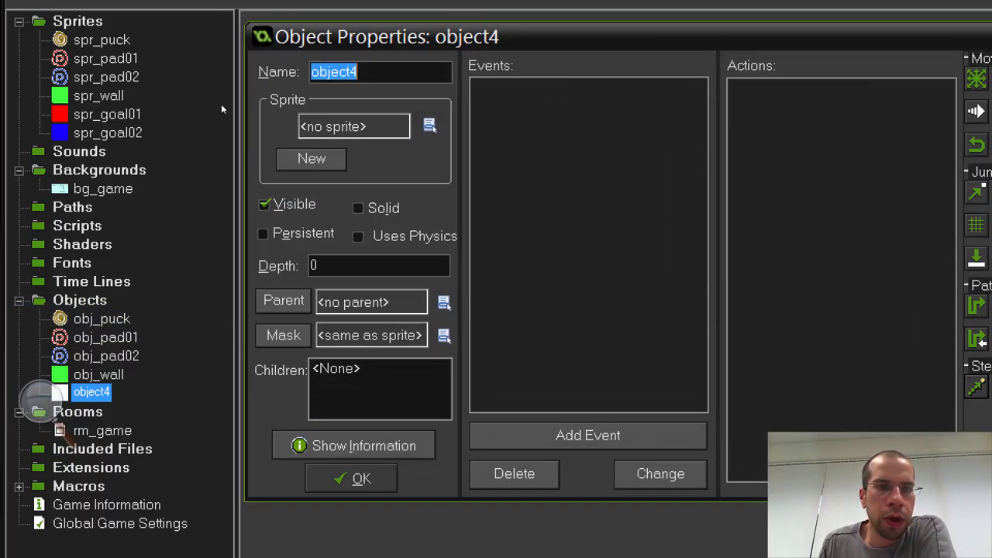
text(obj)
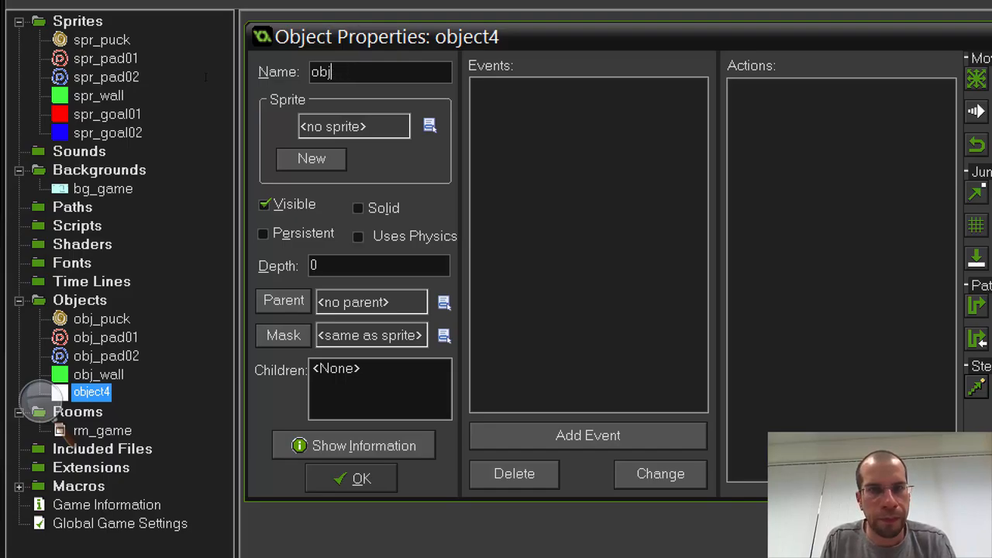
text(_bo)
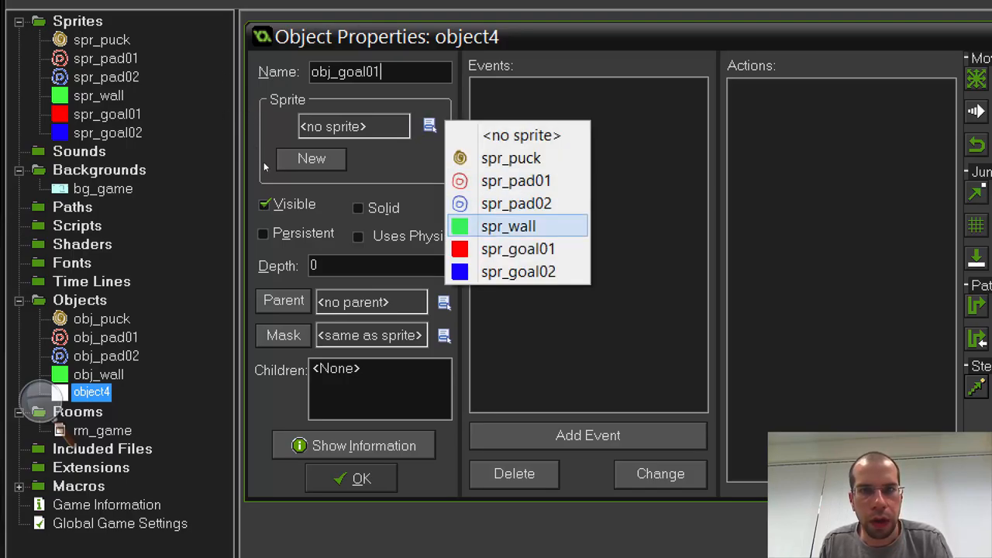
click(513, 248)
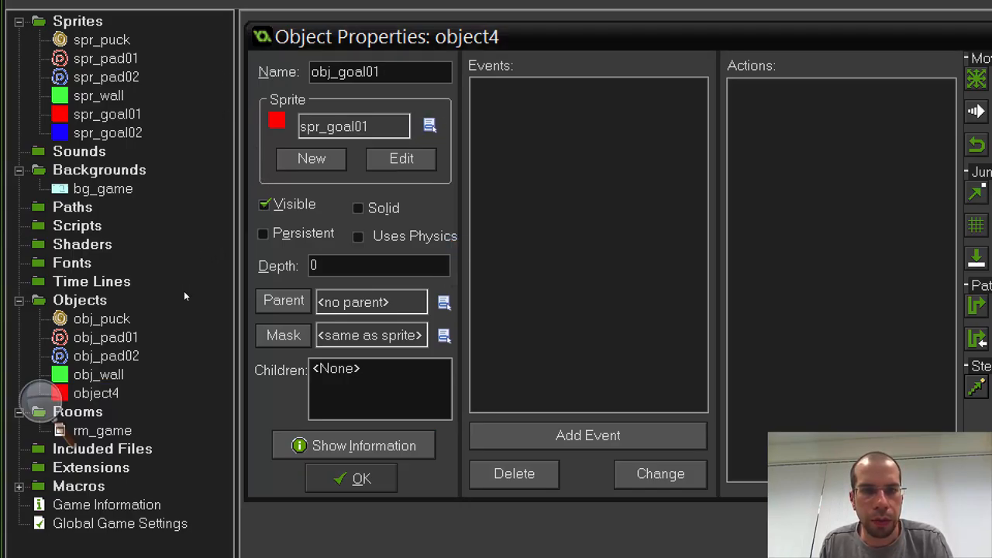
click(351, 477)
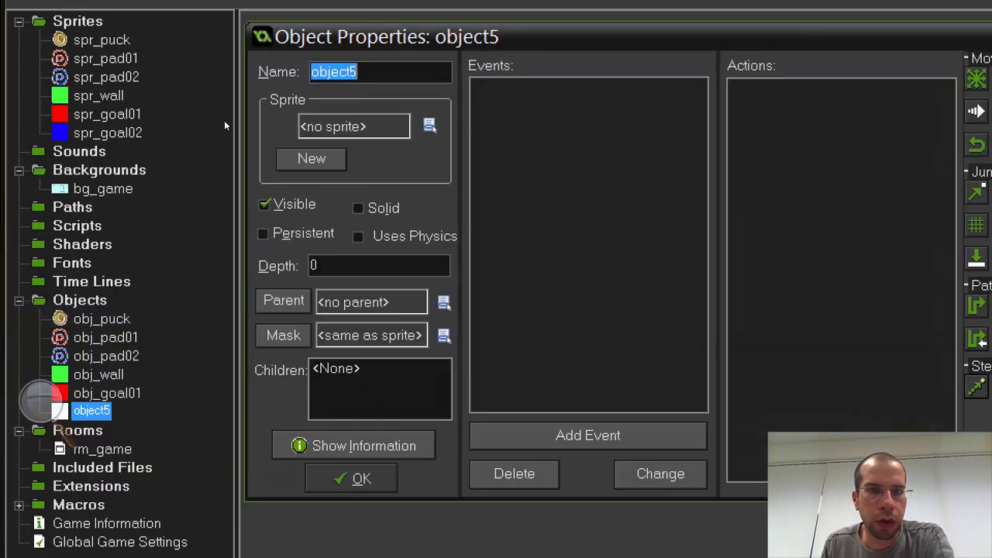
- Create object obj_goal02 with the blue goal sprite, then head into rm_game
text(obj_goal02)
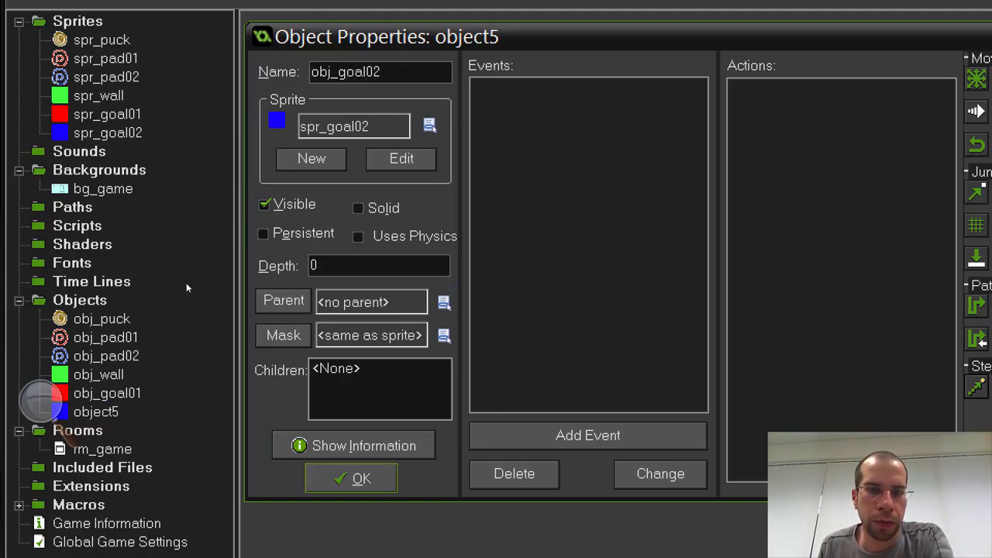
double_click(96, 449)
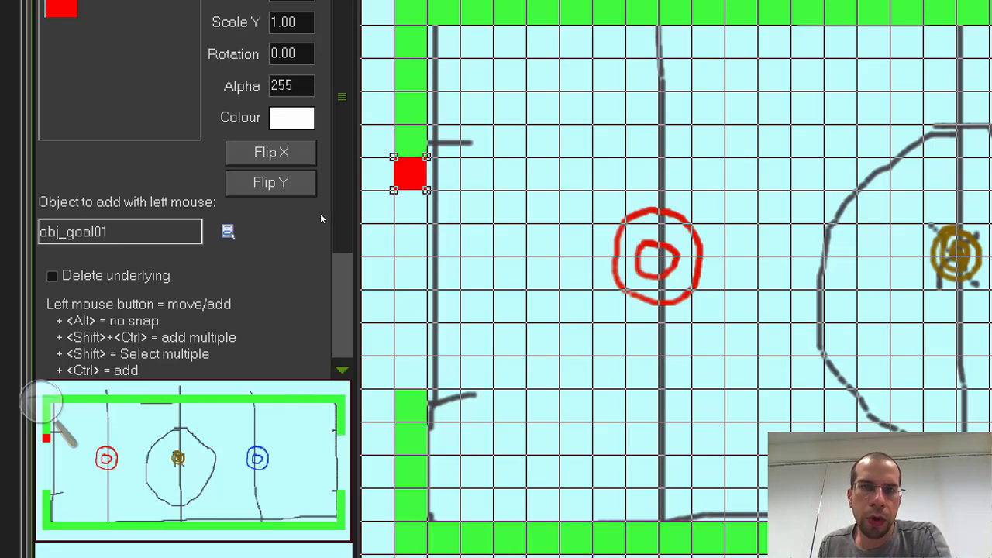
- Stretch the placed goal instance to Scale Y 5.00 so it fills the wall gap
text(5.00)
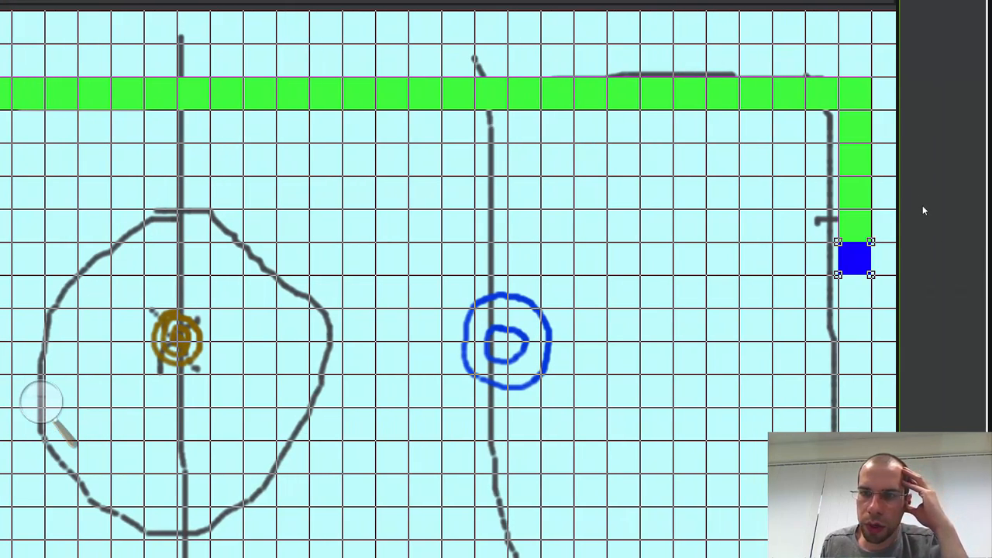
mouse_move(936, 218)
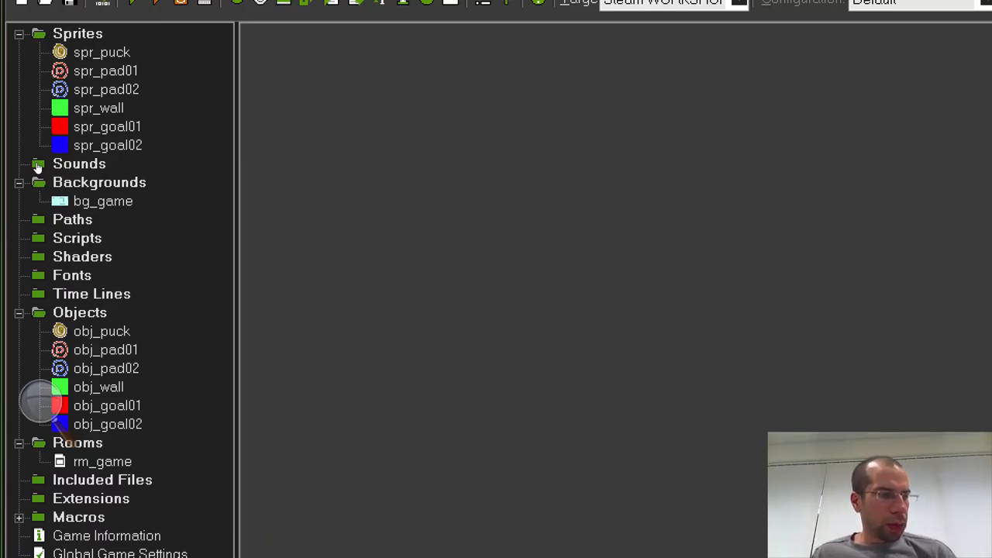
- Give obj_puck a collision event with obj_goal01 that restarts the game
click(102, 332)
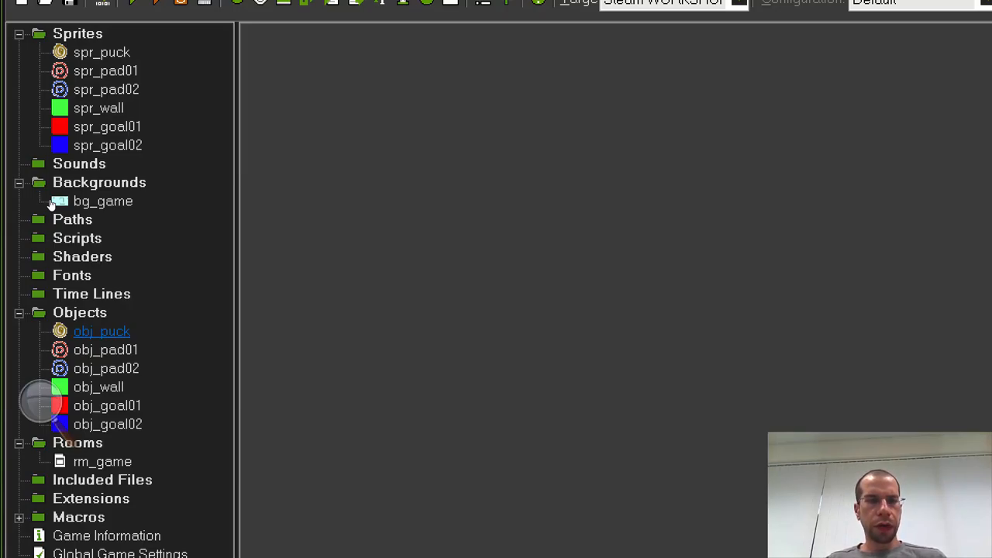
double_click(102, 332)
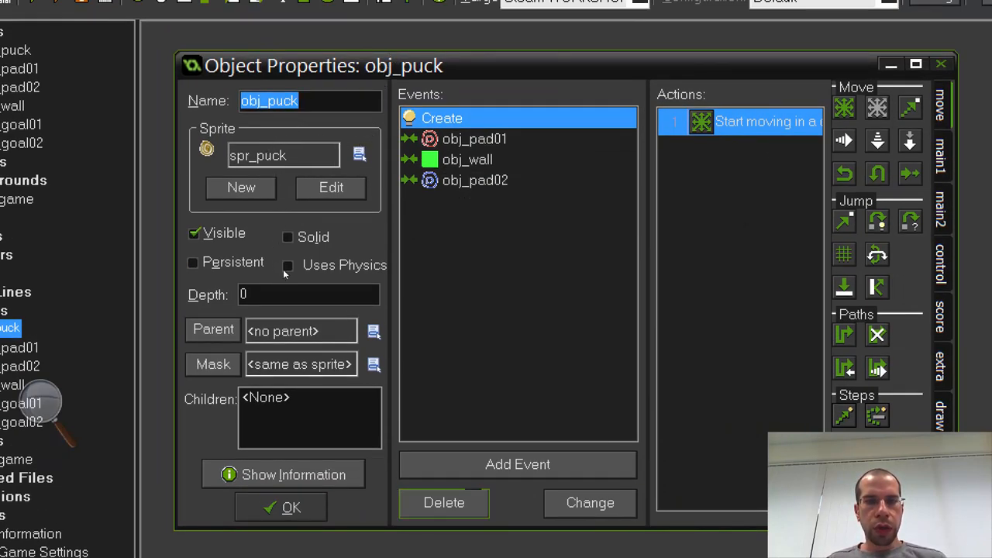
click(518, 465)
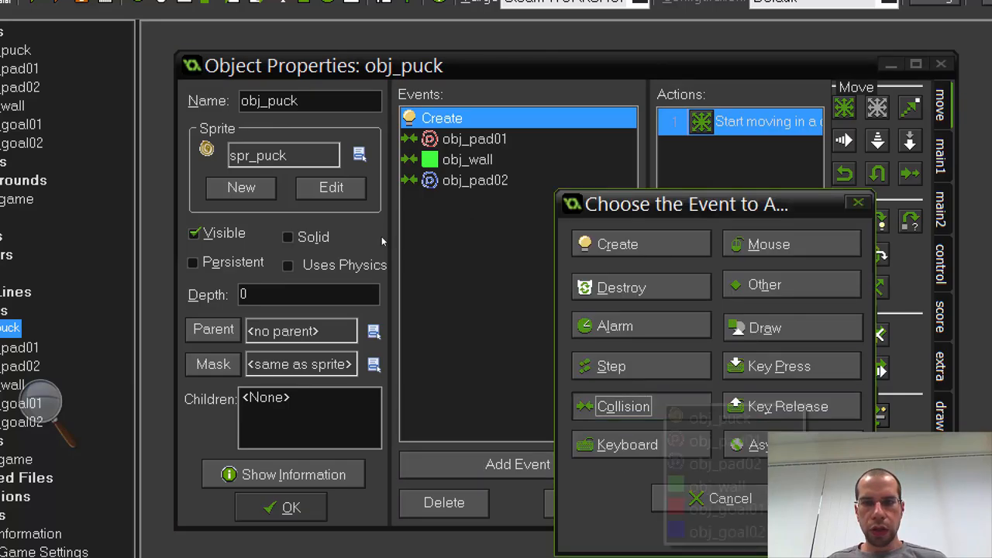
click(623, 406)
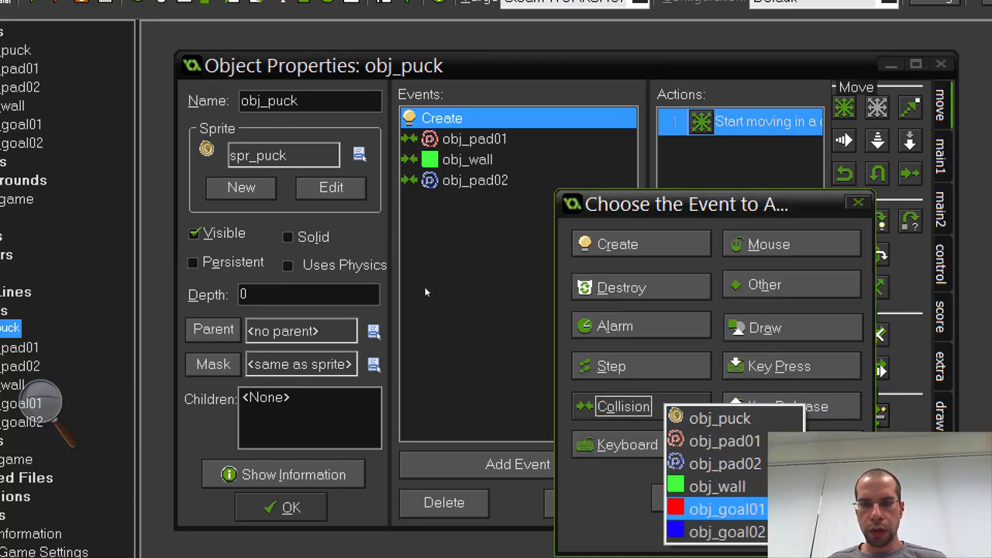
click(726, 509)
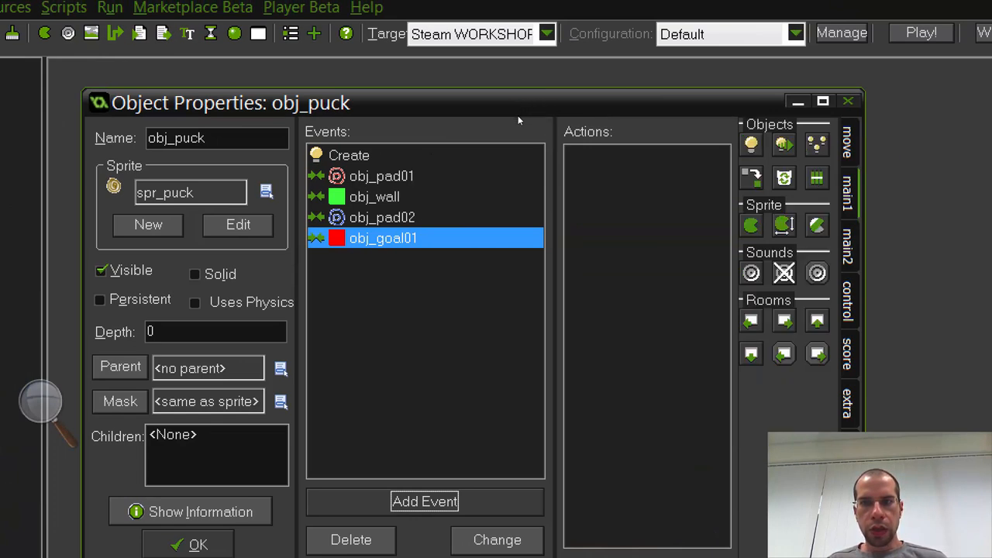
mouse_move(484, 102)
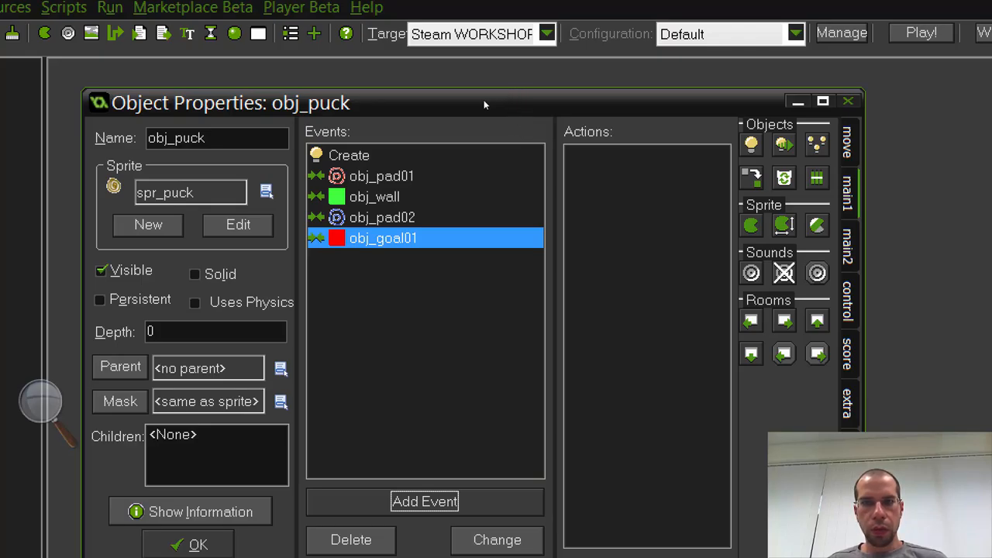
click(845, 250)
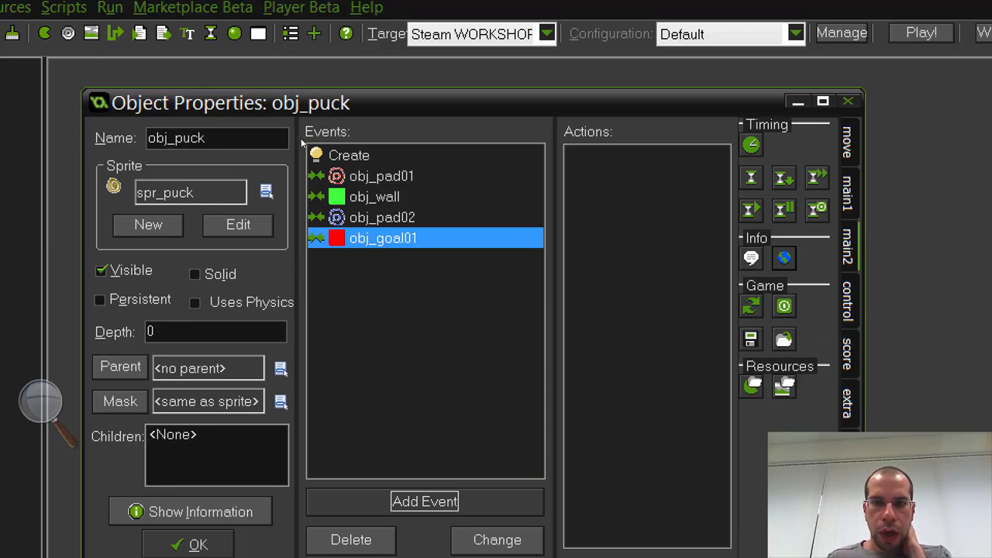
mouse_move(478, 192)
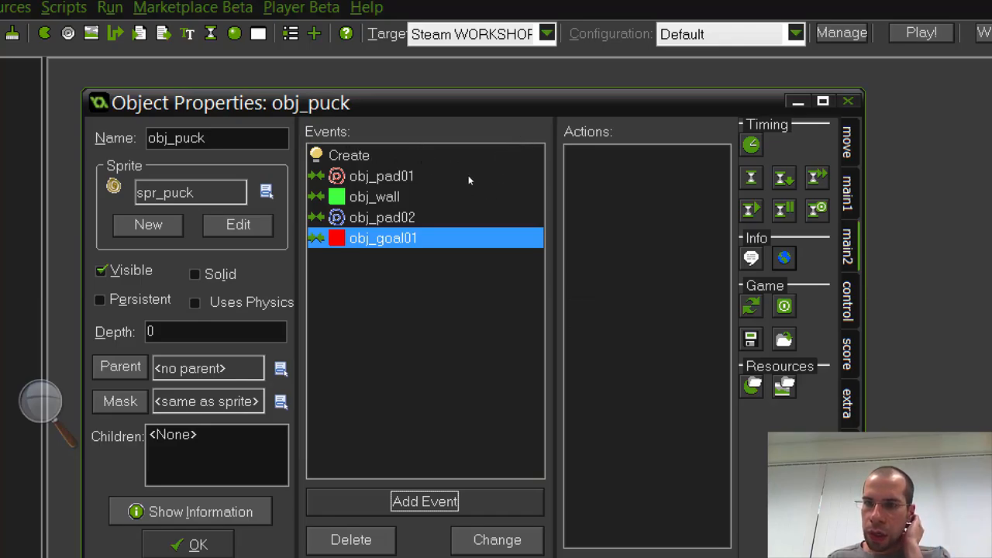
mouse_move(476, 174)
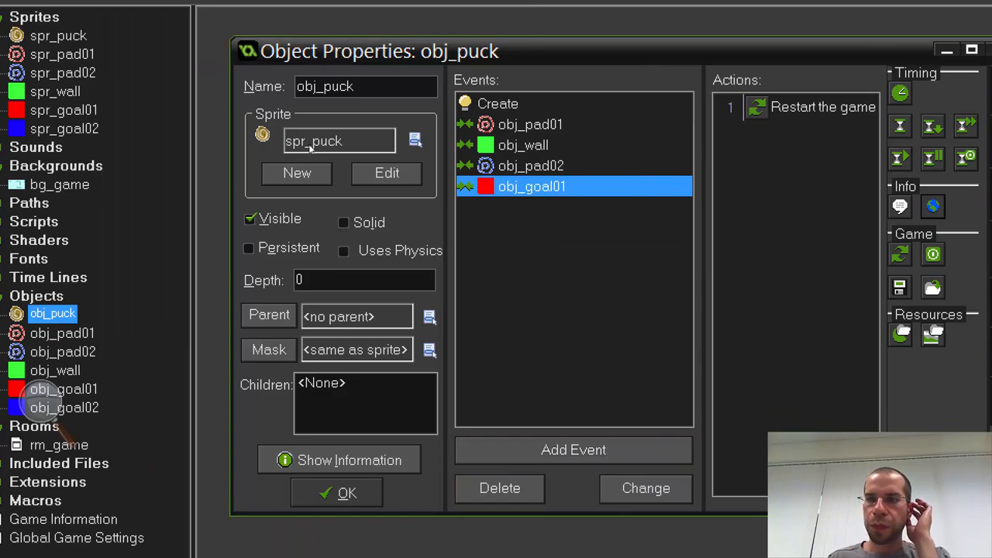
- Duplicate the collision event for obj_goal02 so hitting either goal restarts the game
right_click(531, 186)
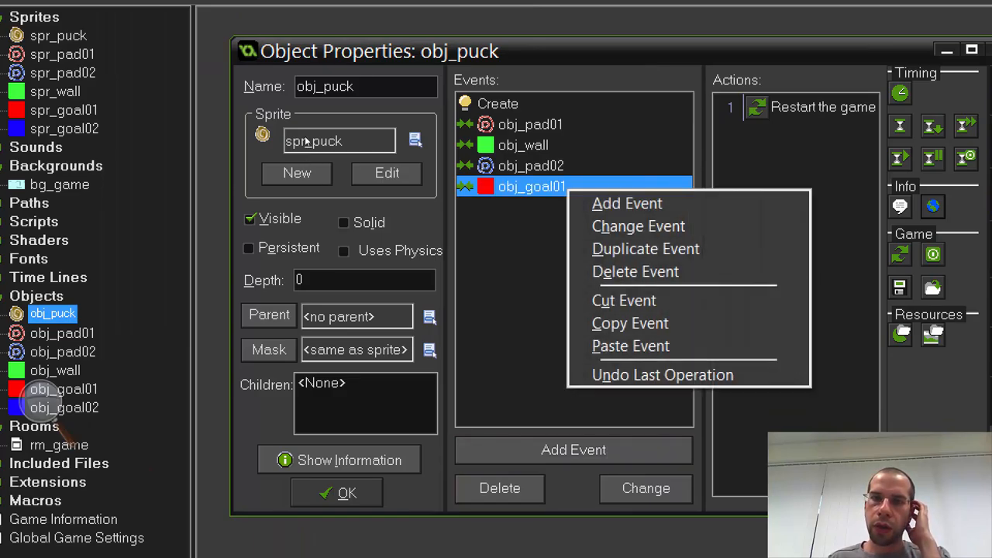
mouse_move(627, 203)
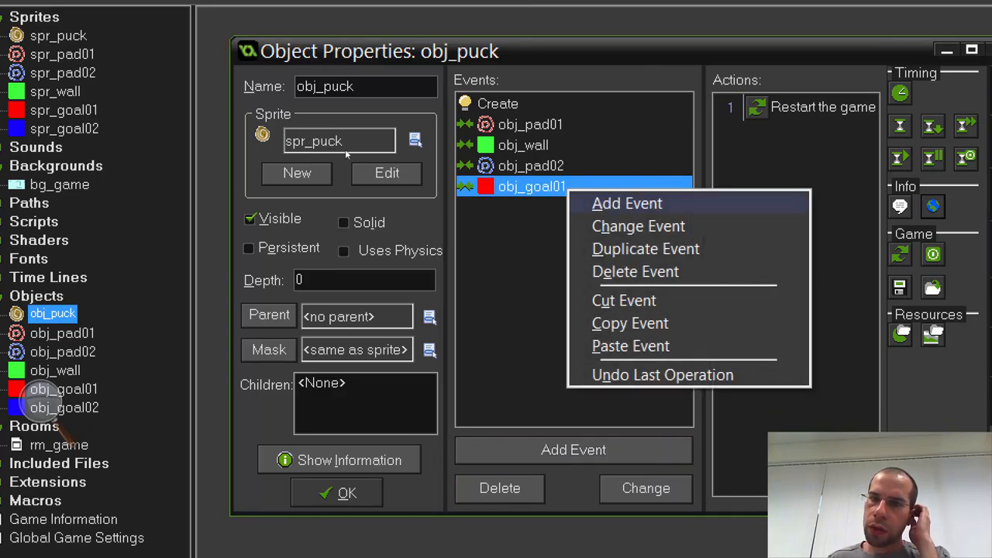
mouse_move(638, 226)
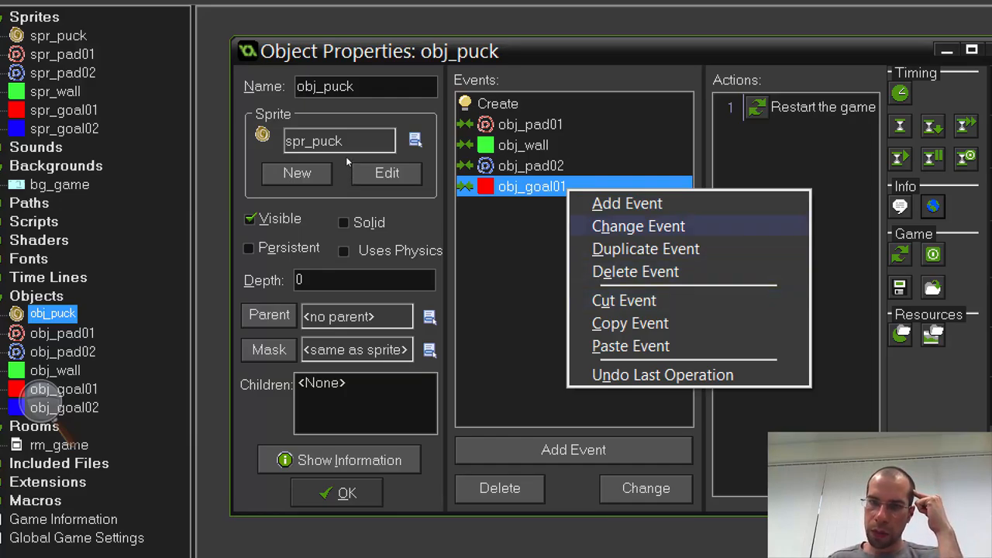
click(639, 226)
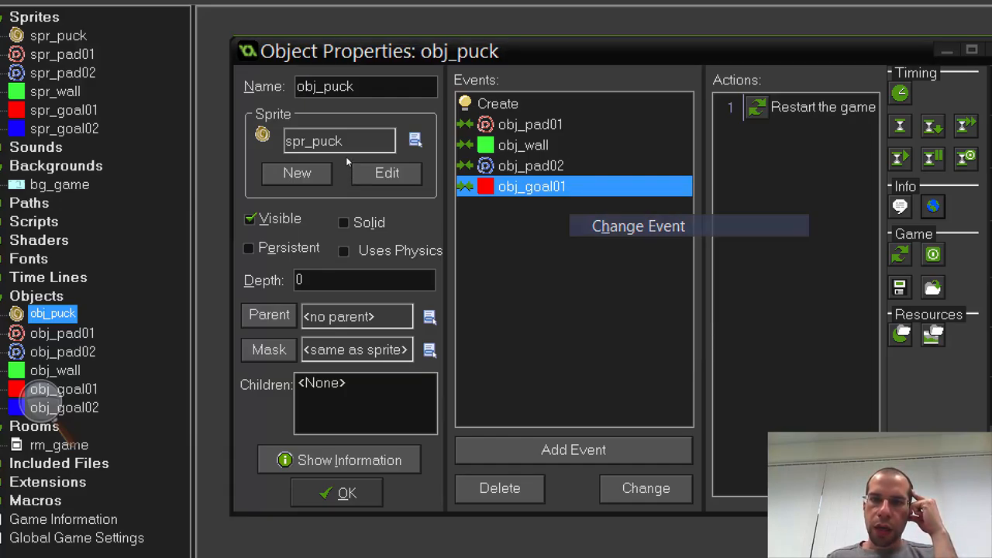
click(639, 226)
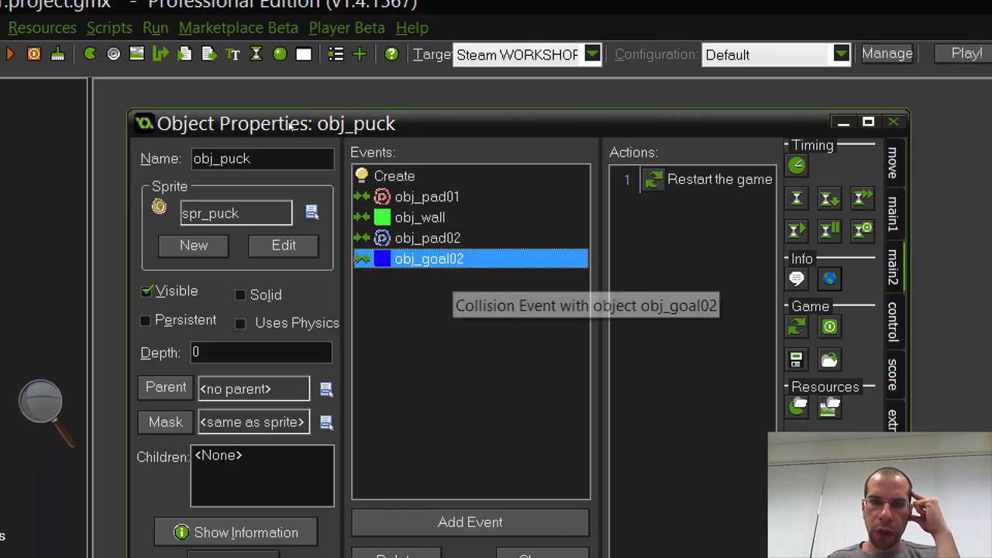
mouse_move(291, 141)
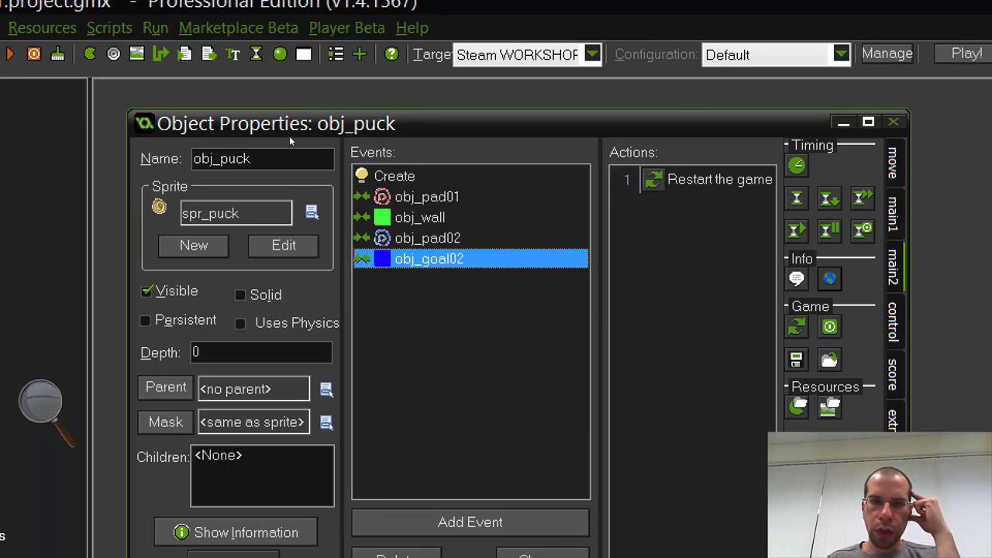
right_click(428, 257)
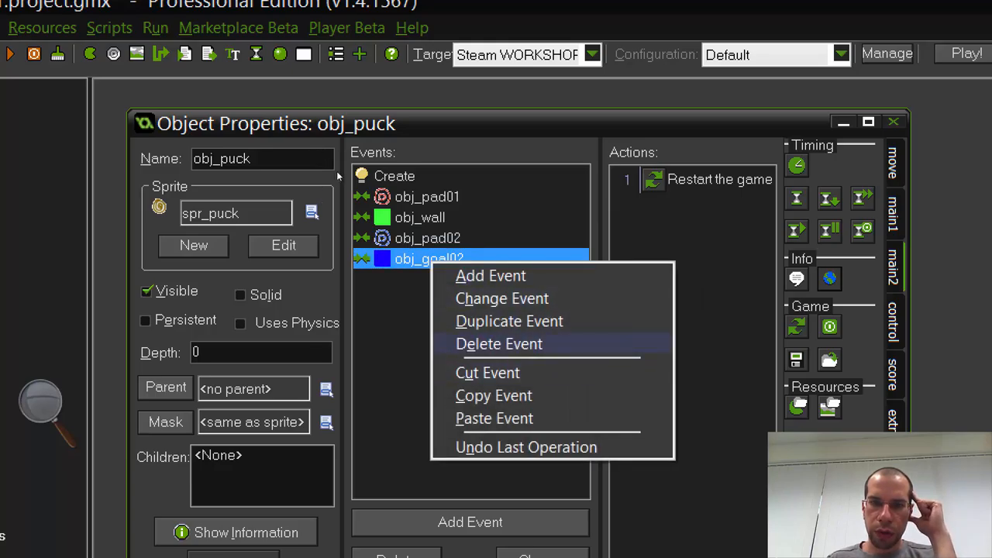
click(490, 276)
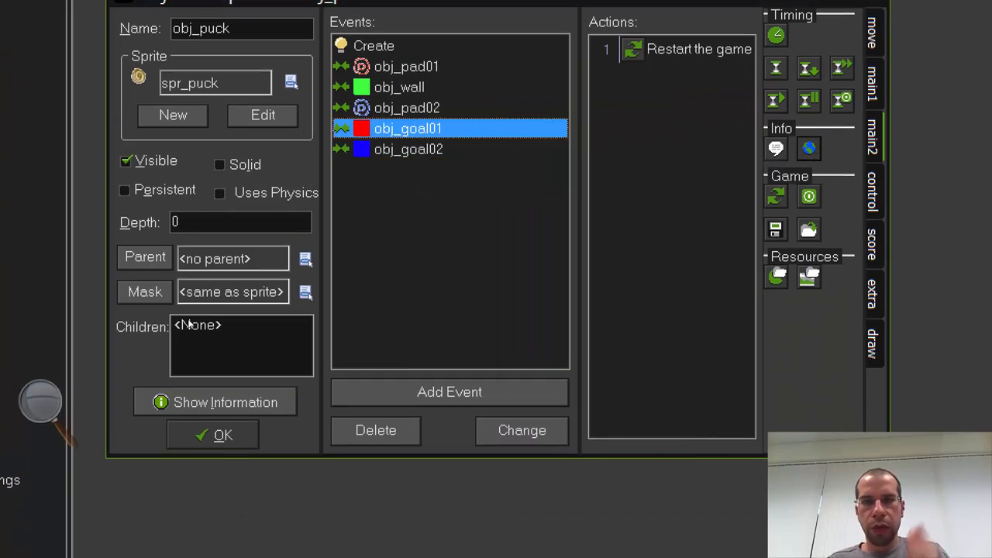
click(213, 434)
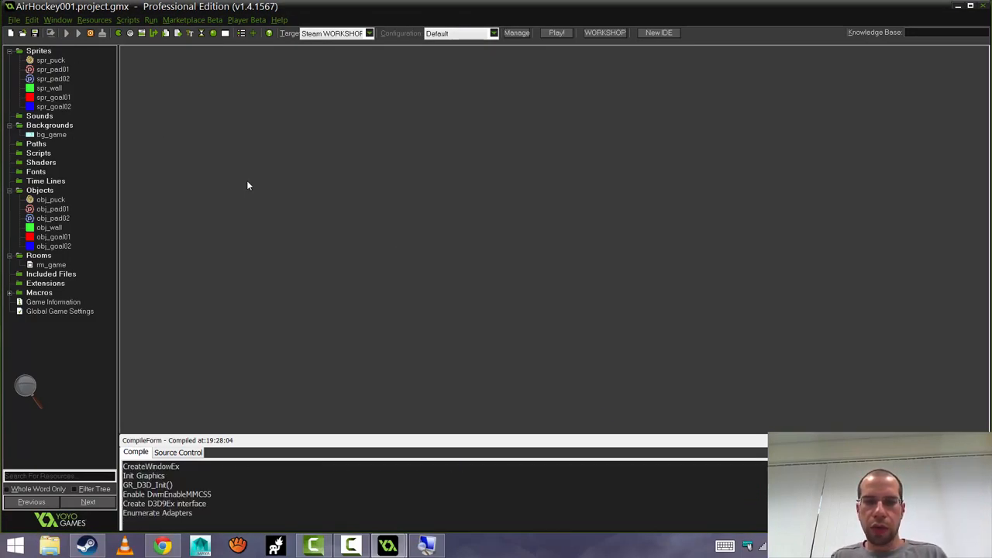
click(555, 32)
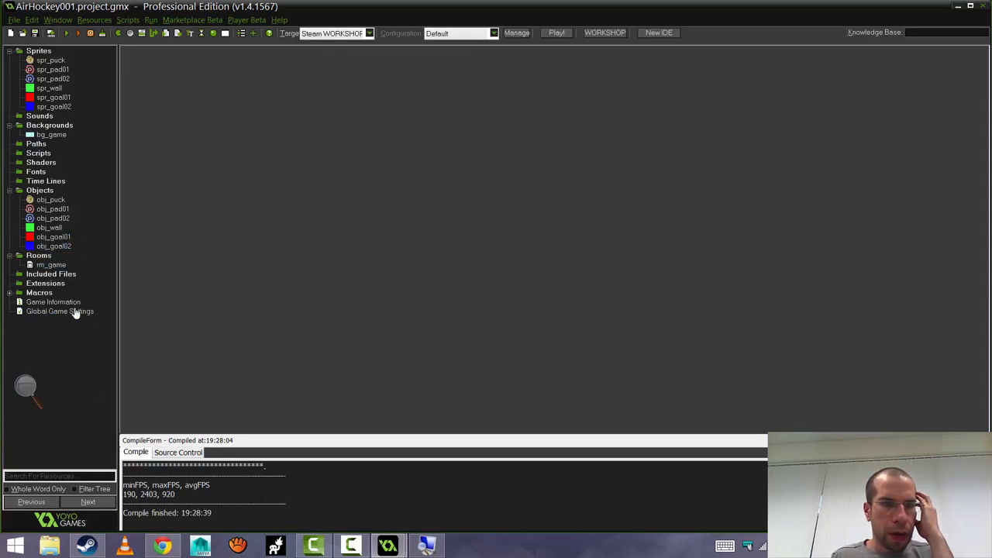
mouse_move(224, 369)
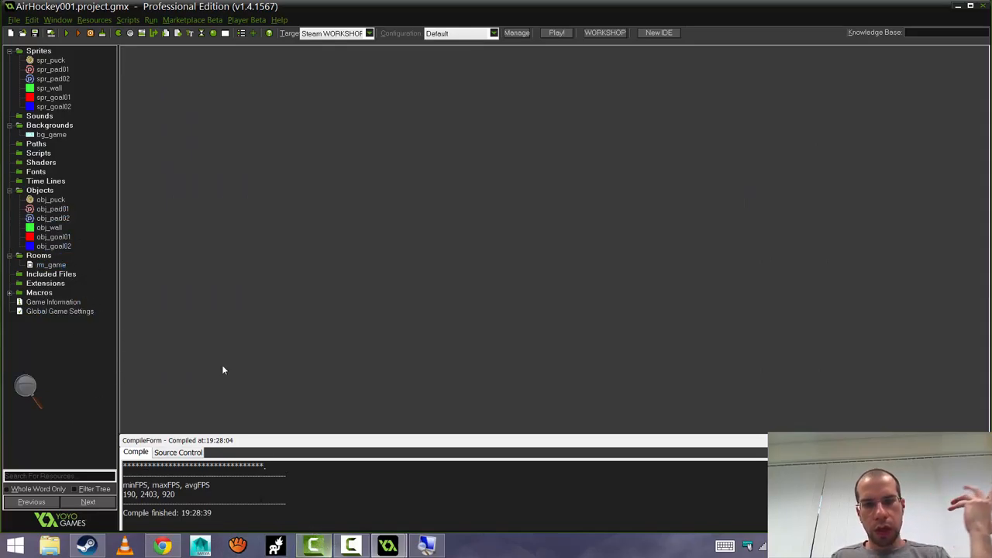
click(49, 264)
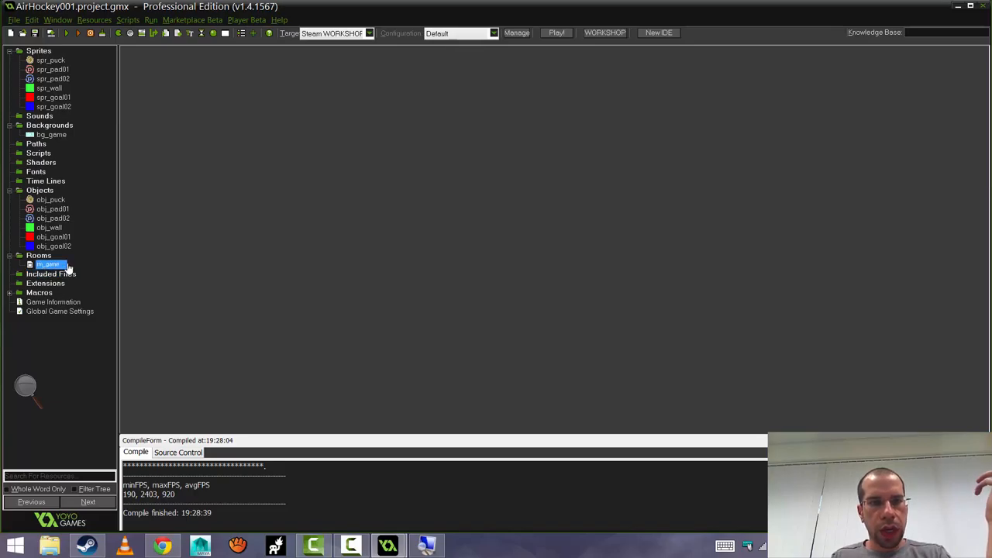
- Place obj_goal01 instances along the left edge of rm_game
double_click(48, 263)
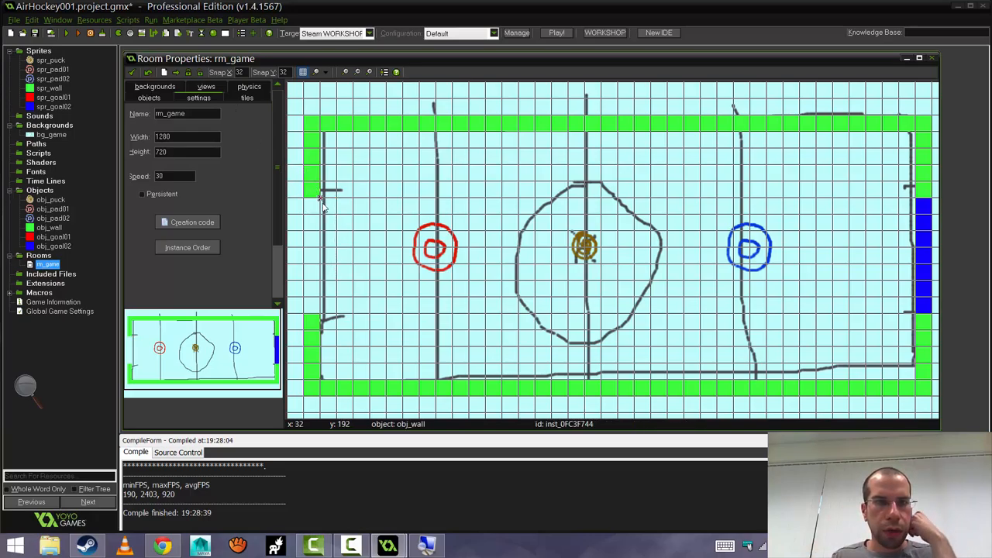
mouse_move(322, 200)
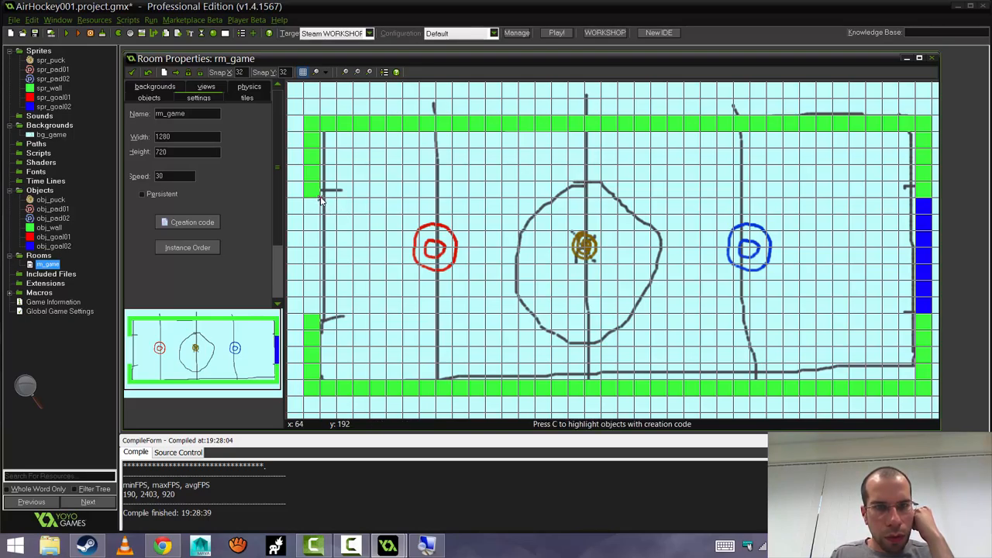
click(149, 97)
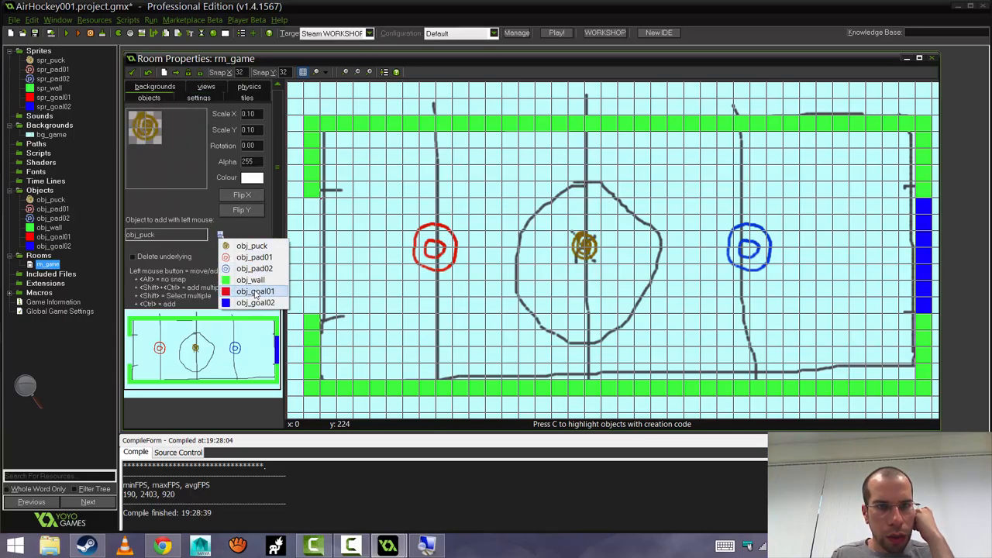
click(256, 291)
text(15)
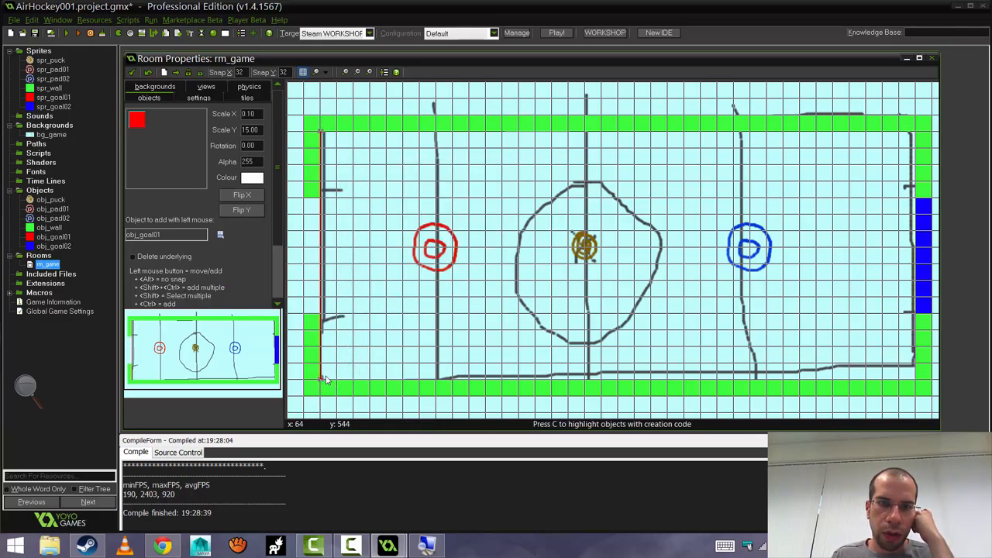
click(325, 143)
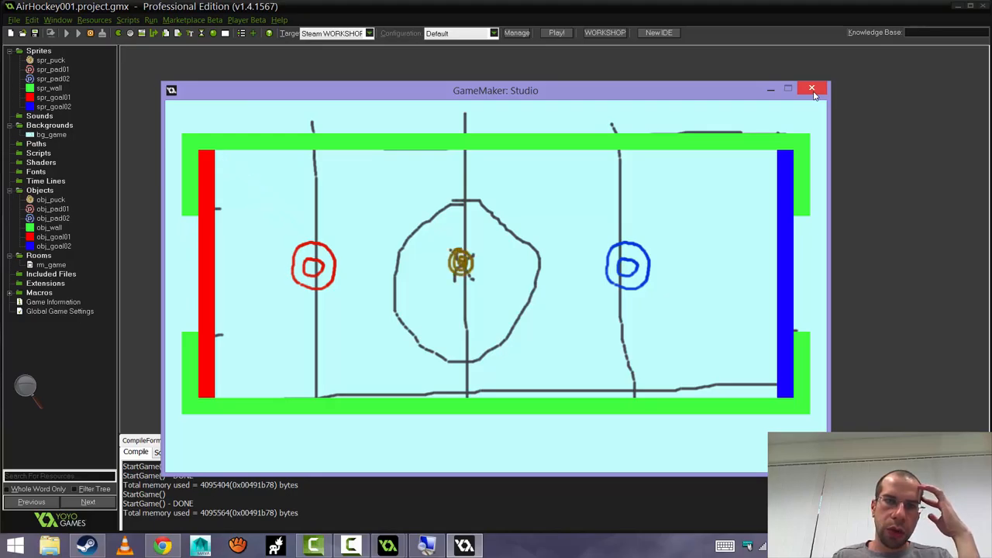
- Close the test run and examine the puck's Create-event Move Fixed speed value
click(809, 88)
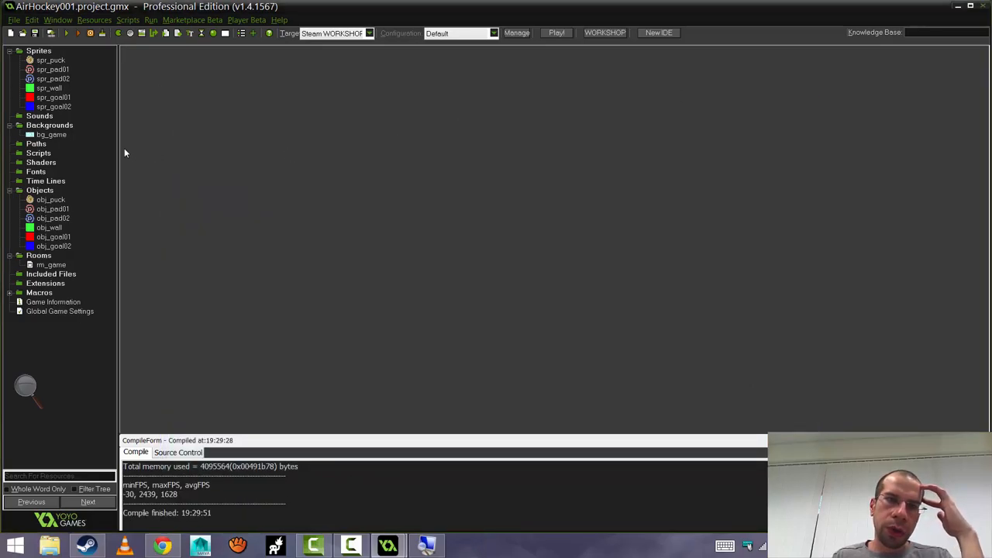
double_click(50, 199)
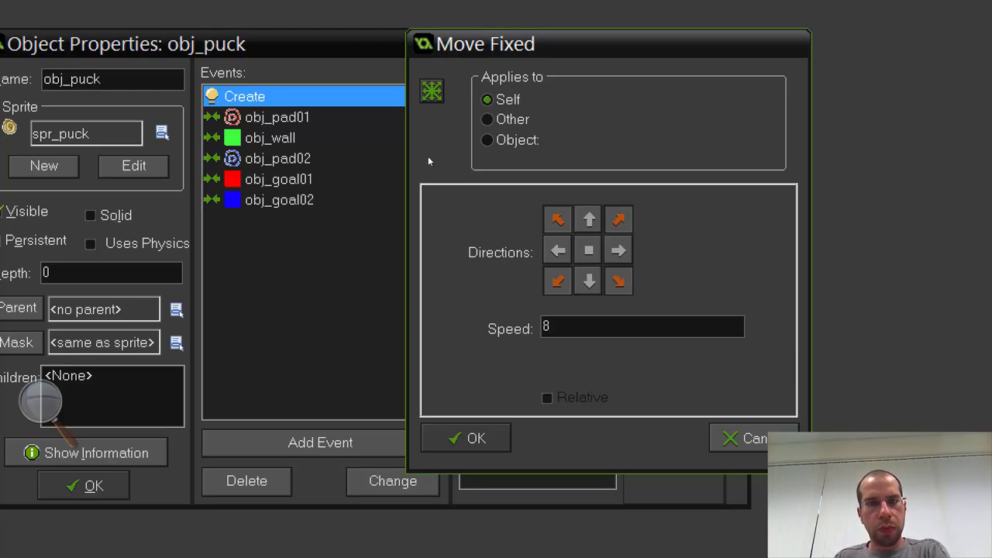
click(465, 438)
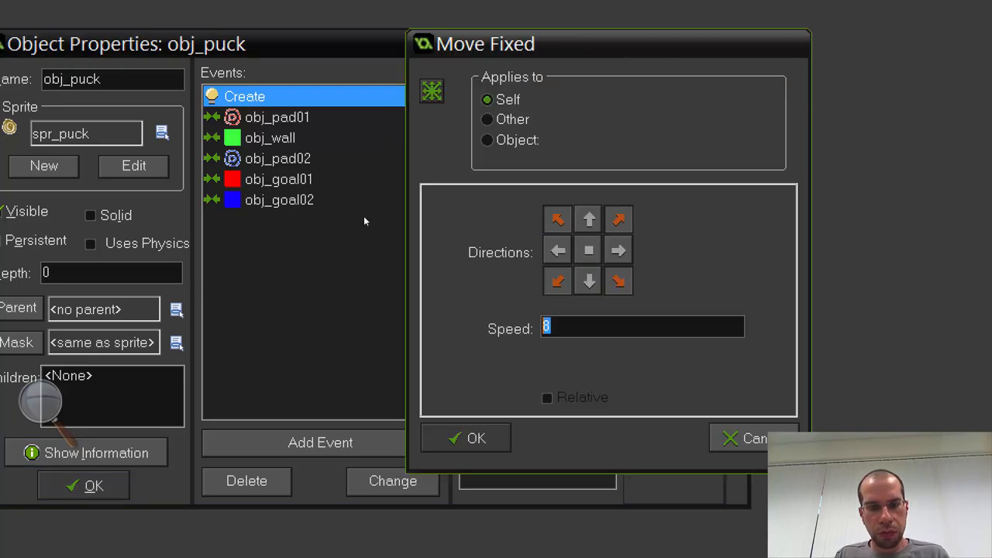
click(465, 437)
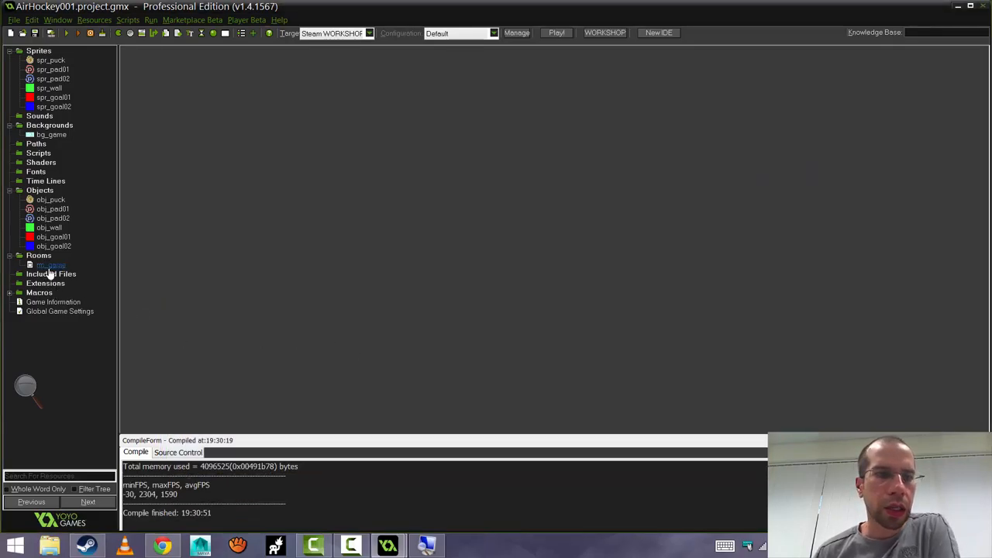
- Untick Visible on obj_wall so the rink walls are invisible
double_click(50, 227)
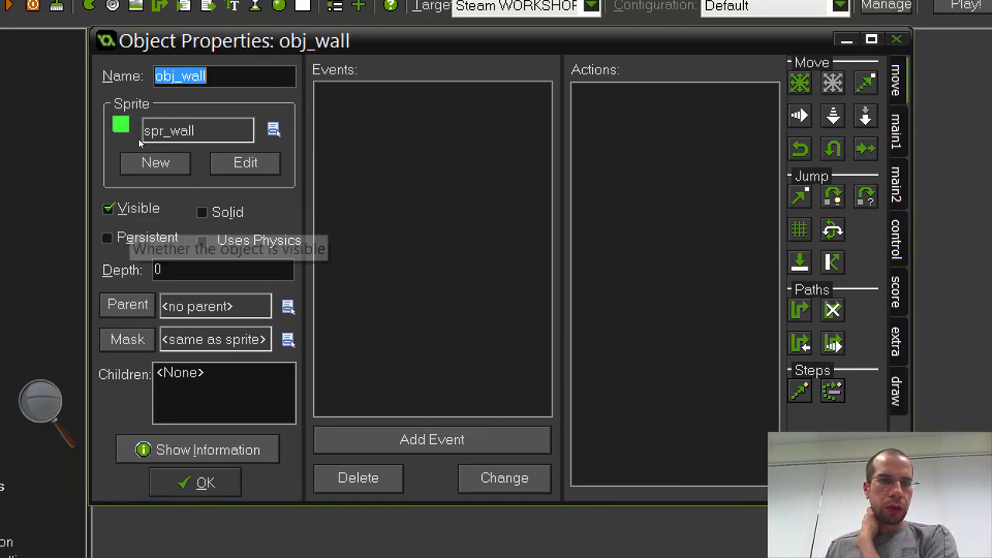
click(108, 207)
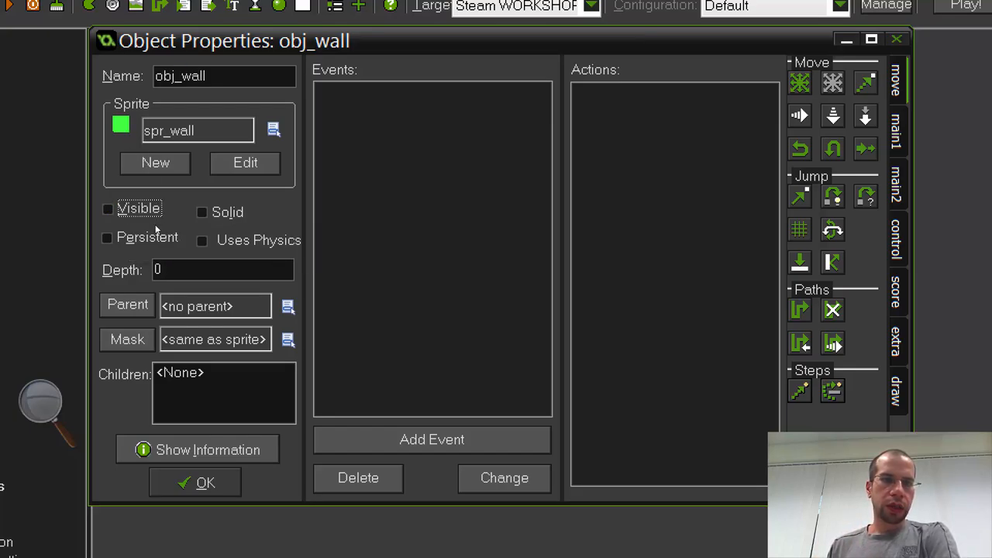
click(195, 482)
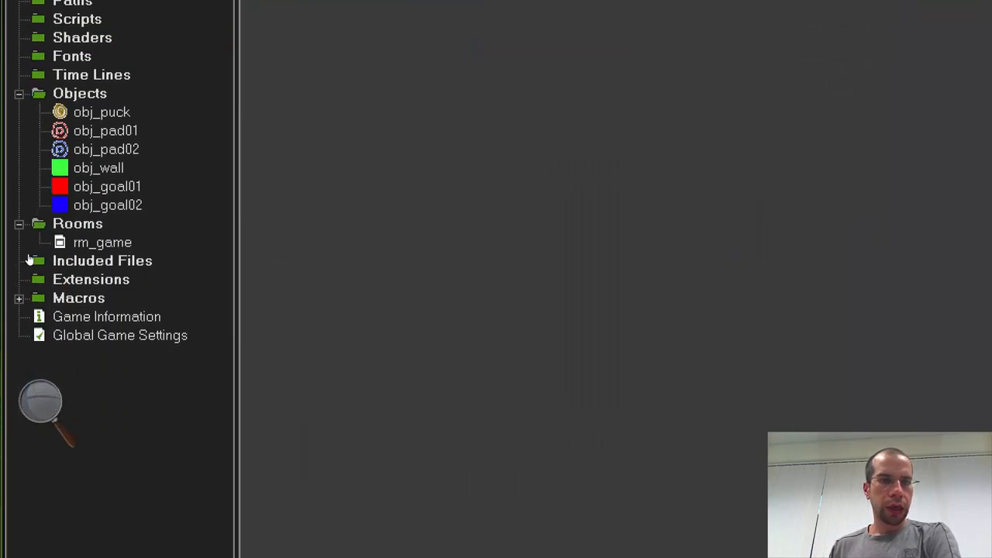
- Test-run rm_game to check the rink shows no green borders, then close the game
double_click(103, 242)
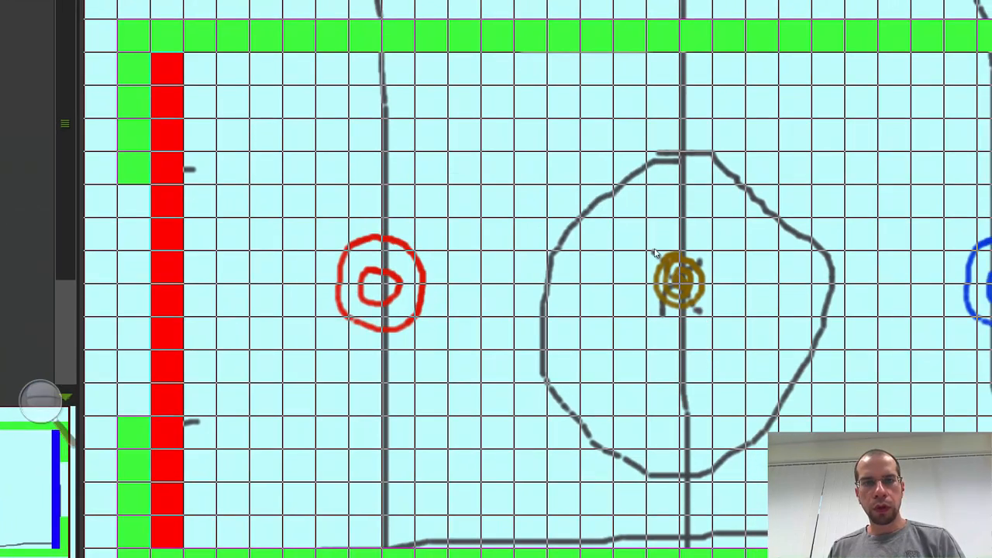
mouse_move(587, 227)
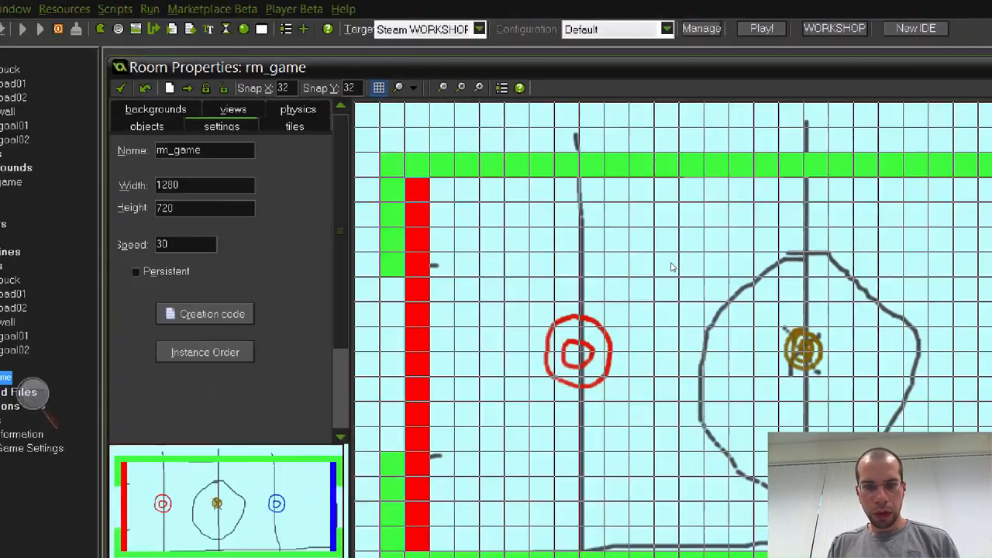
click(761, 28)
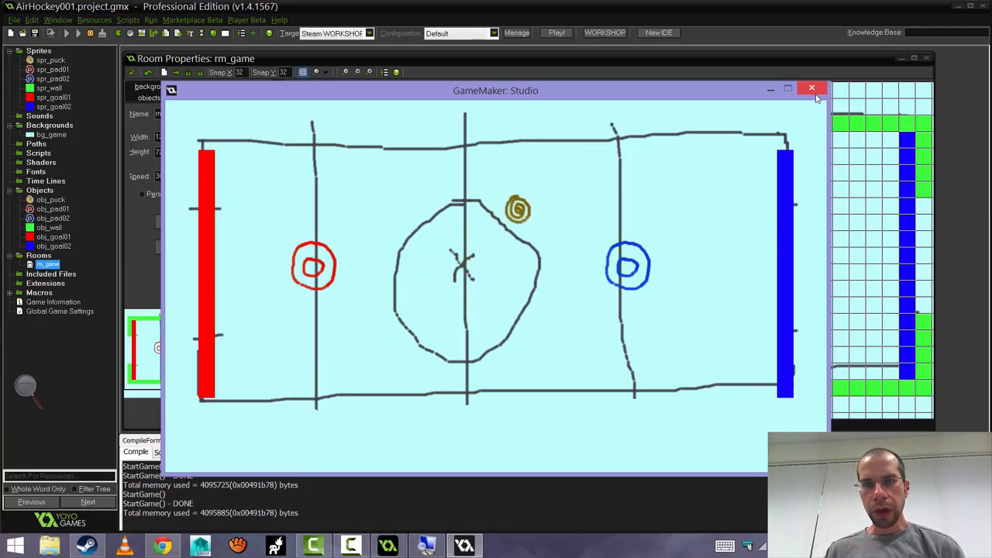
click(812, 87)
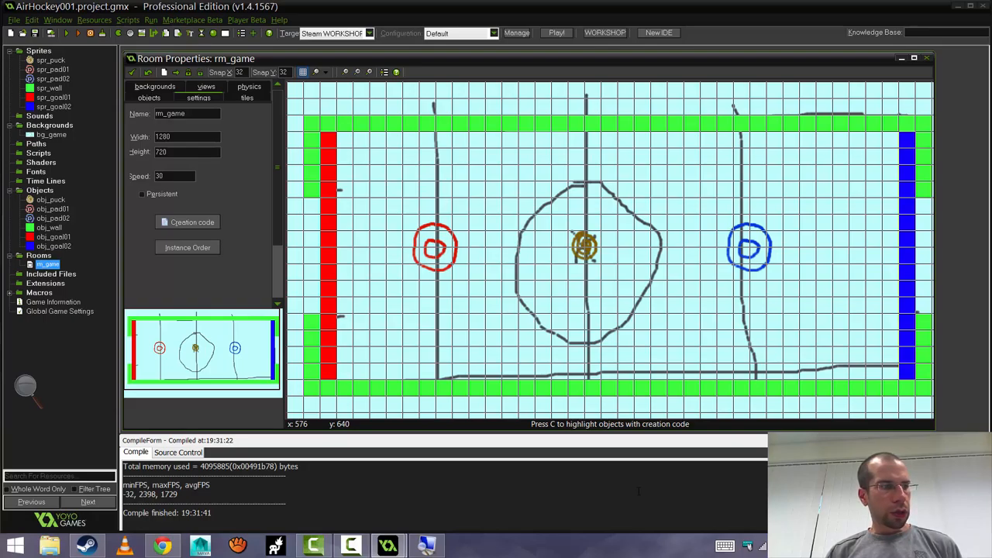
mouse_move(473, 287)
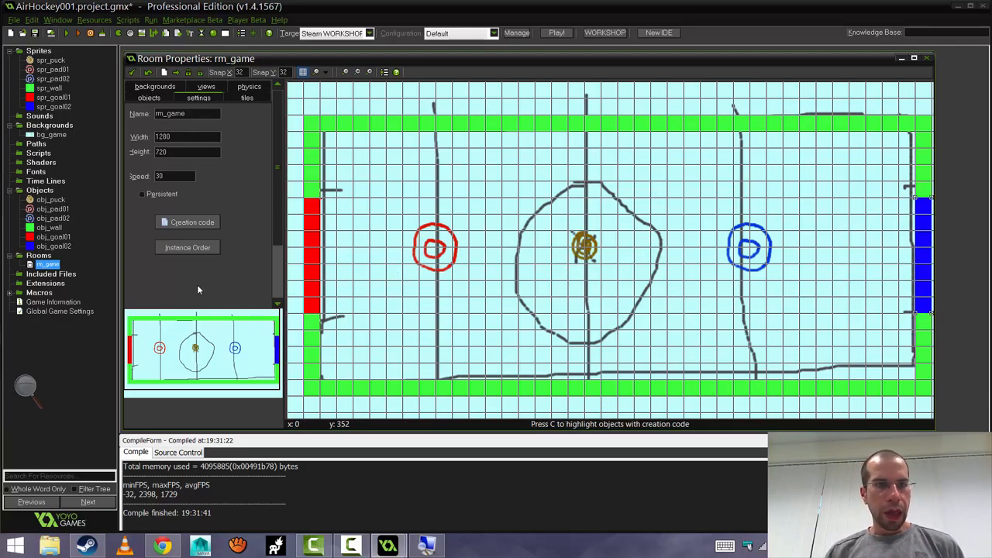
- Make obj_goal02 invisible and launch a test run showing the rink without walls or goals
click(53, 235)
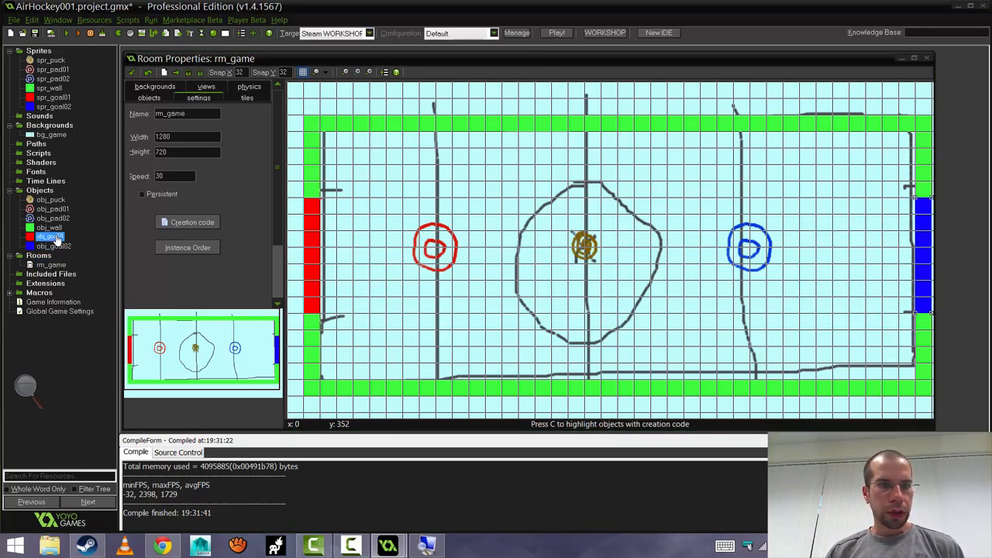
double_click(49, 235)
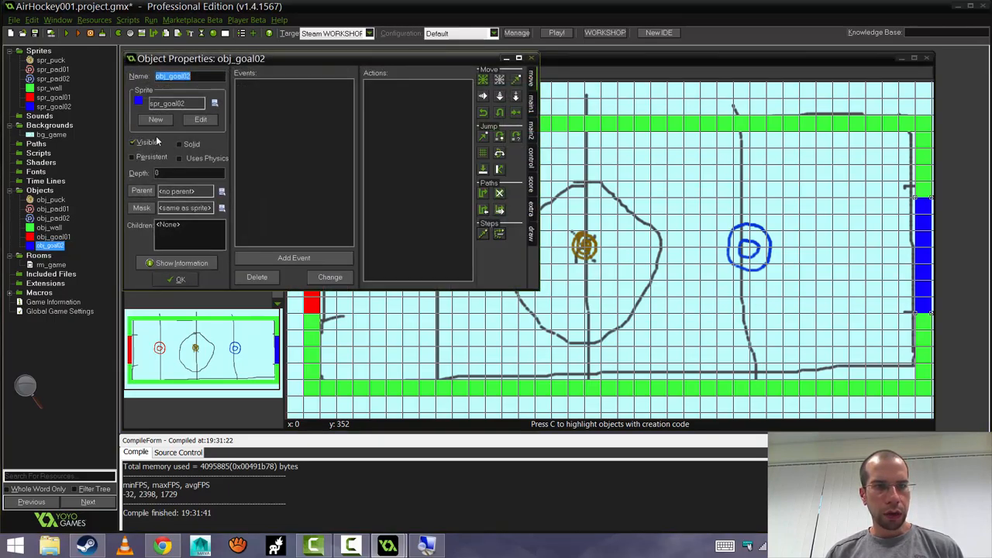
click(133, 143)
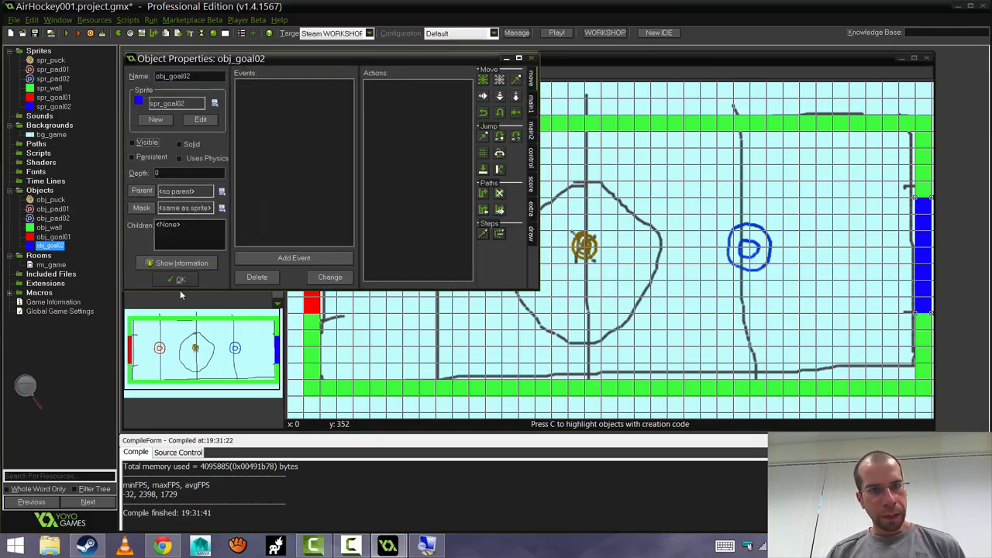
click(180, 279)
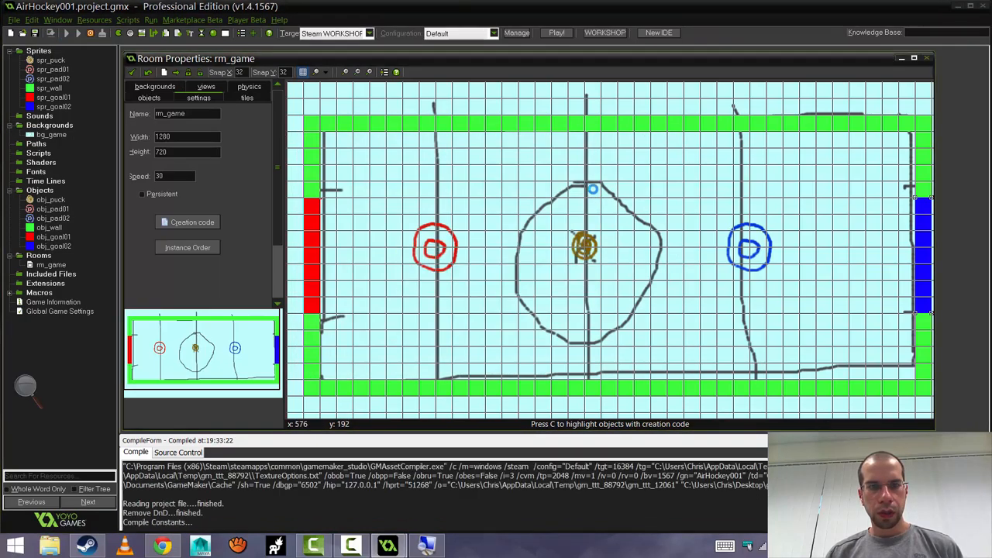
click(555, 32)
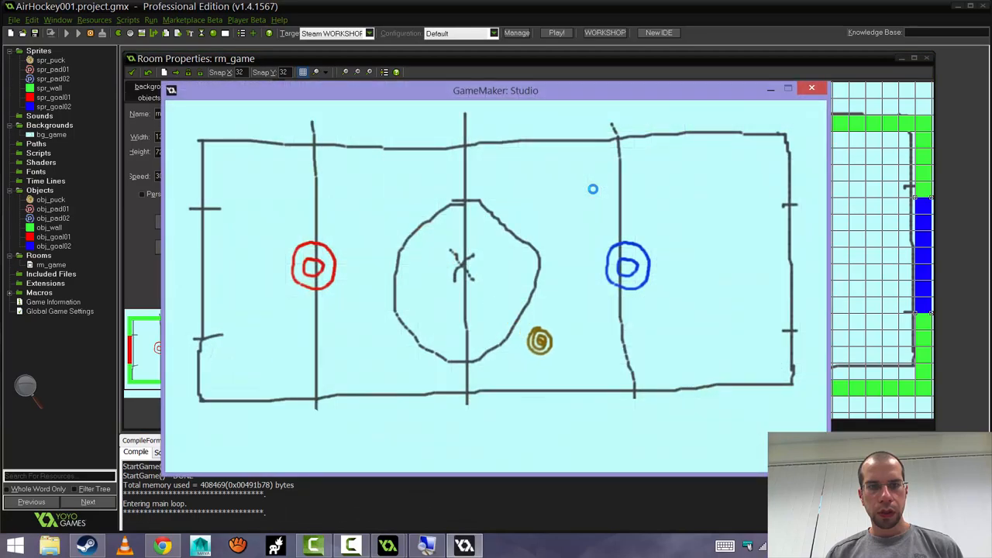